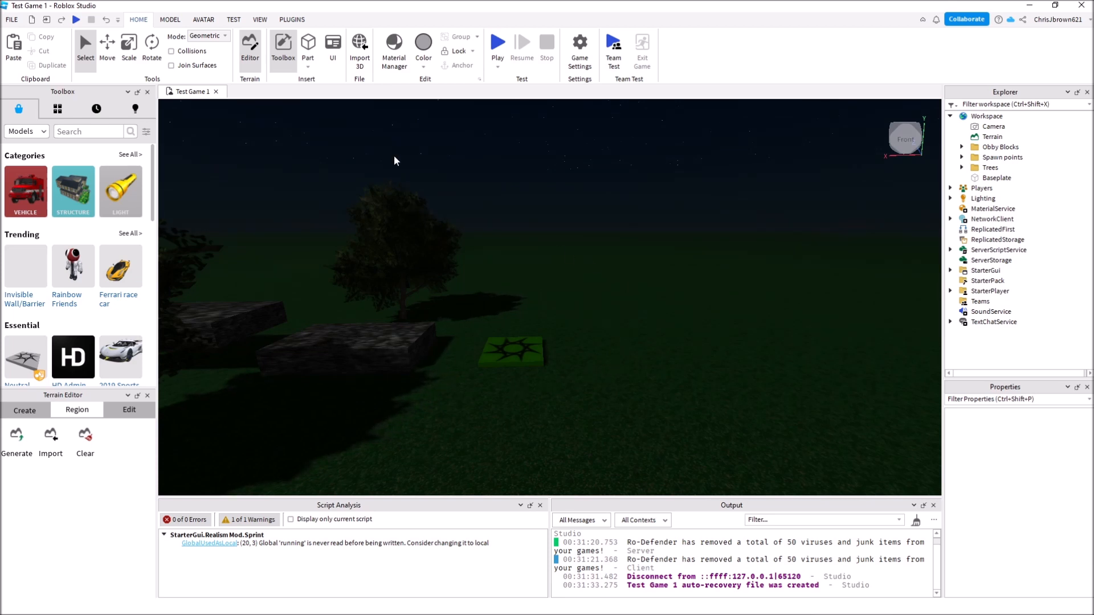
Step: Browse the Plugins, View and Home ribbons, ending back on the plugin tools
left_click(292, 19)
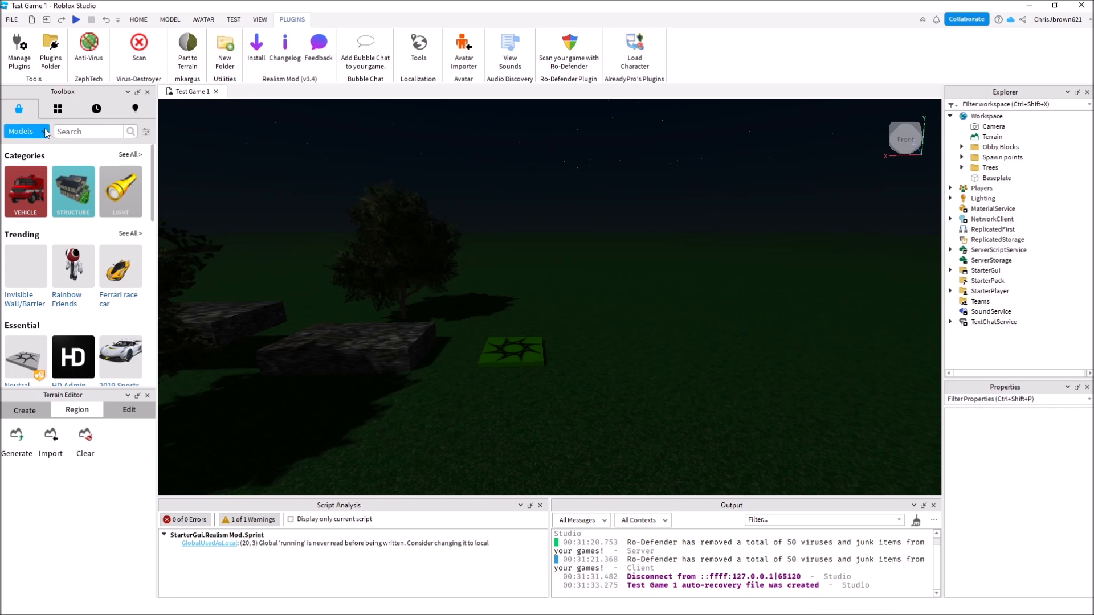
left_click(43, 131)
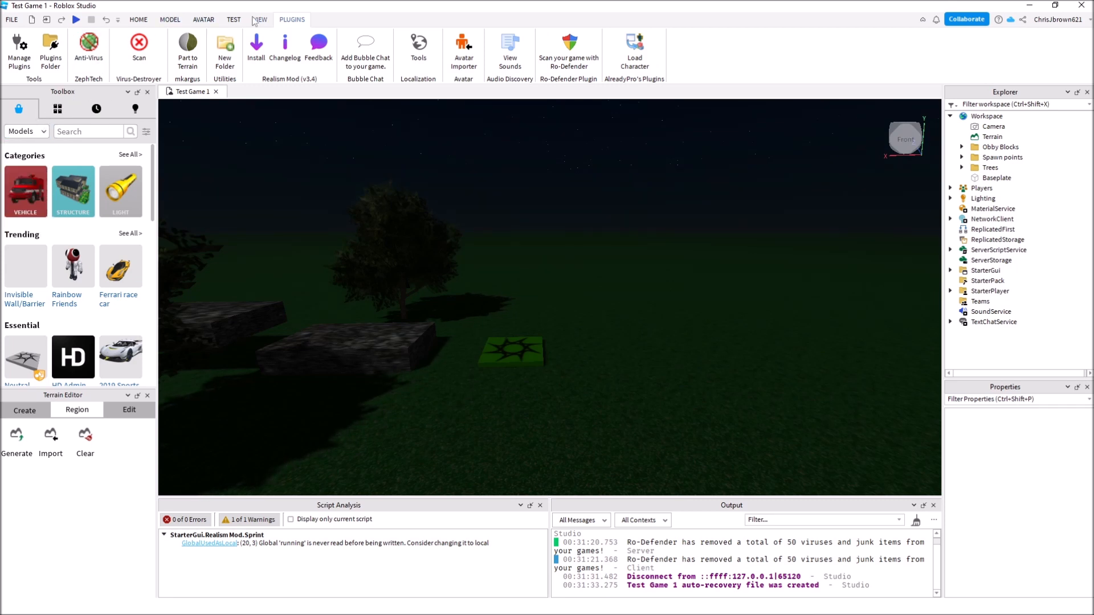
left_click(260, 19)
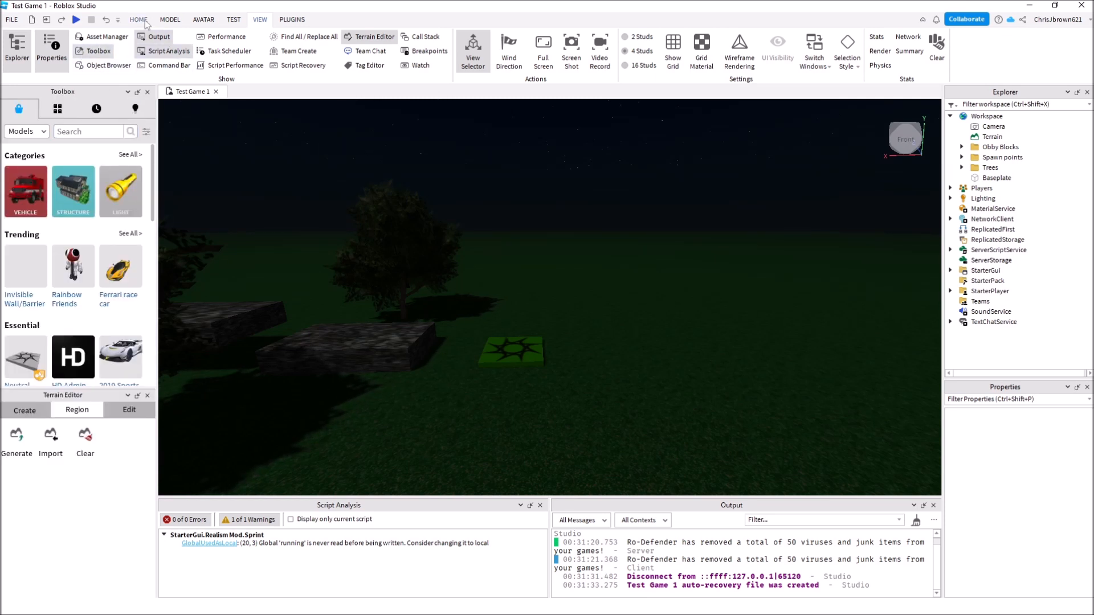
left_click(137, 20)
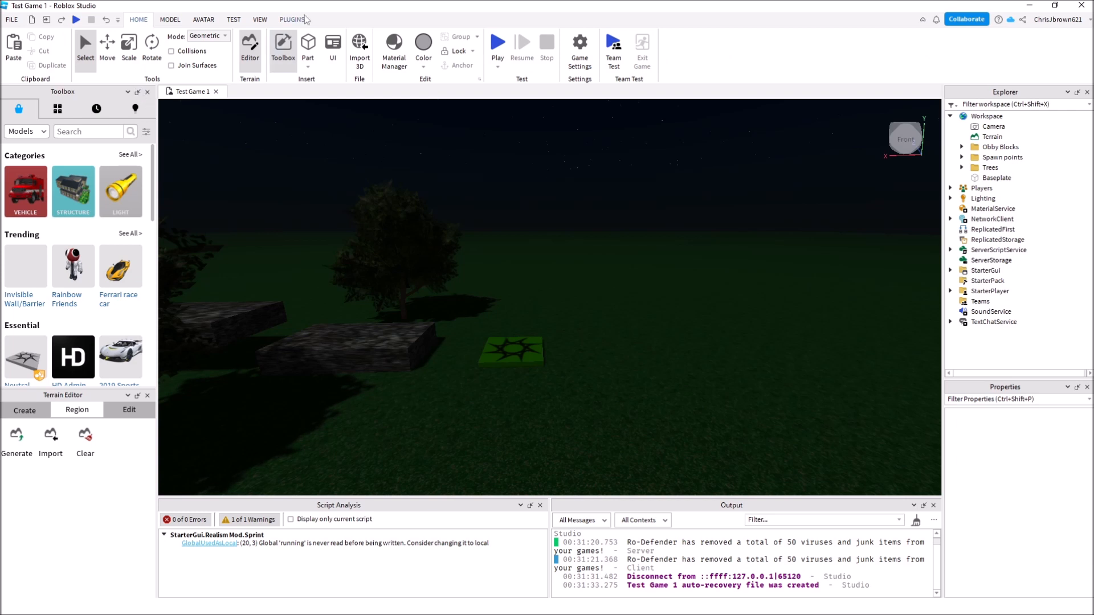
left_click(292, 19)
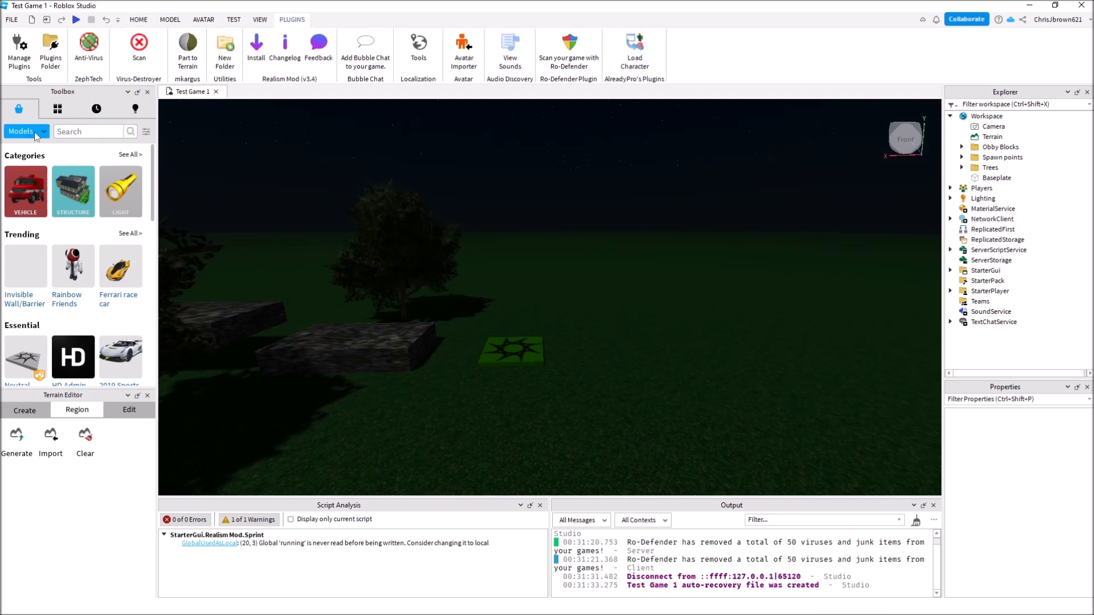
Step: Search the Toolbox plugins for 'load character' and confirm Load Character Lite is installed
left_click(26, 131)
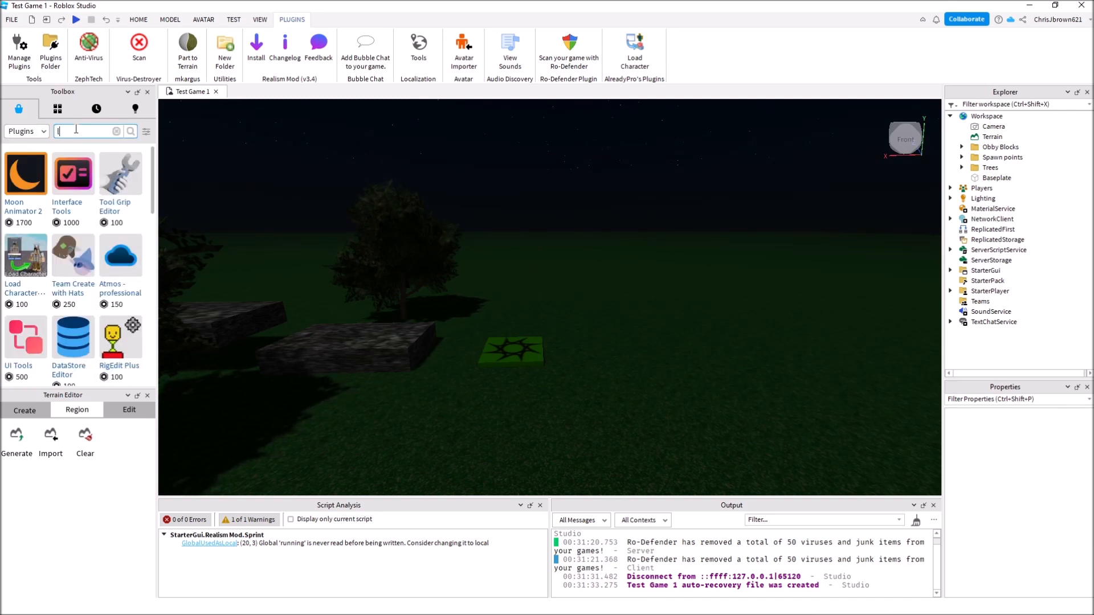
type("load characte")
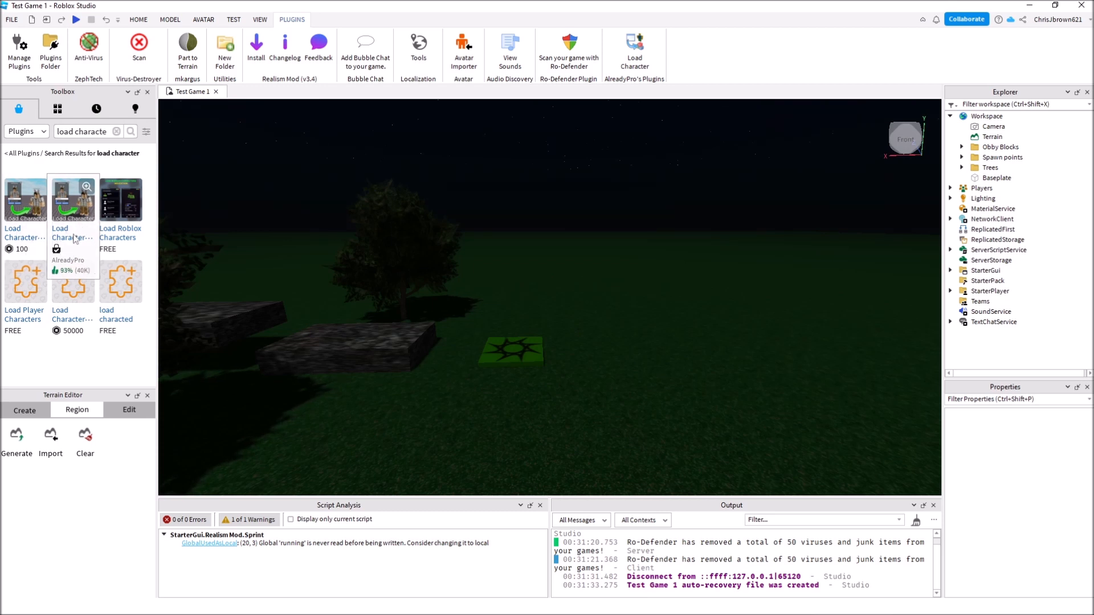
left_click(73, 198)
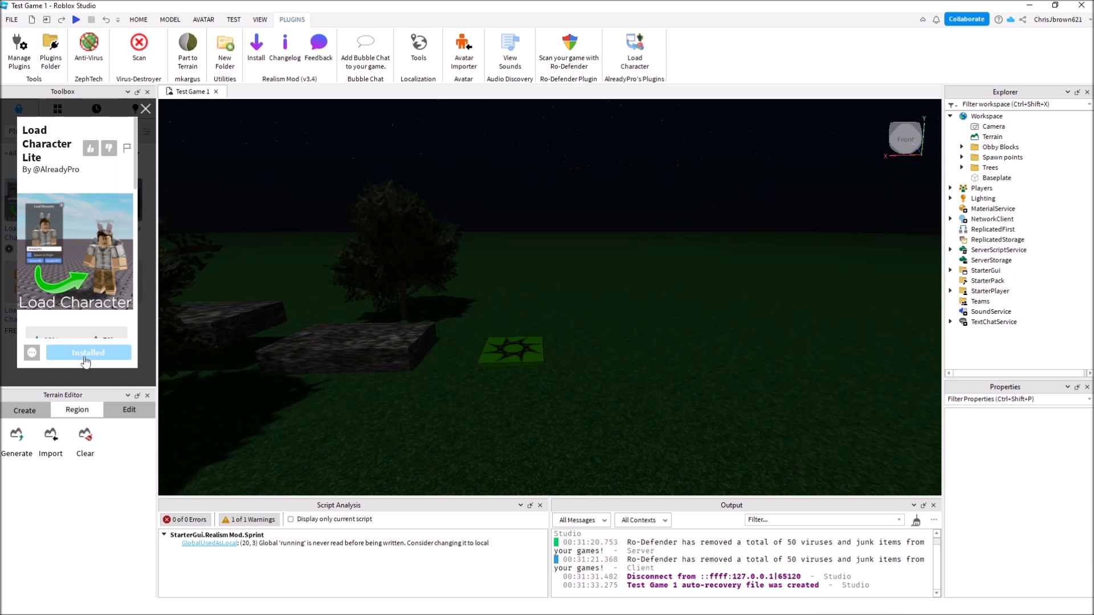
left_click(138, 20)
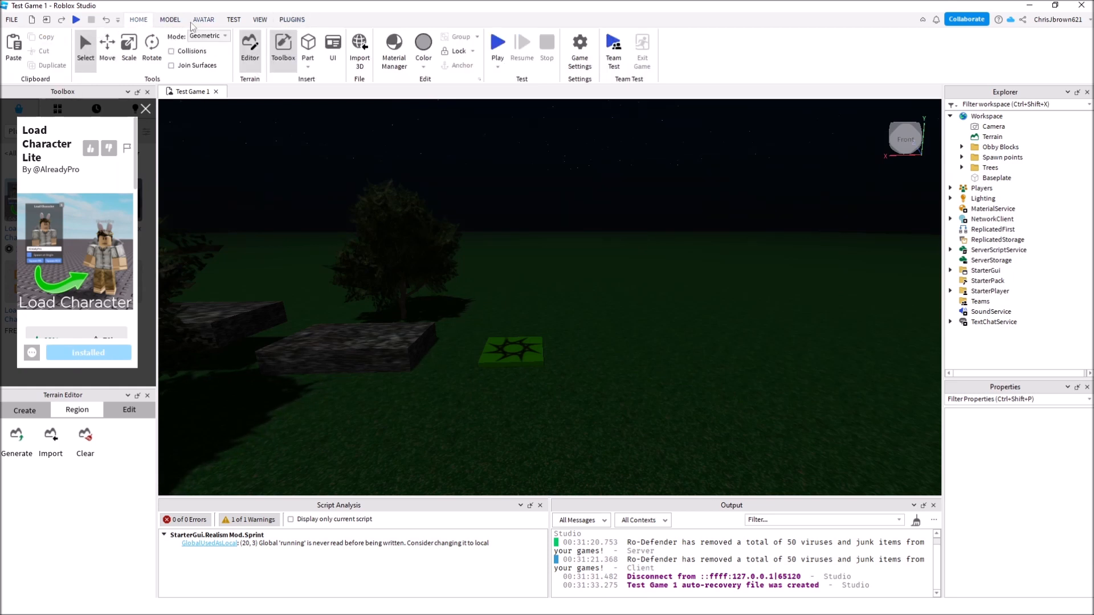
mouse_move(290, 23)
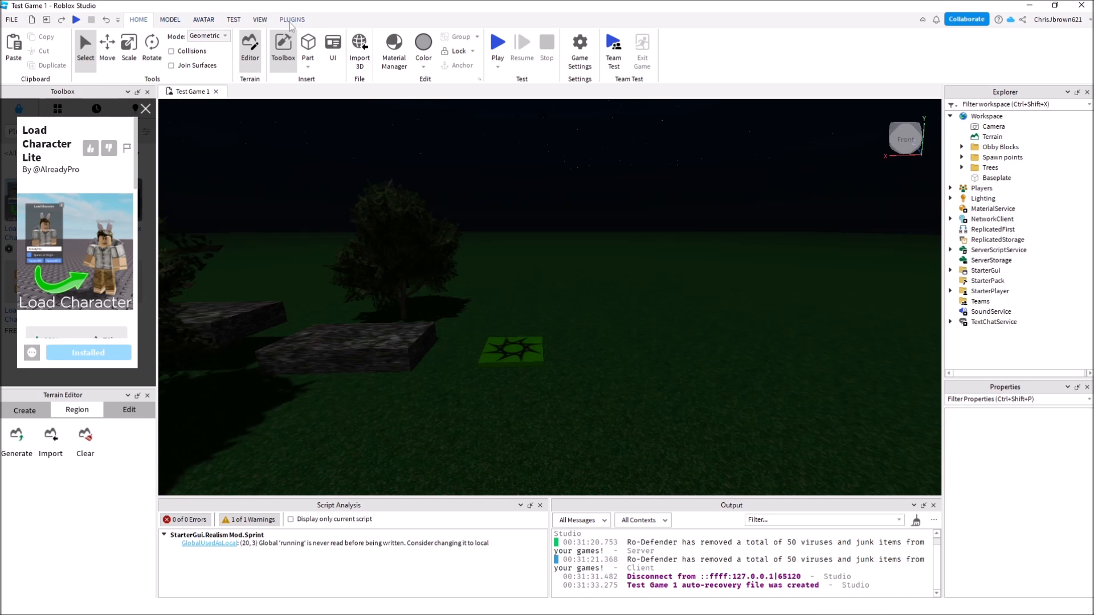
left_click(291, 20)
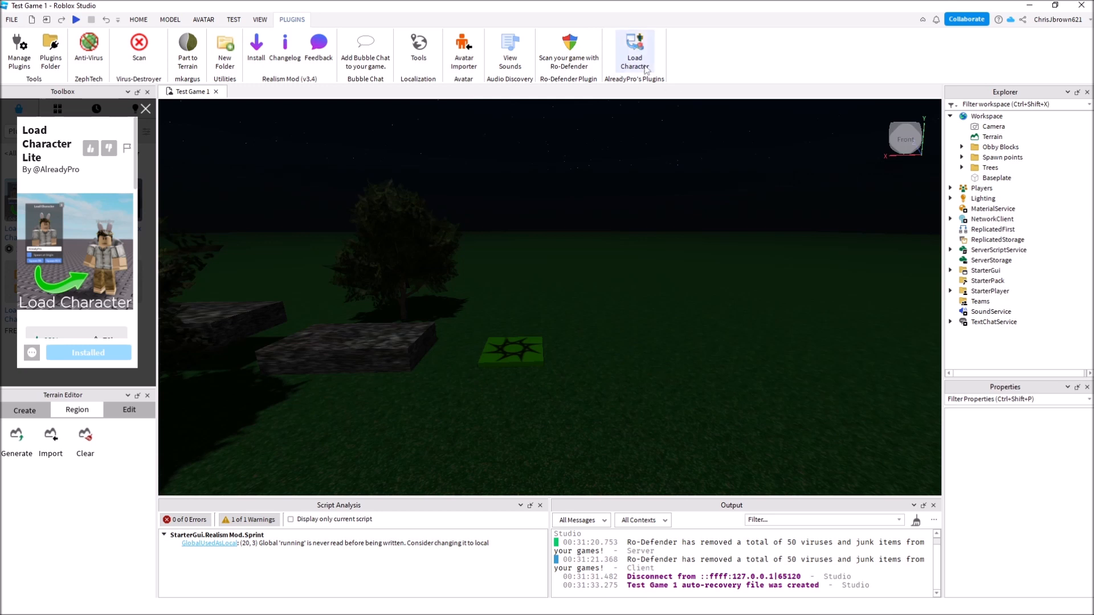
mouse_move(441, 285)
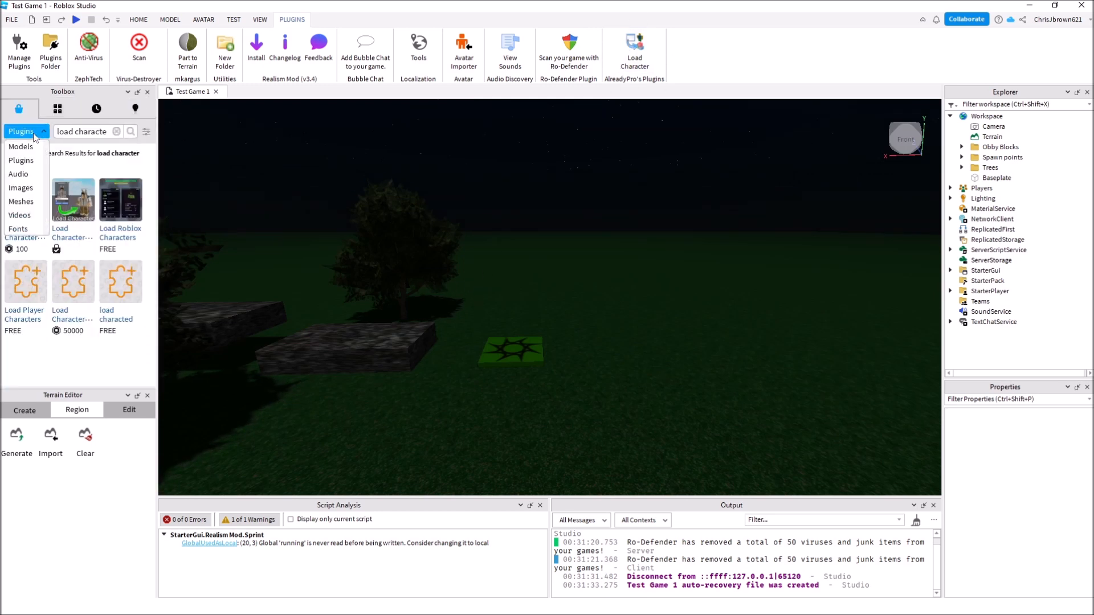
Step: With SpawnLocation selected, try spawning the 'james' character from the Load Character tool
left_click(21, 147)
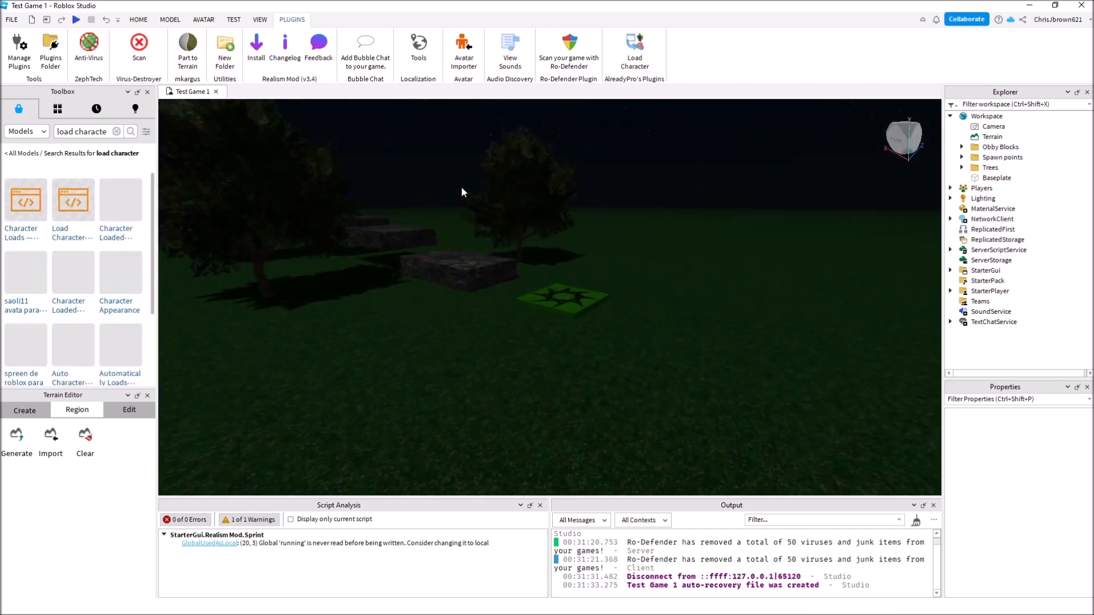
left_click(521, 289)
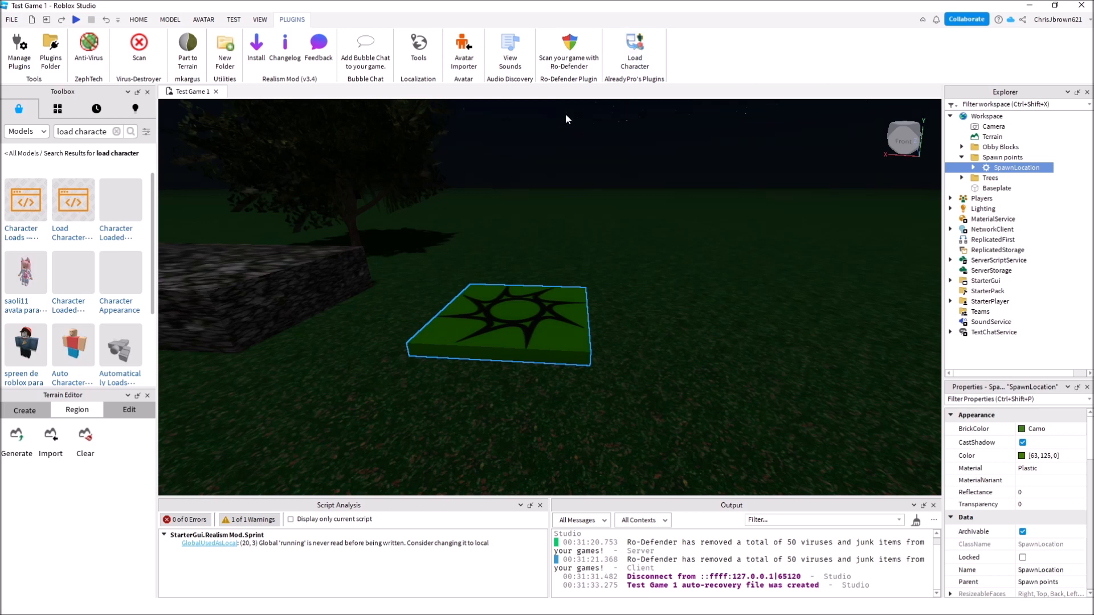
left_click(634, 50)
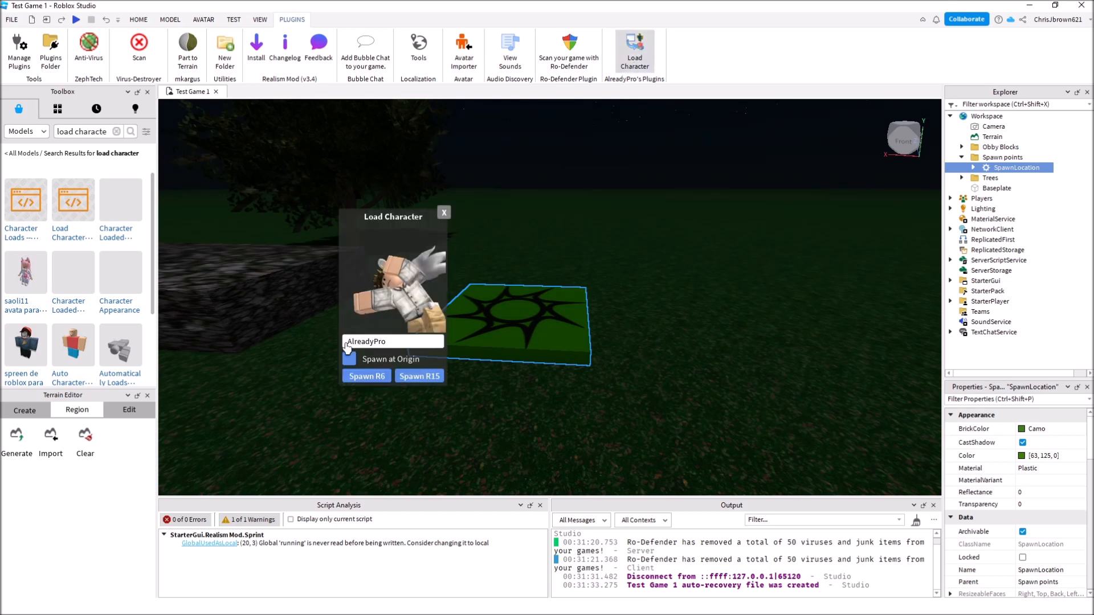
left_click(394, 341)
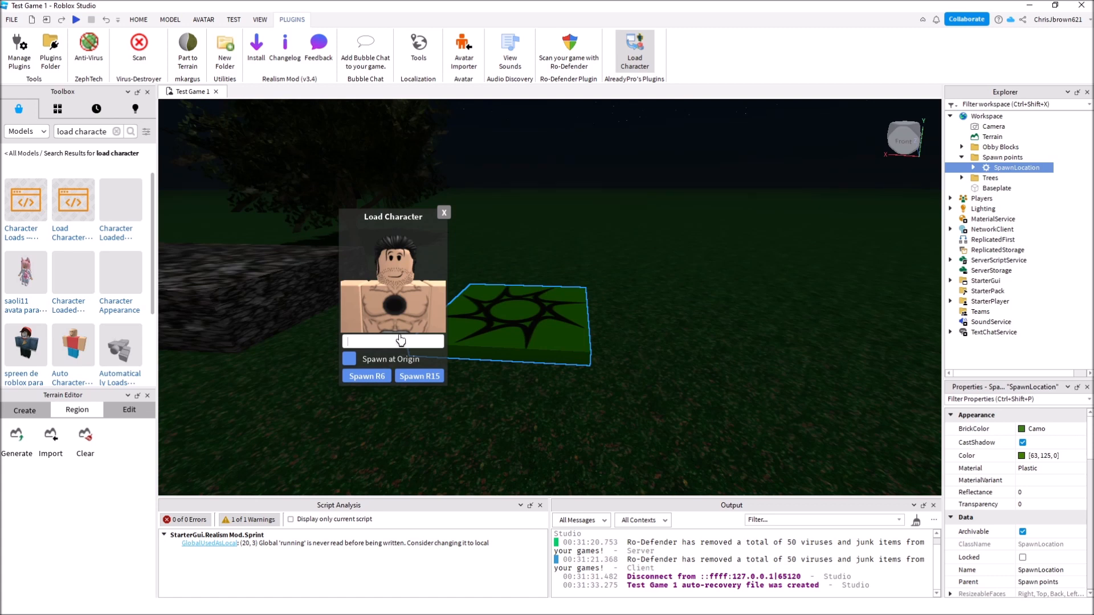
type("bob")
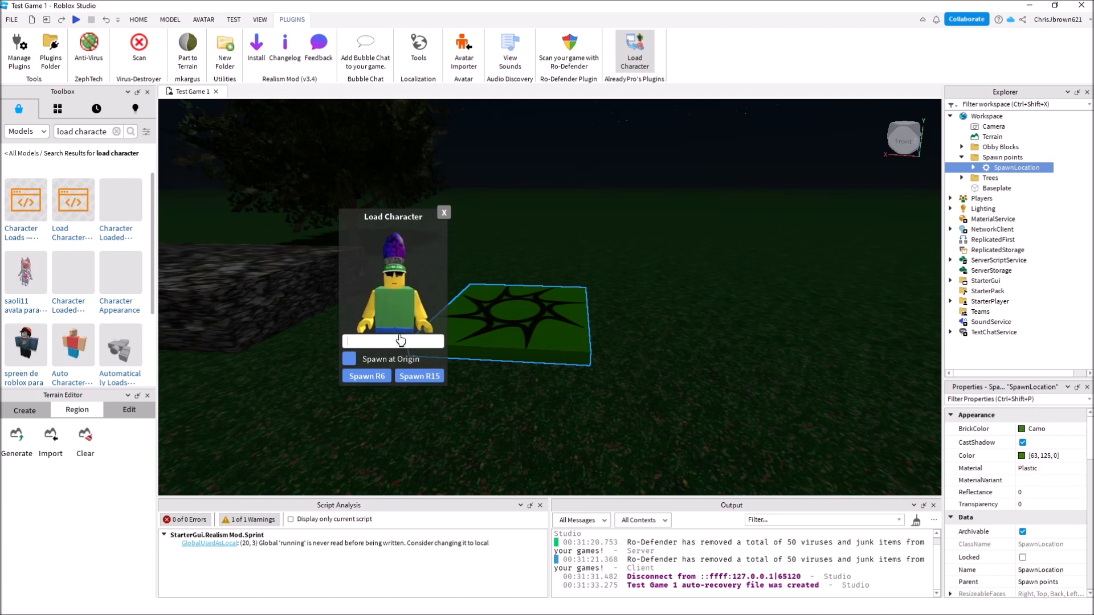
type("james")
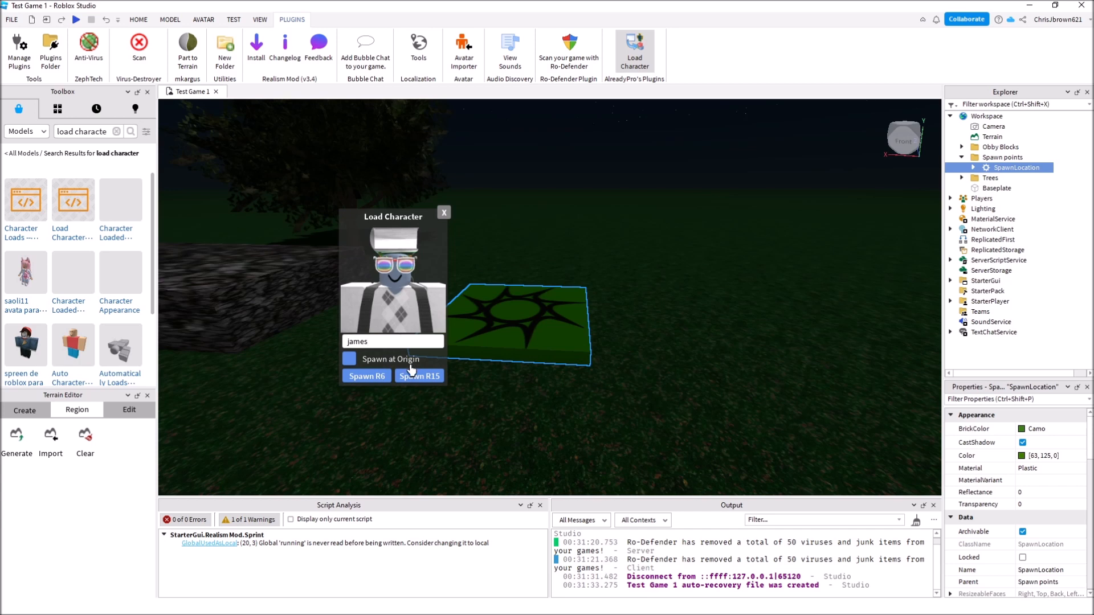
left_click(366, 375)
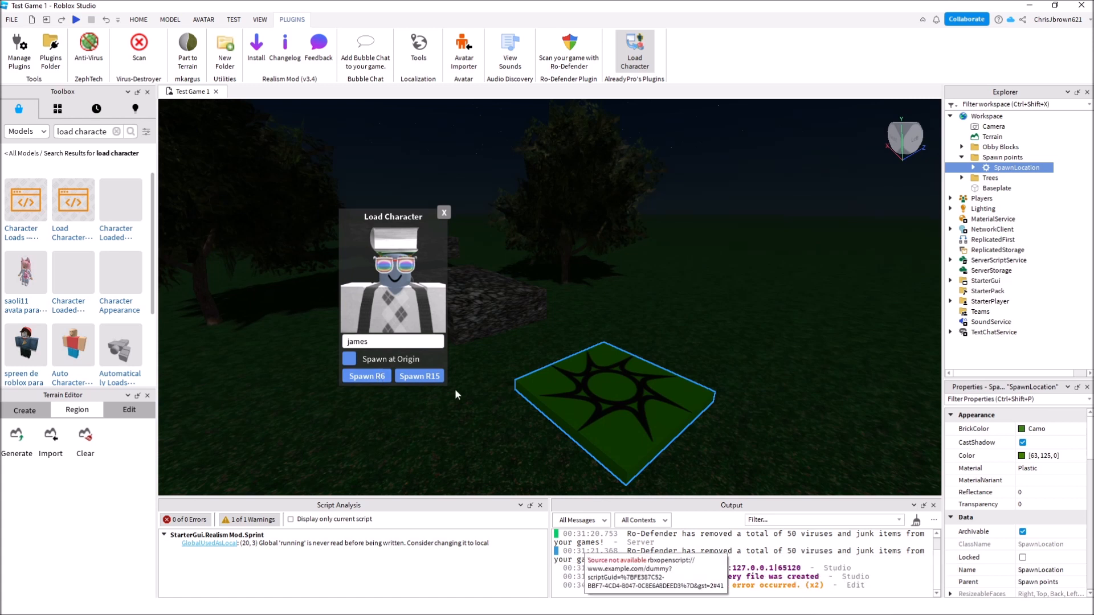
Step: Replace the username with 'bob' and spawn his avatar as an R6 character
left_click(392, 341)
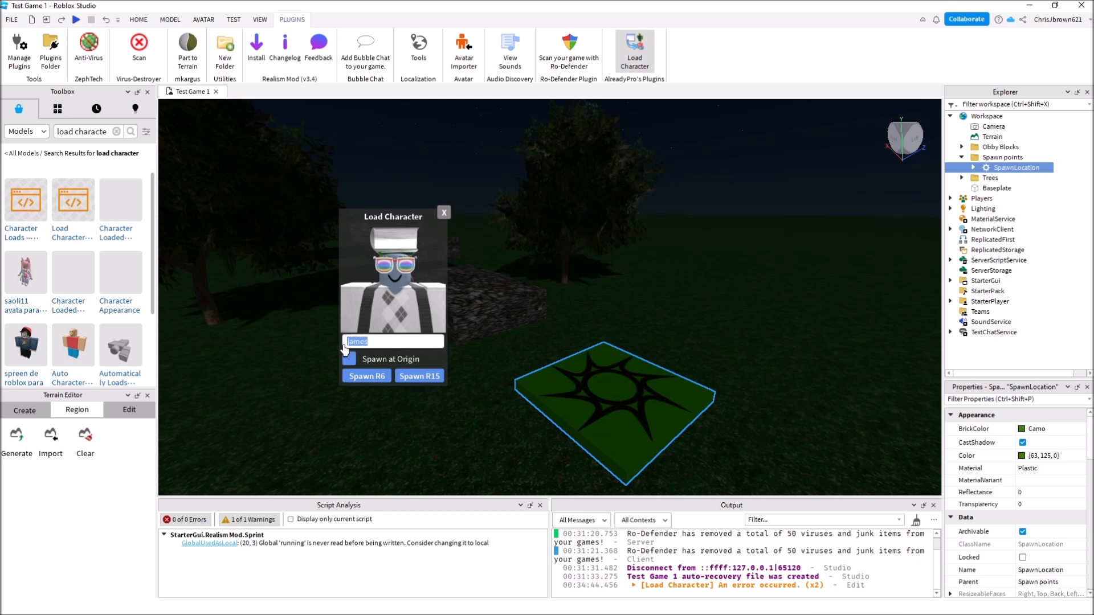
type("bob")
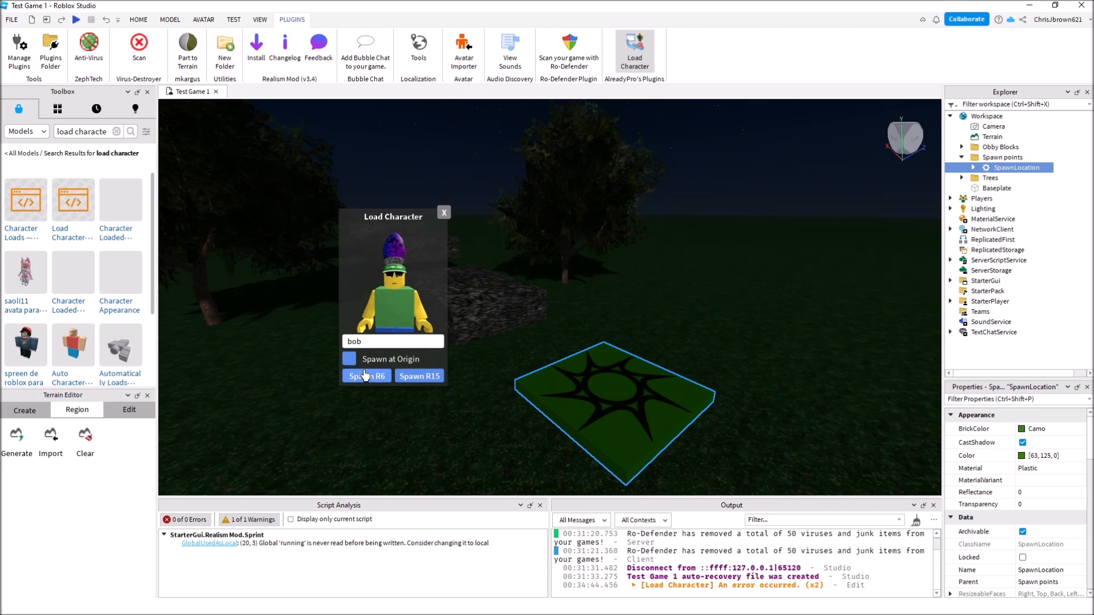
left_click(366, 375)
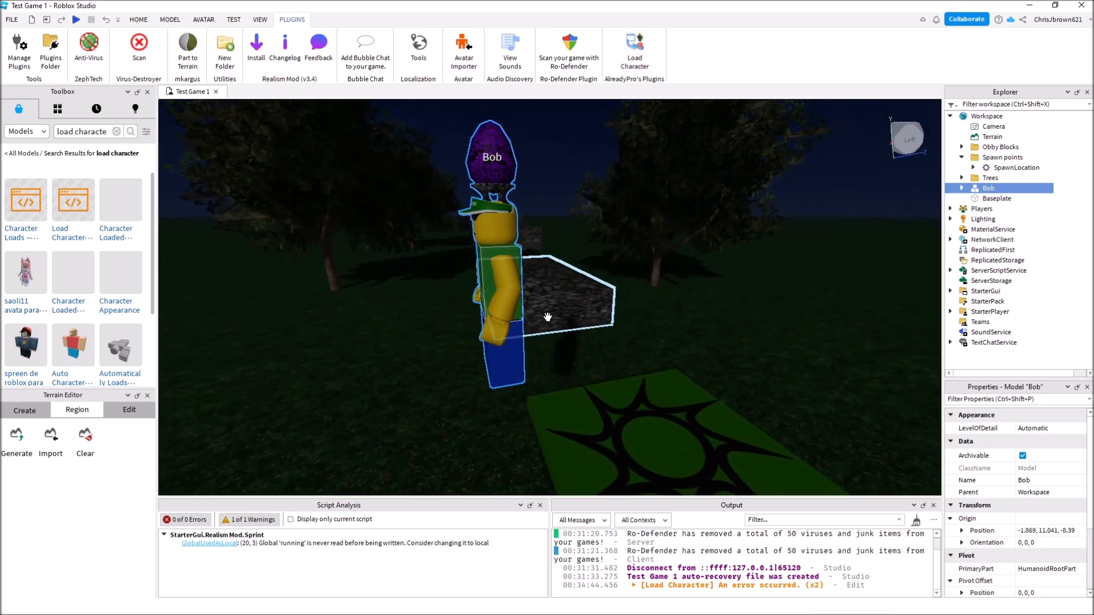
Step: Position Bob in the open field and return to the Home tools for a play test
left_click(138, 20)
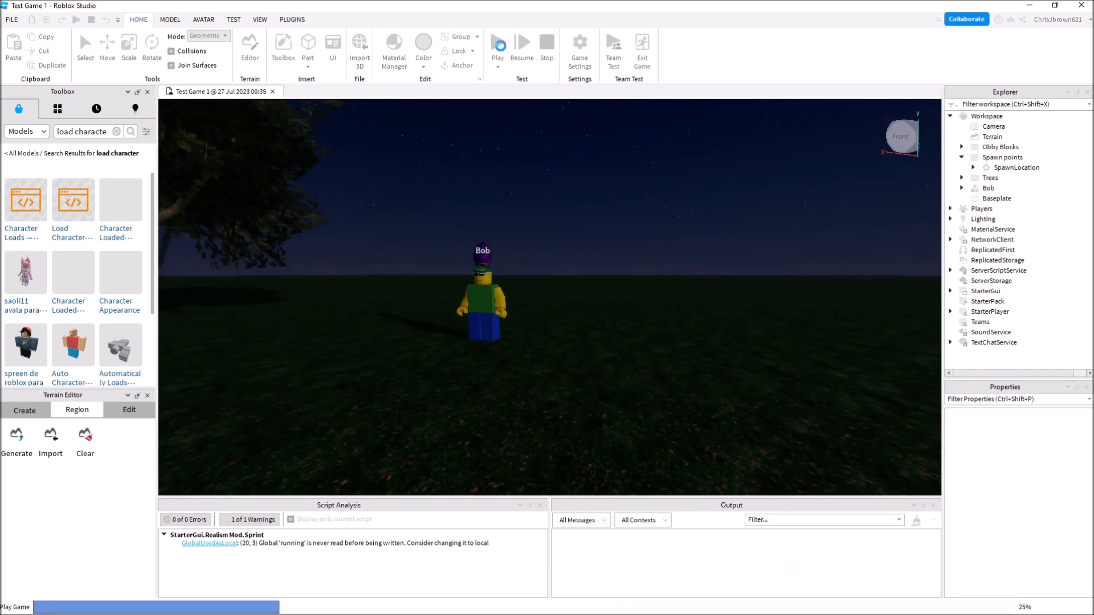
Step: Run a play test to see Bob standing in the world, then stop it
left_click(498, 43)
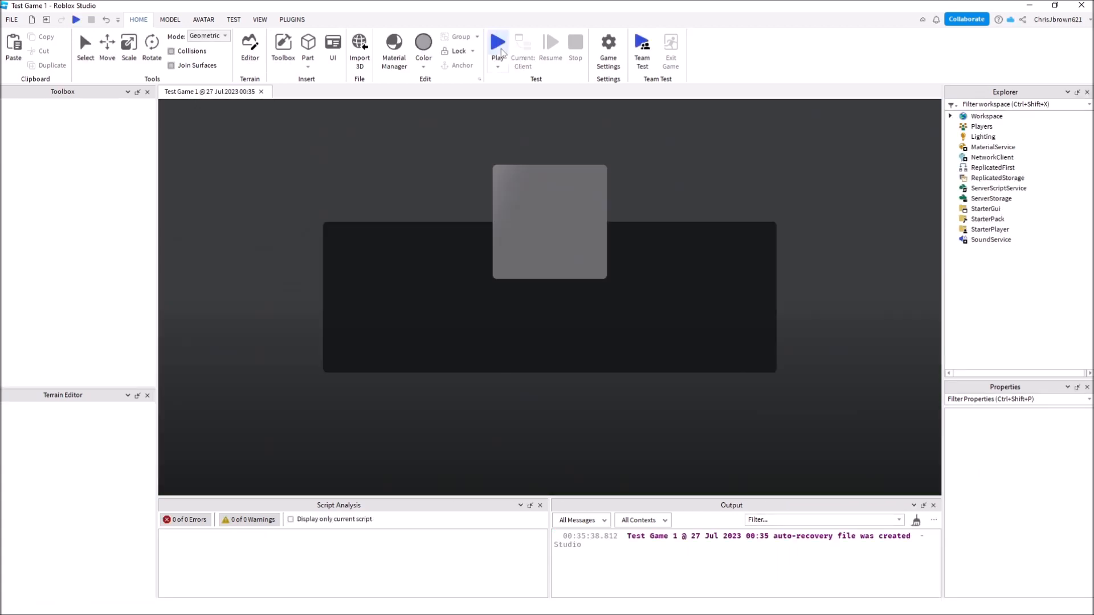
left_click(498, 43)
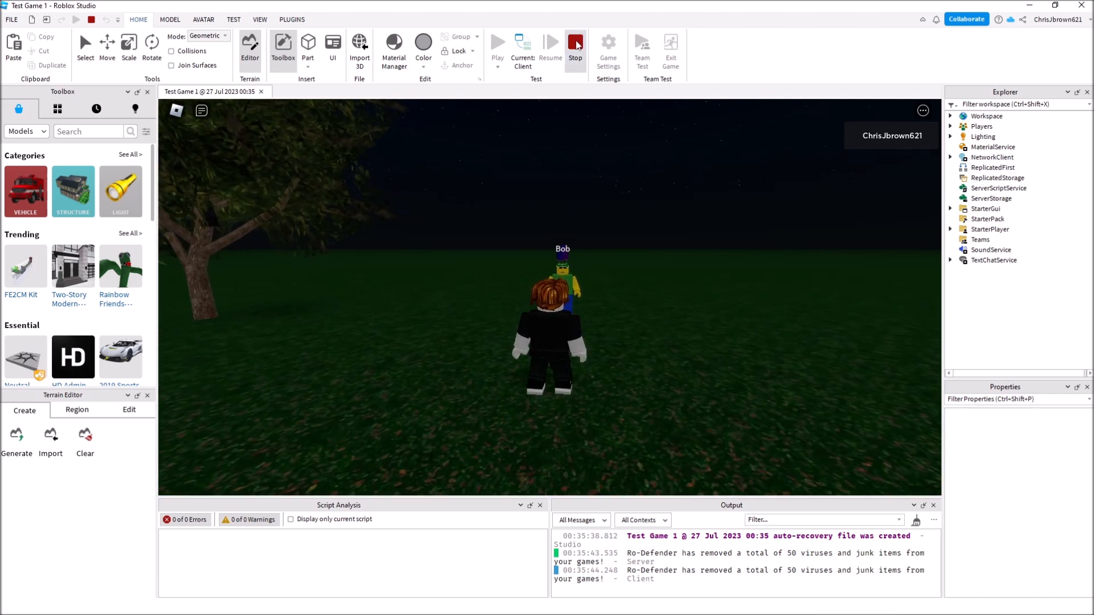
left_click(574, 45)
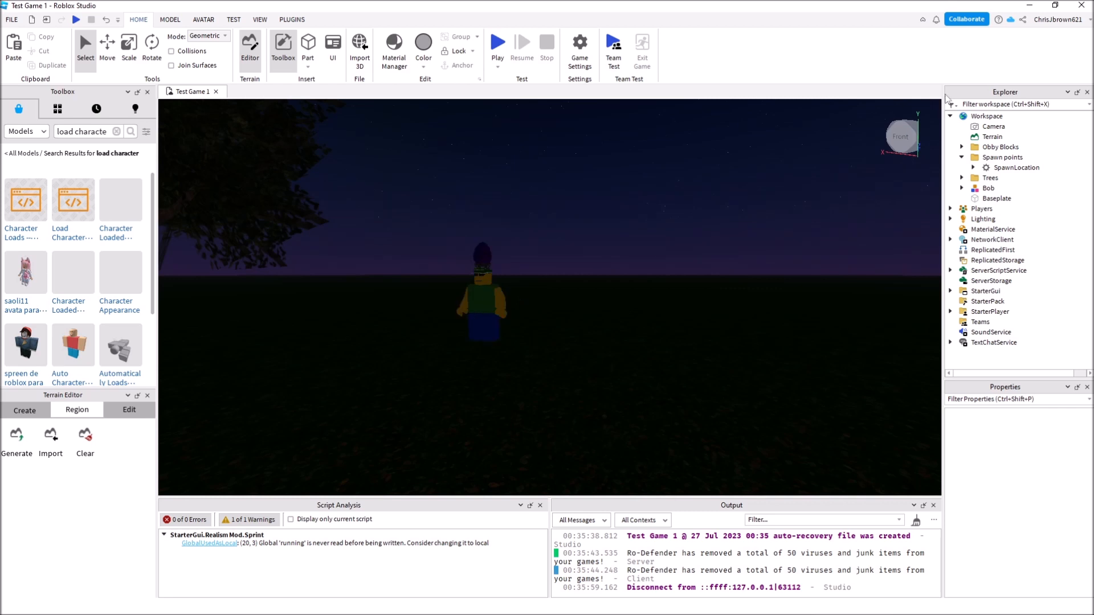
Step: Insert a Script into the Bob model and select its default print line for replacement
left_click(989, 188)
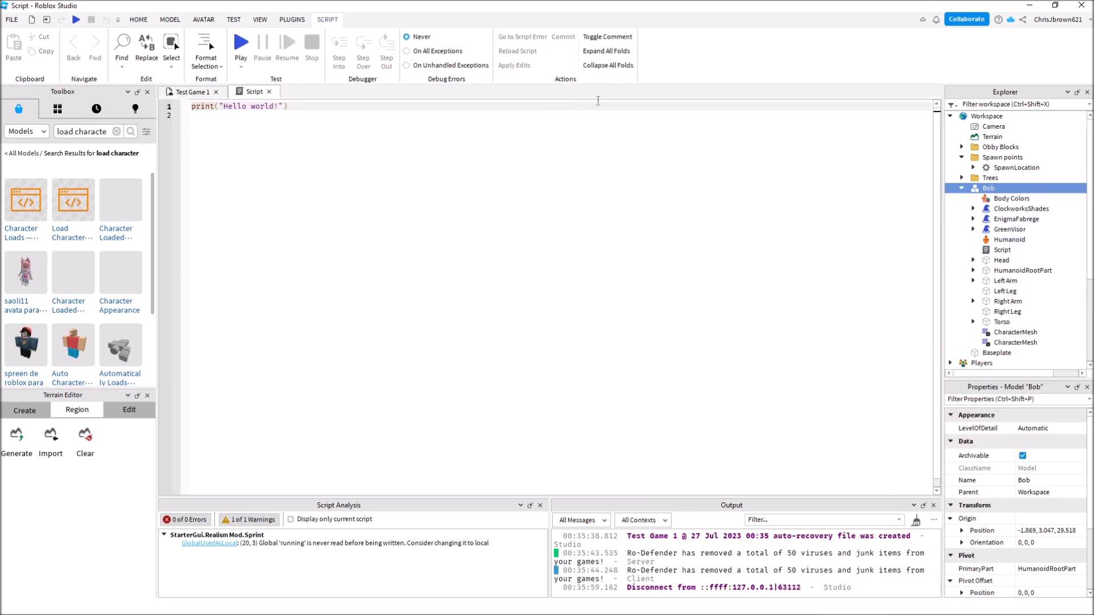
triple_click(237, 106)
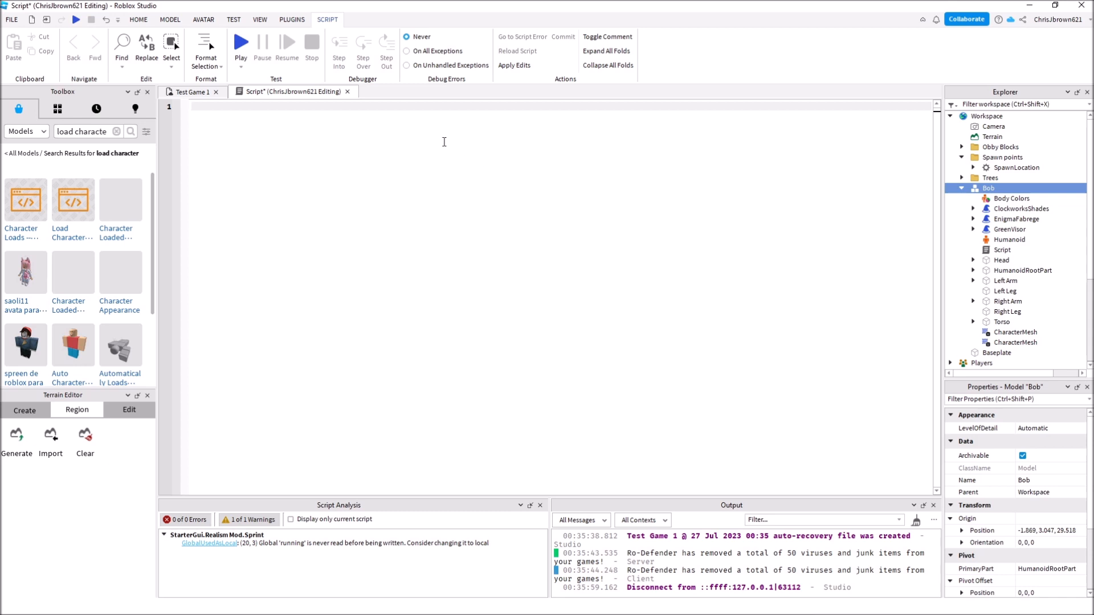
Step: Begin a while true do loop calling game:GetService("Chat"):Chat
type("while true")
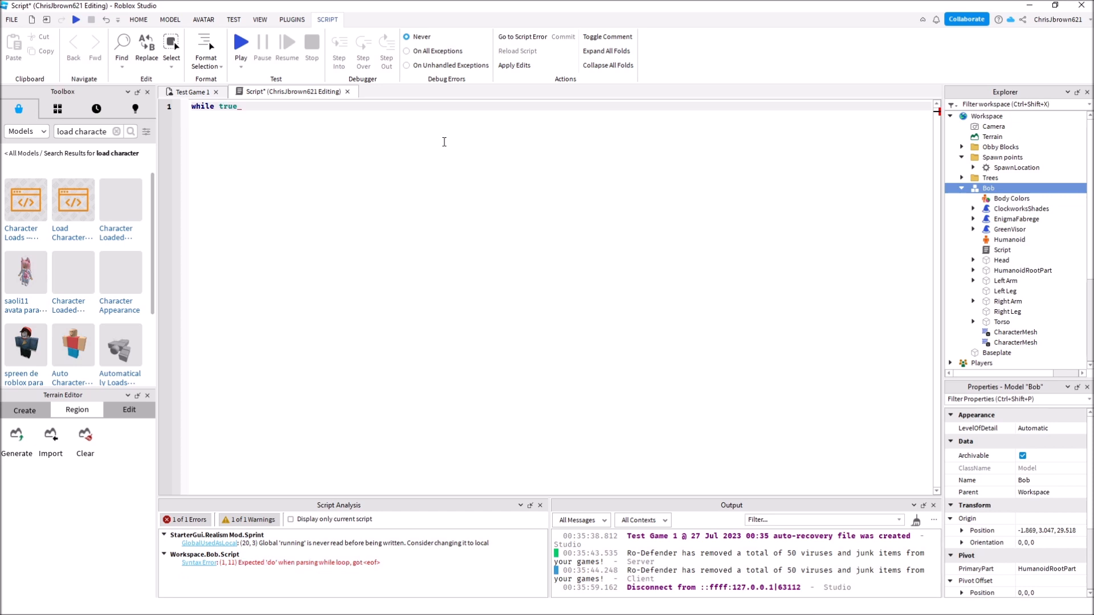
type("do")
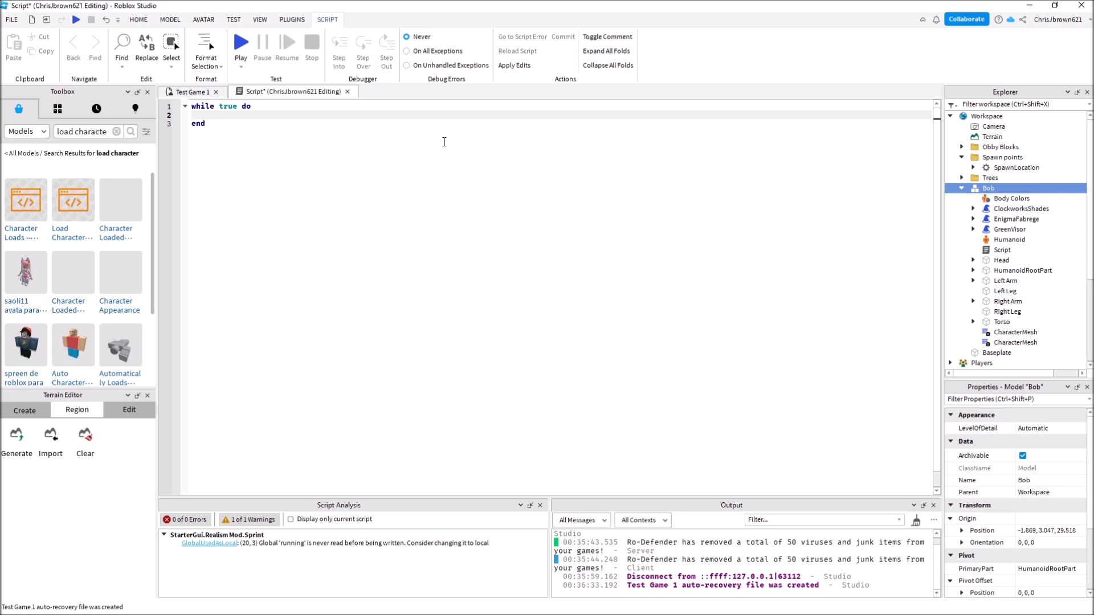
type("game")
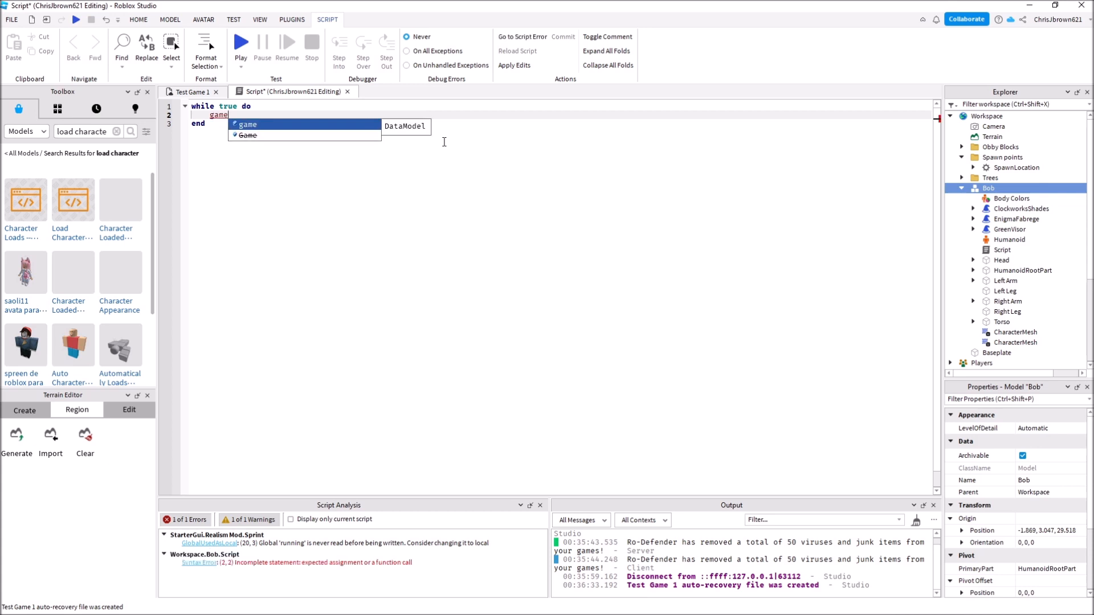
type(":")
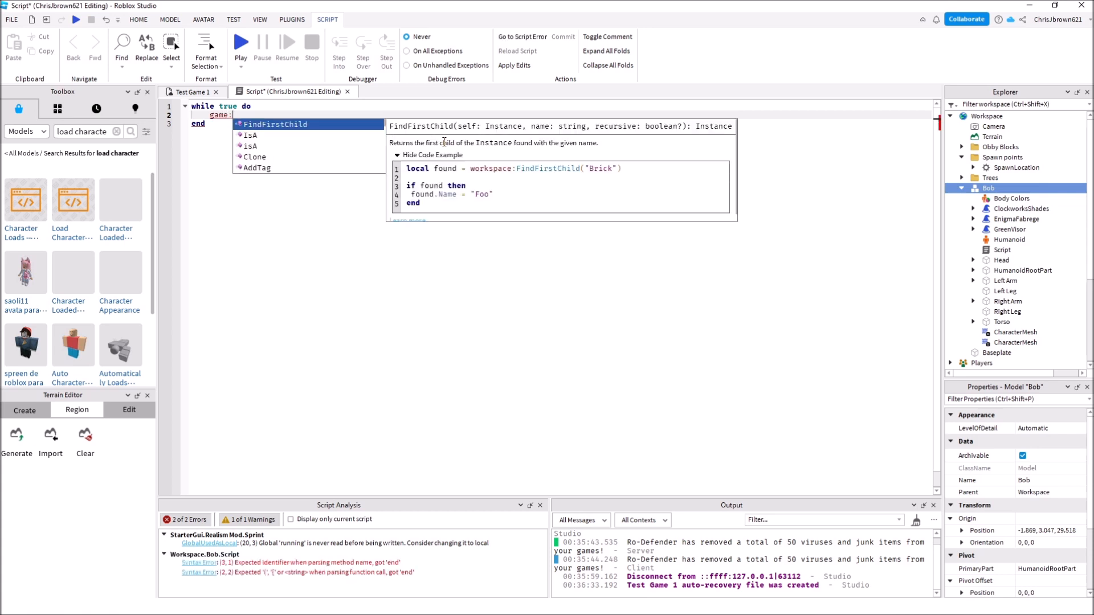
type("GetService(\"")
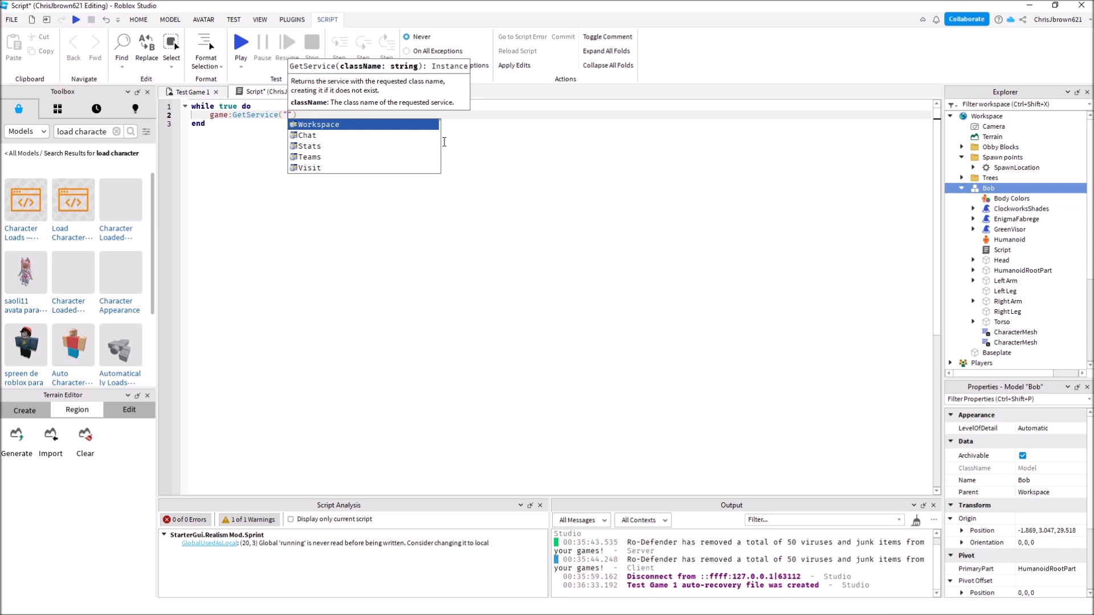
type("Chat")
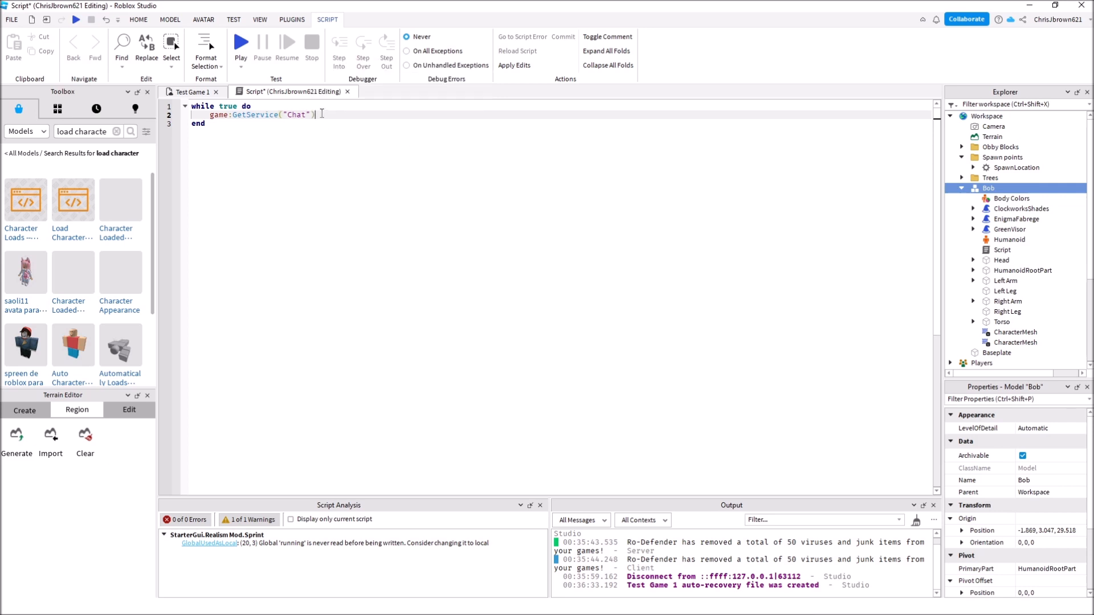
type(".")
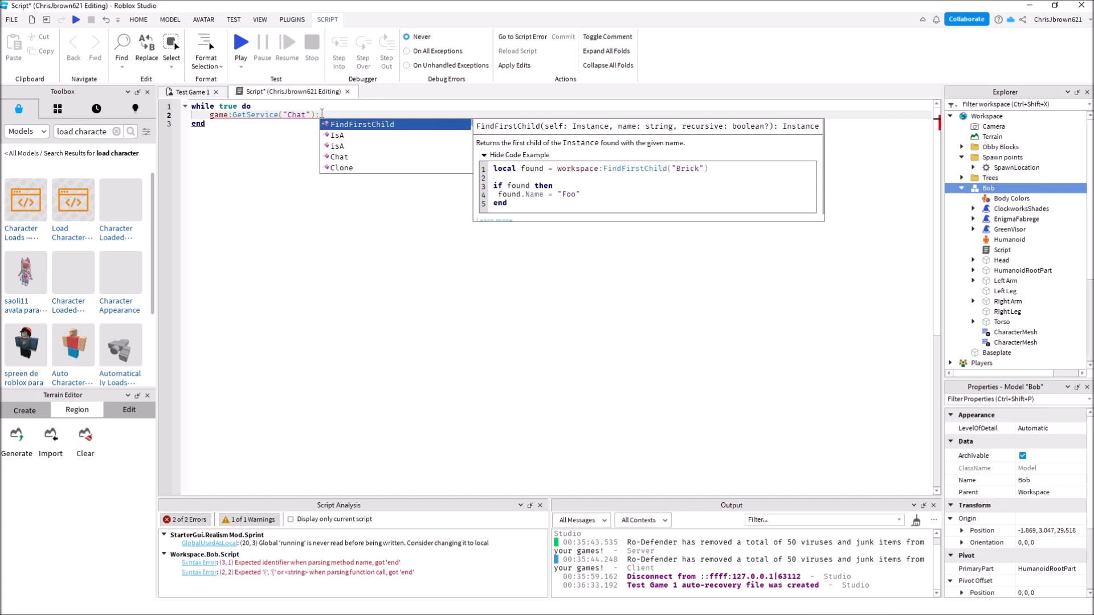
type("Chat(")
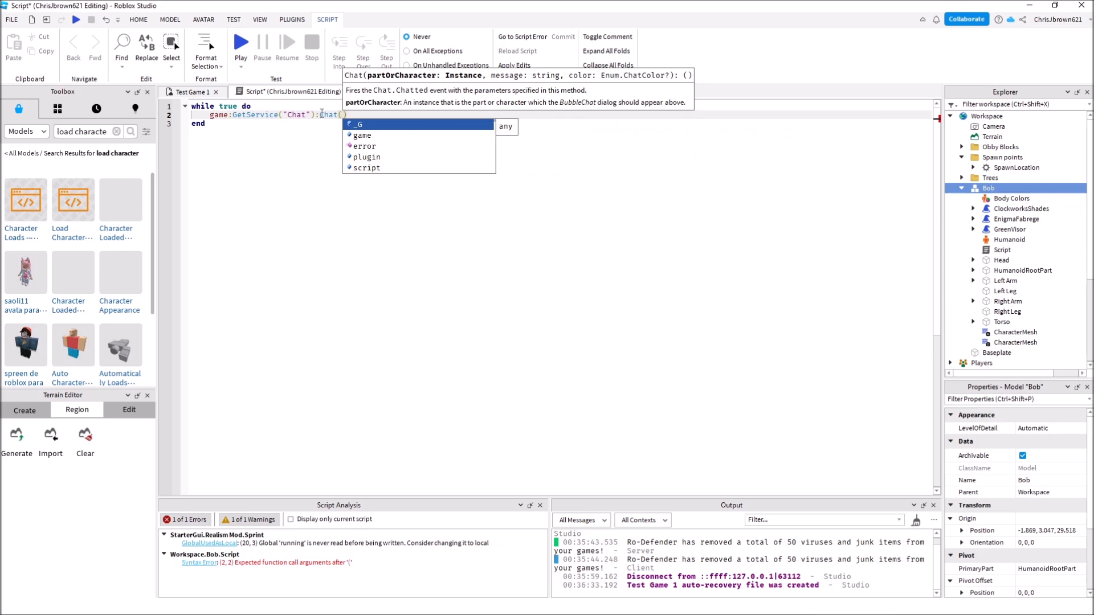
Step: Pass script.Parent.Head, "Message 1" and Enum.ChatColor.Blue to the Chat call
type("script.Parent")
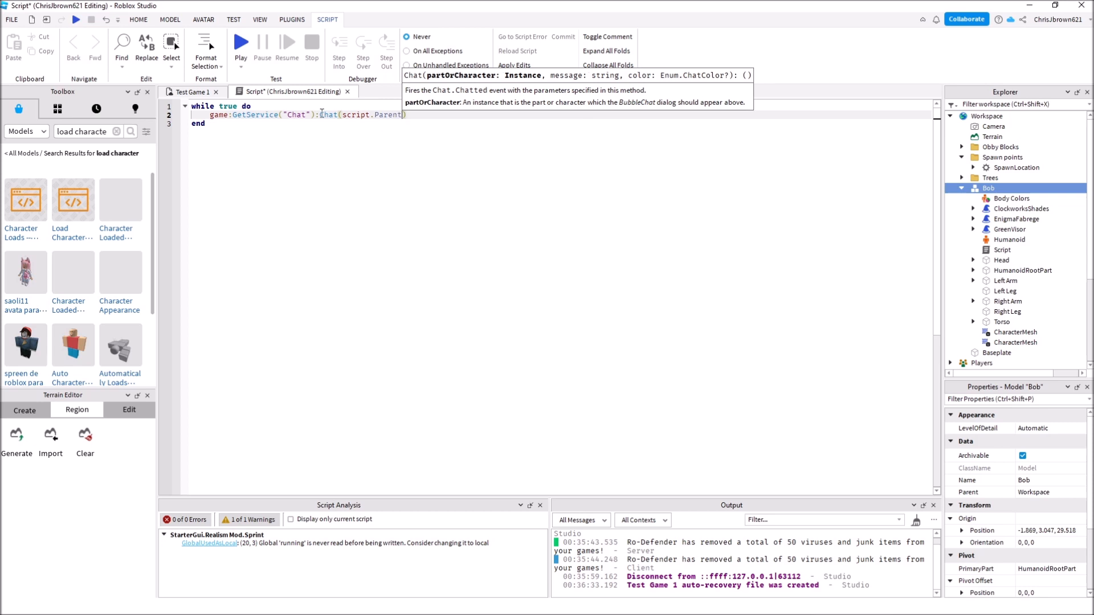
type(".head")
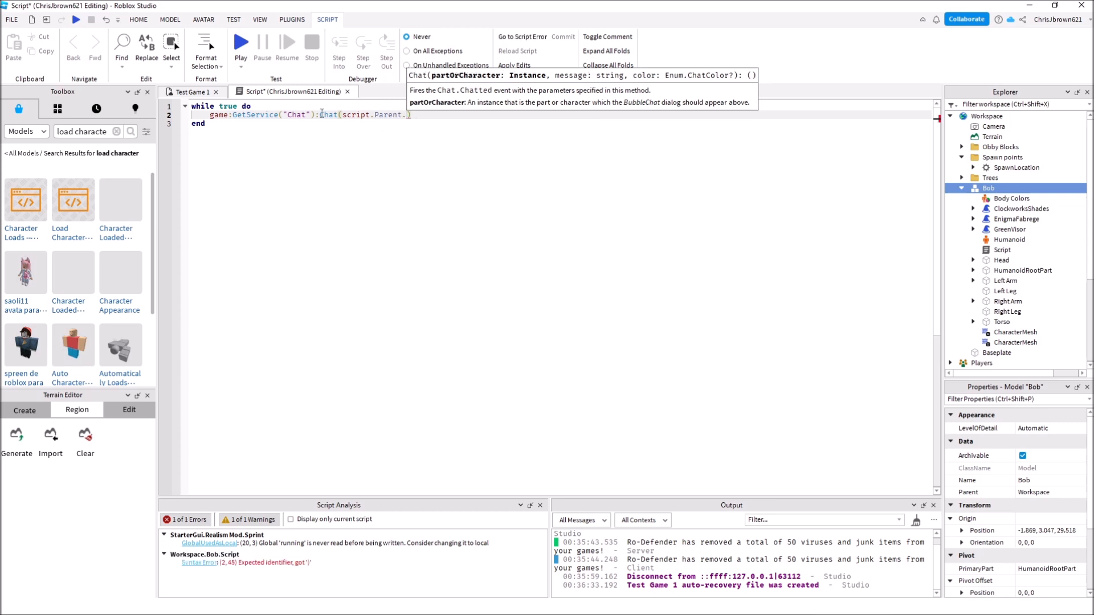
type("Head)")
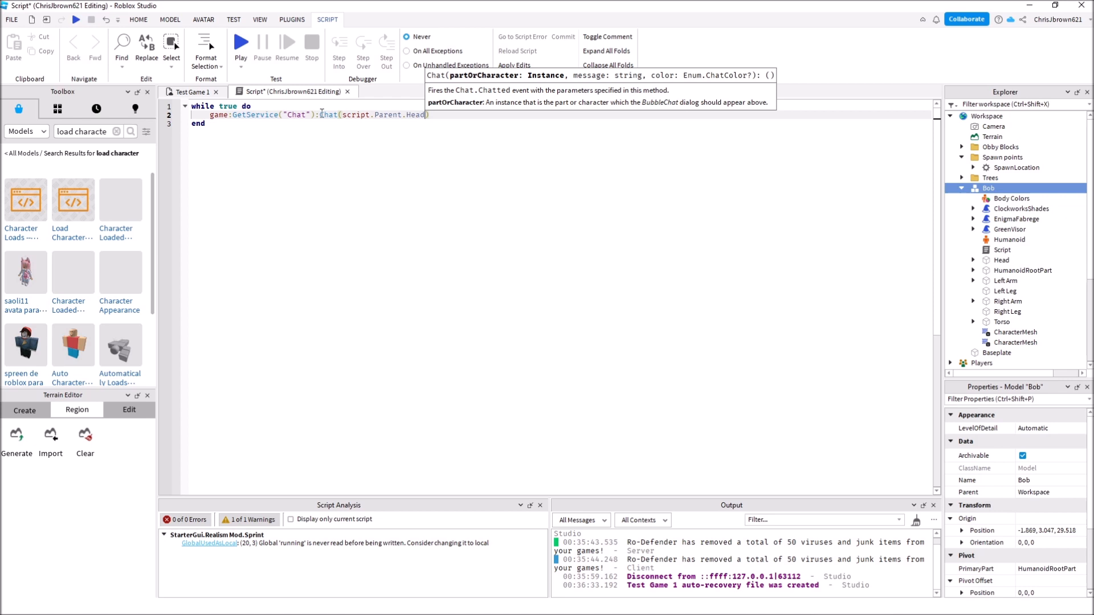
type(",")
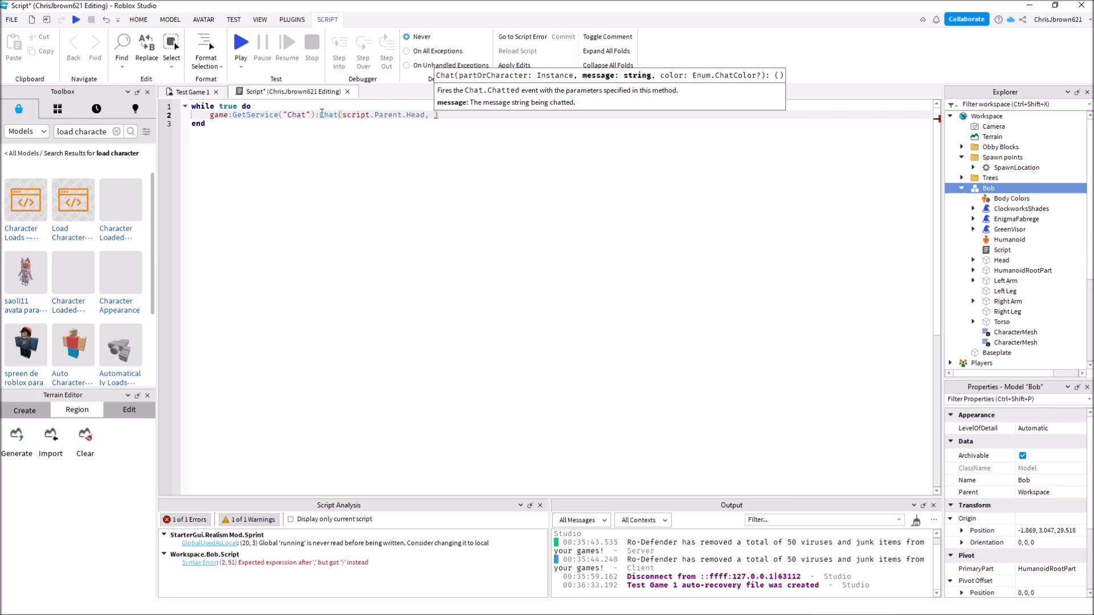
type("\"")
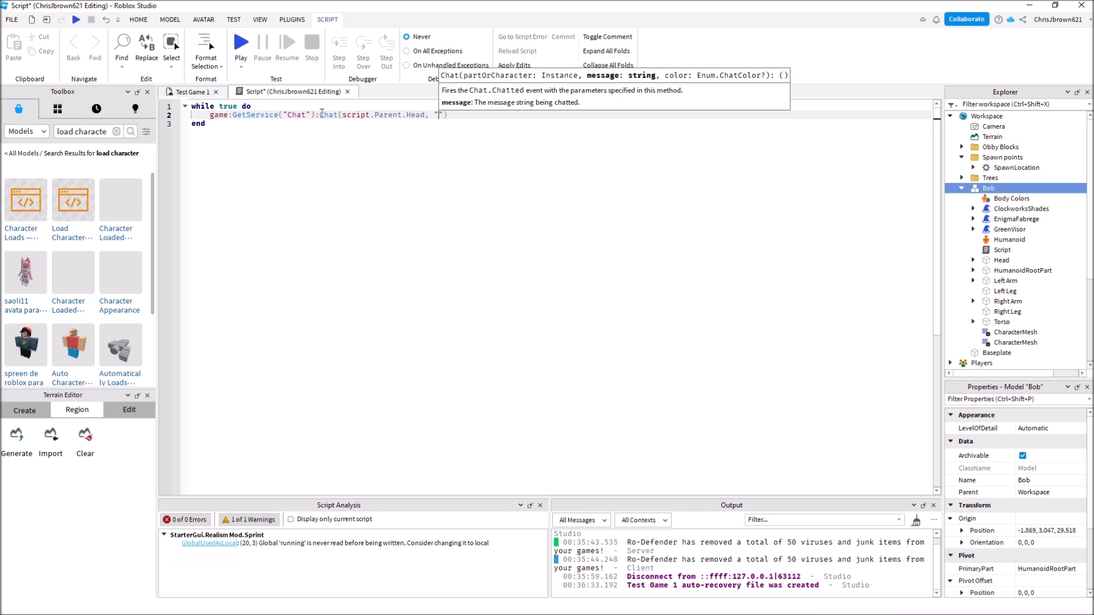
type("Message 1")
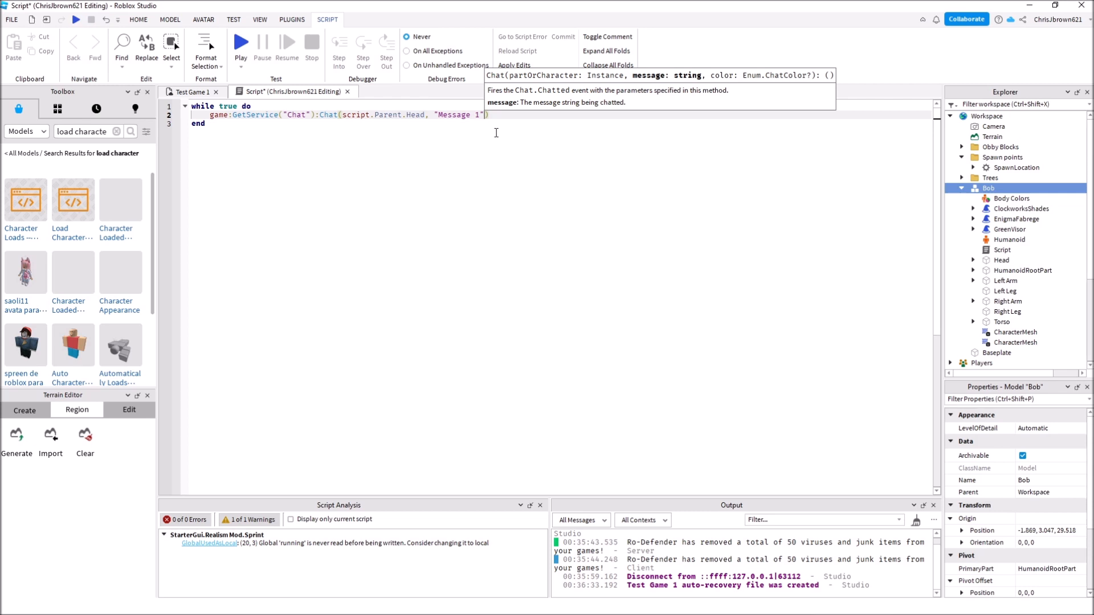
type(",")
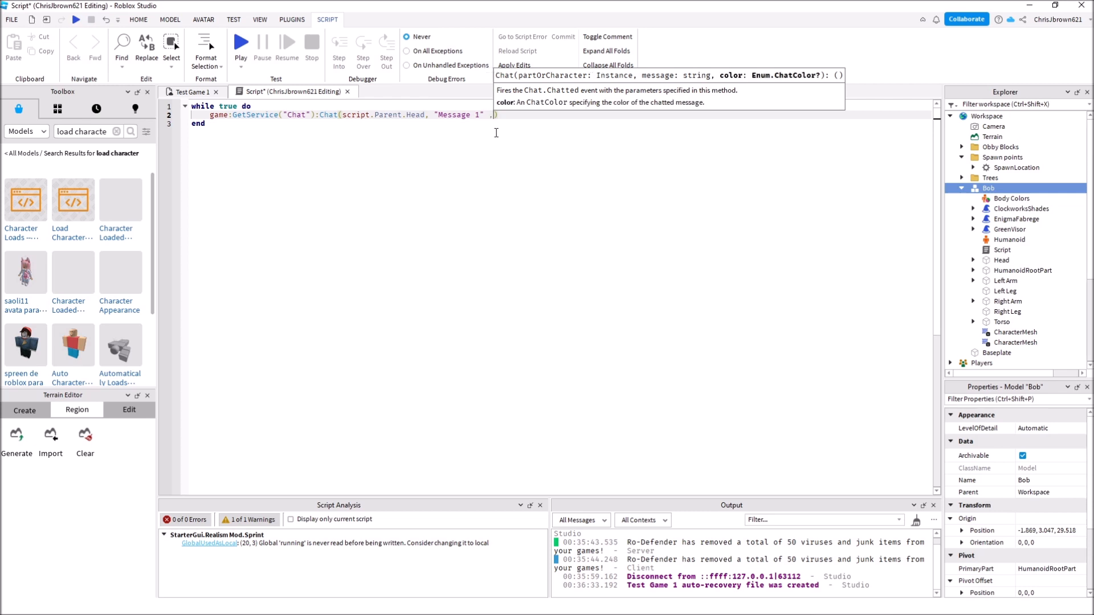
type(")")
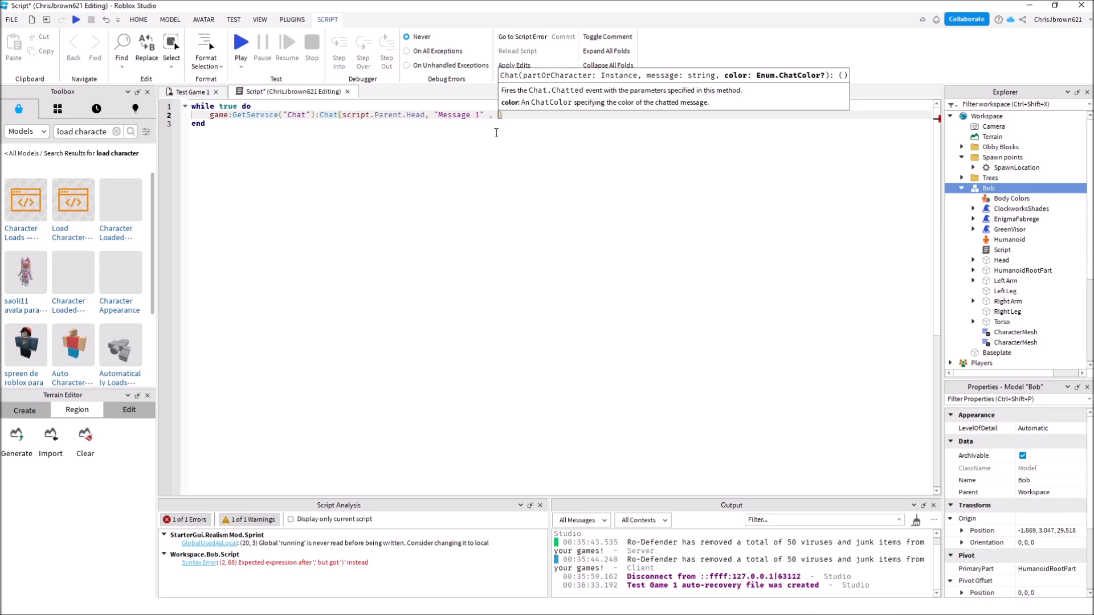
type("Ebn")
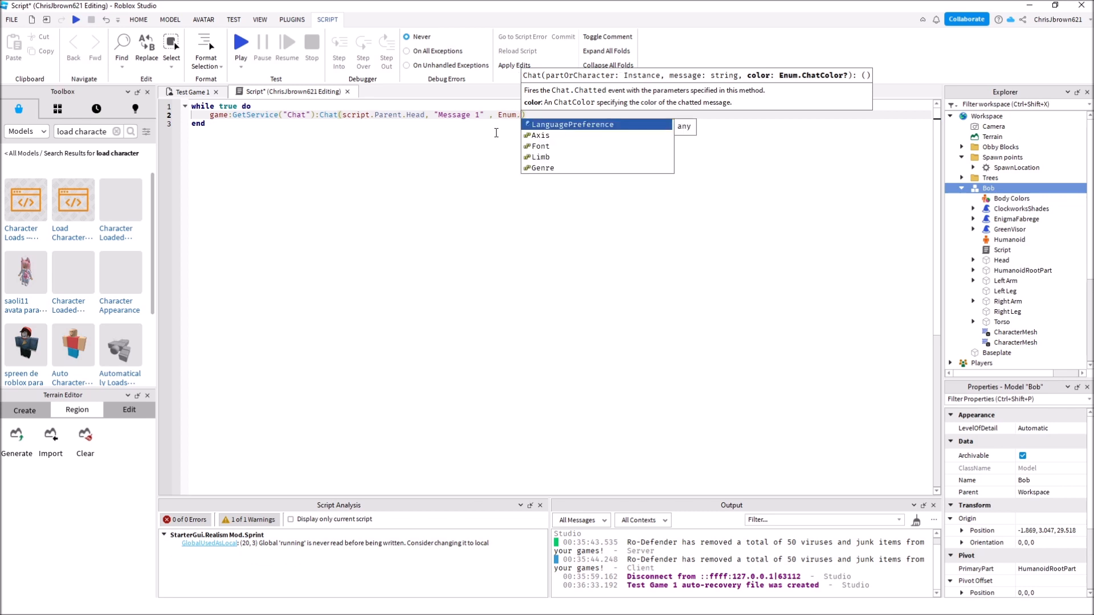
type("Chatcolor.Blue")
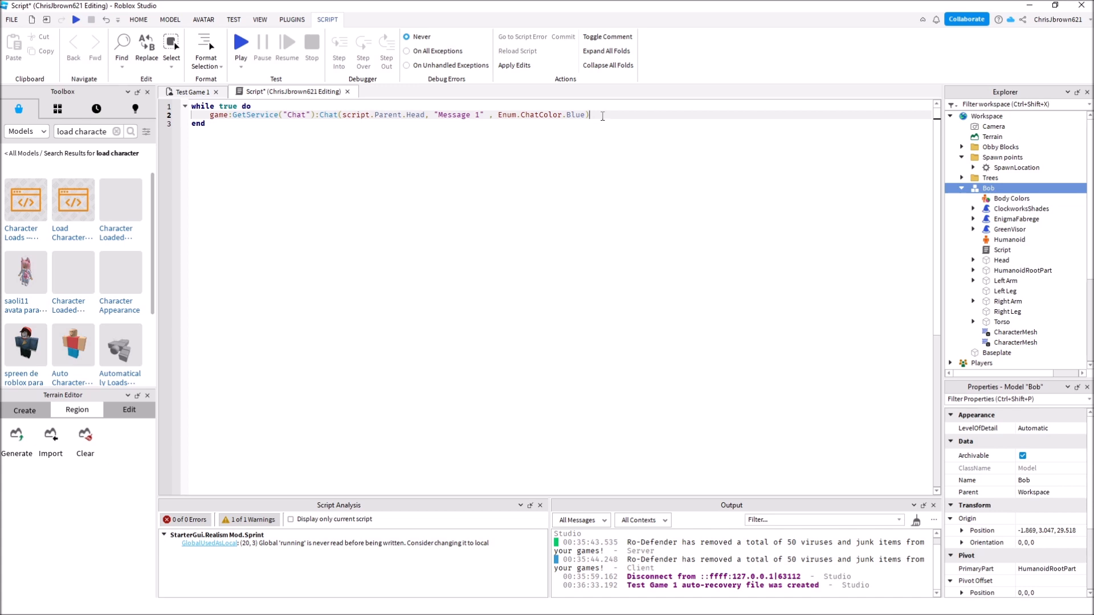
Step: Add wait(10) after the chat line and select both lines for copying
key("Enter")
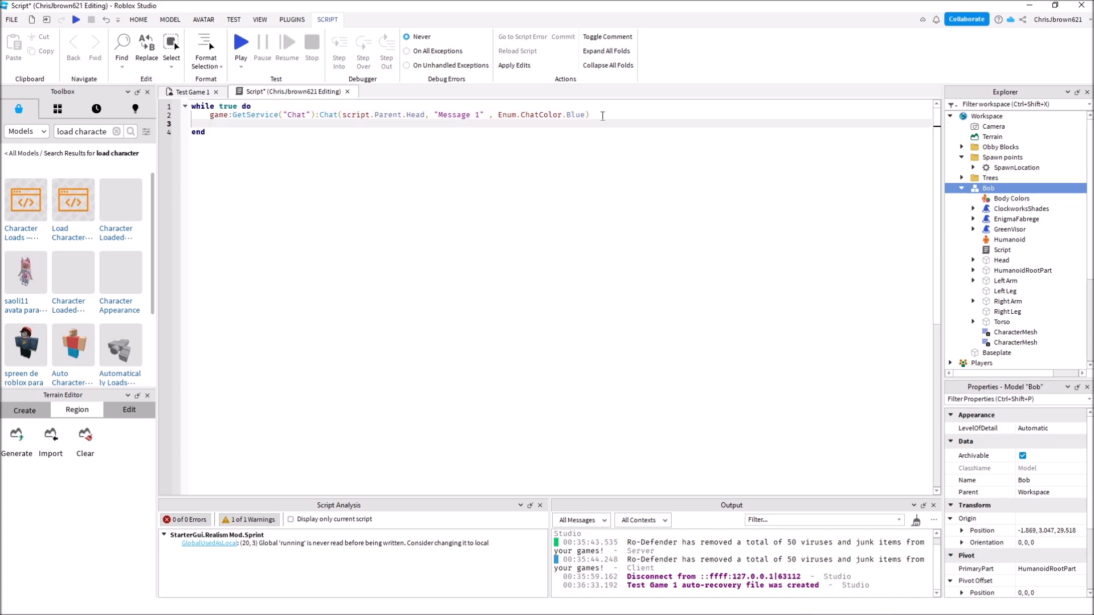
type("wait")
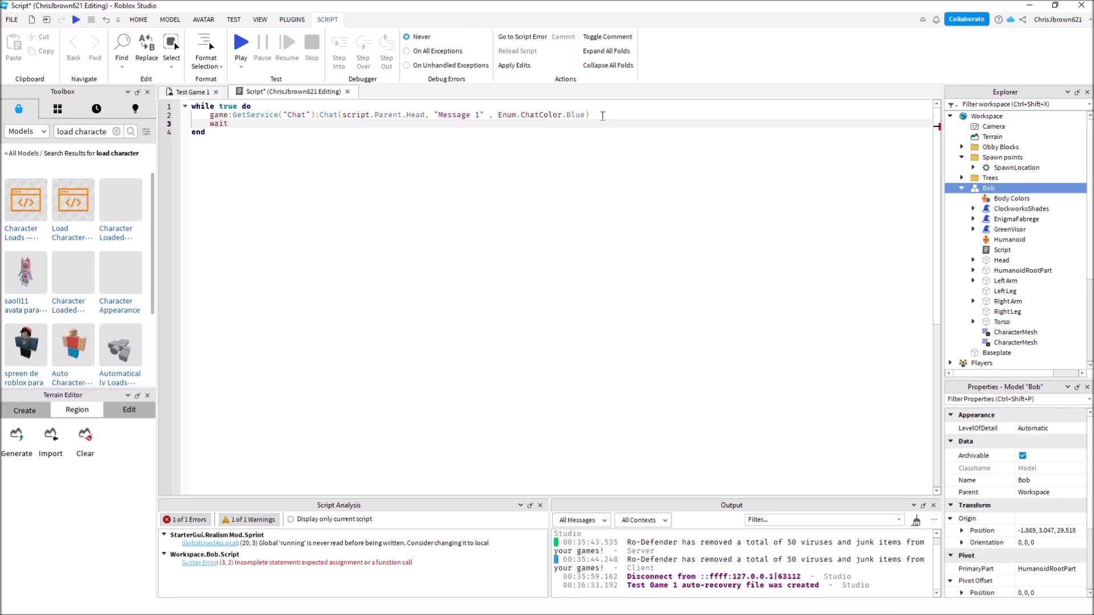
type("10")
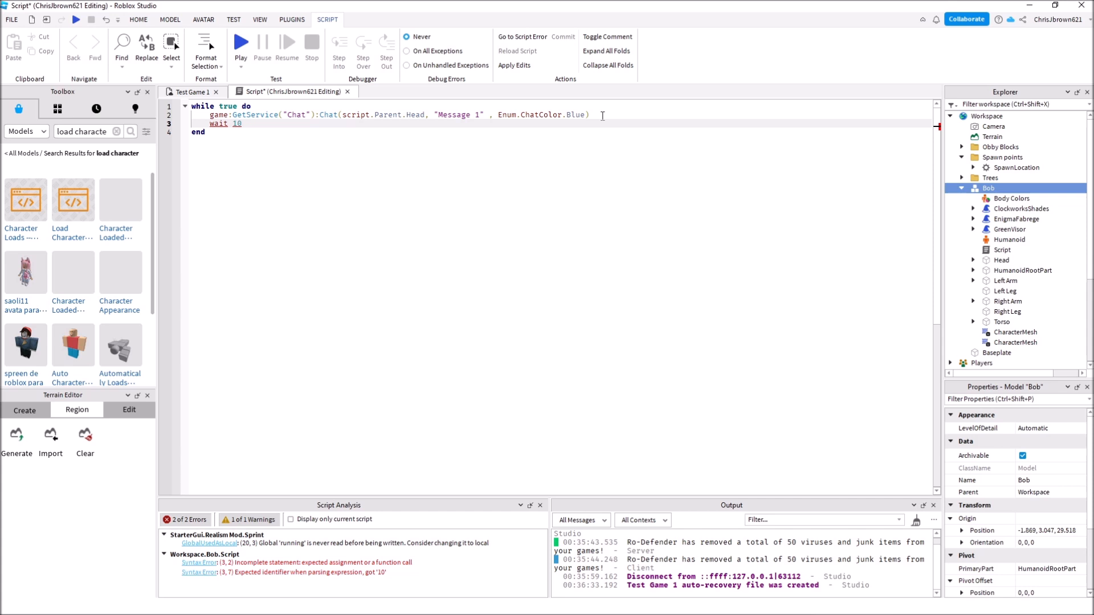
key("Backspace")
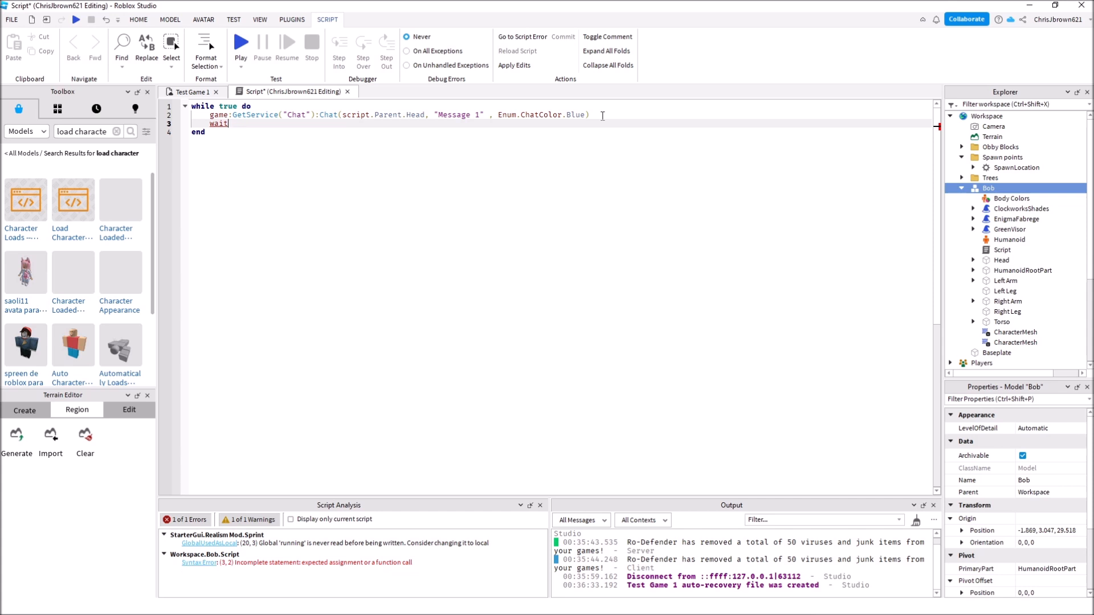
type("(10)")
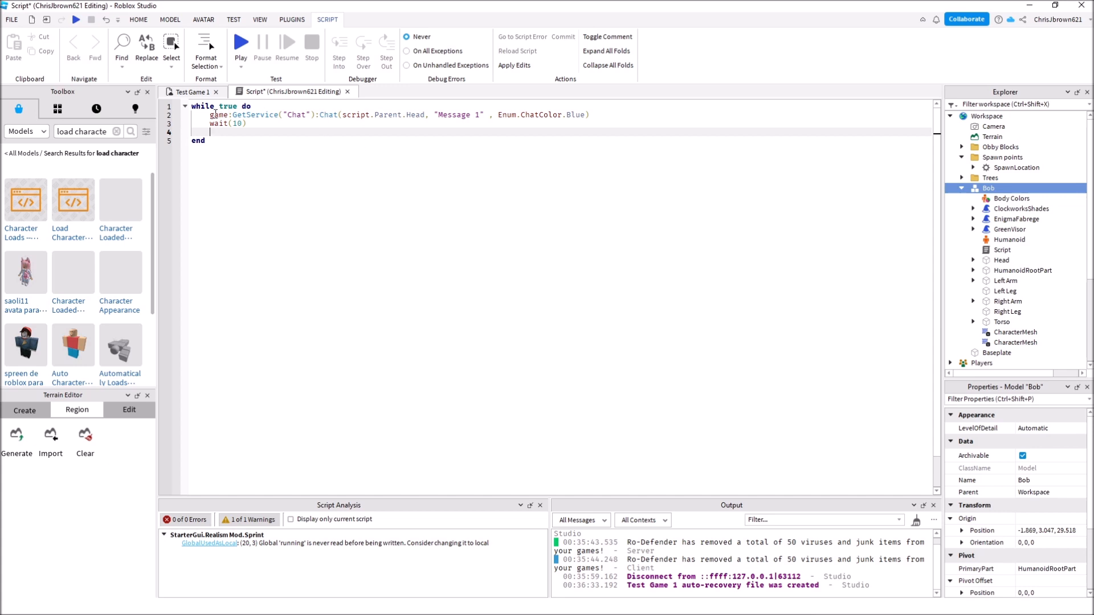
left_click_drag(212, 114, 246, 124)
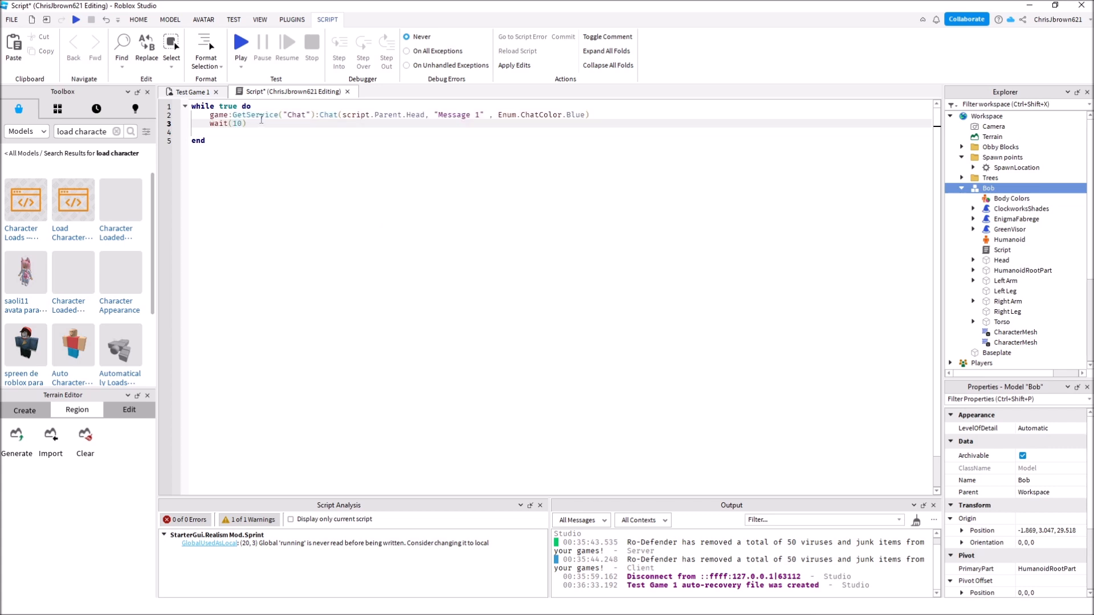
Step: Paste the "Message 1" chat line and wait(10) twice more inside the loop
right_click(230, 123)
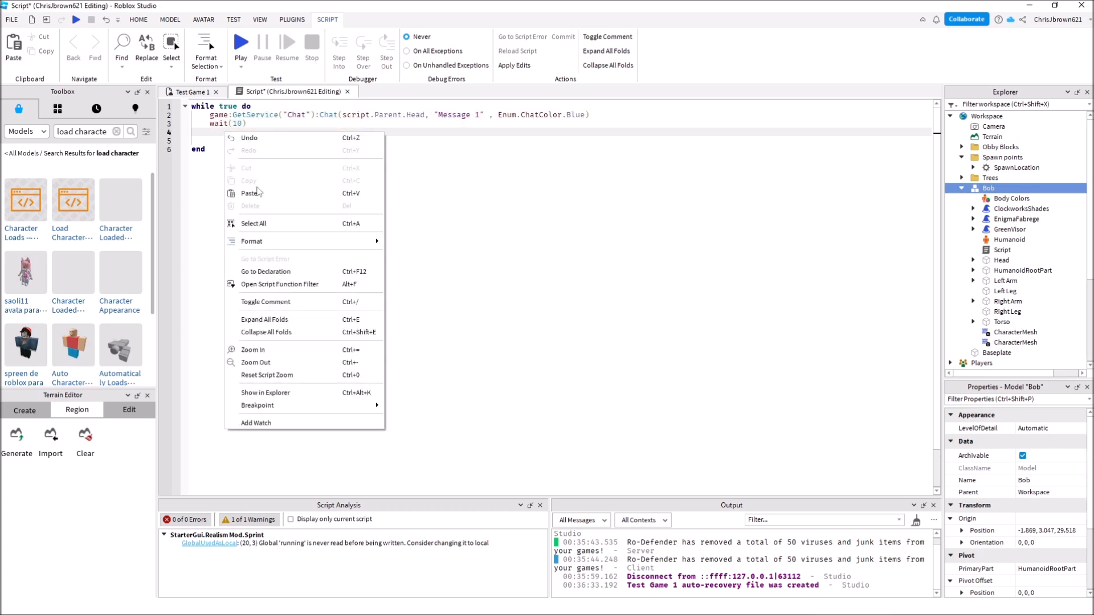
left_click(248, 194)
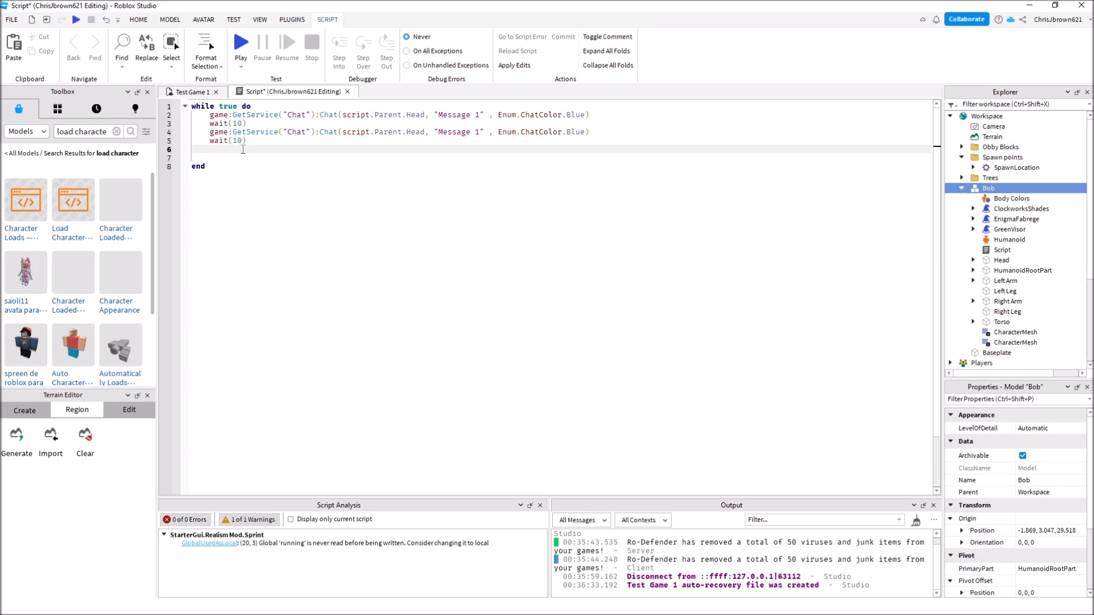
type("game:GetService(\"Chat\"):Chat(script.Parent.Head, \"Message 1\" , Enum.ChatColor.Blue)")
left_click(562, 157)
type("wait(10)")
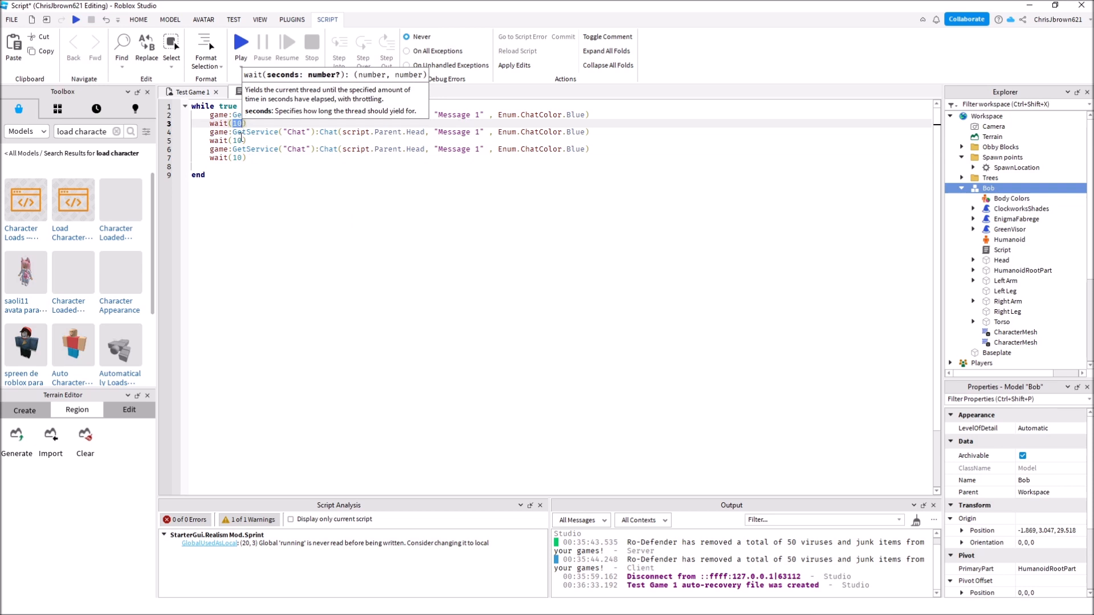
mouse_move(271, 197)
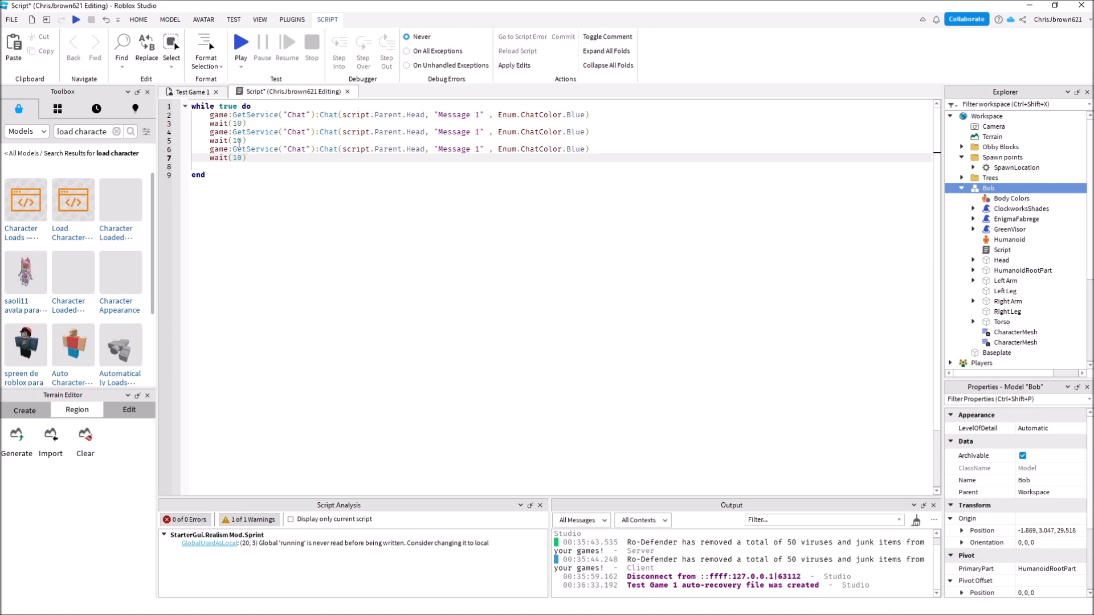
mouse_move(224, 123)
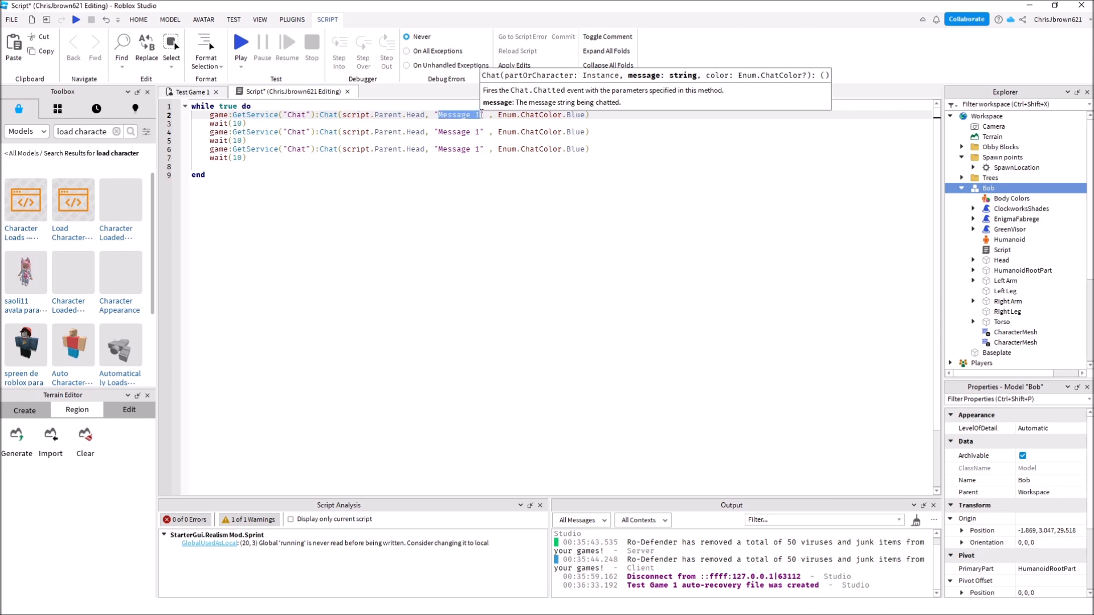
Step: Rewrite the three messages as "Hi, Welcome to my Obby!", "Dont fall!" and "Enjoy!"
type("Hi welcom")
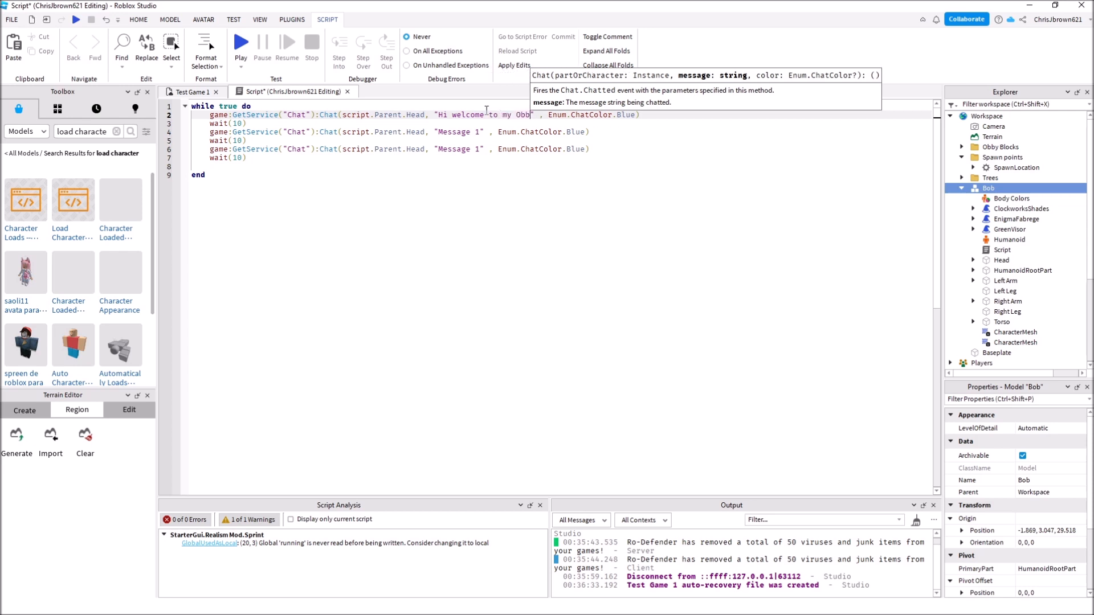
type("y!")
left_click(400, 132)
type("Dont fall!")
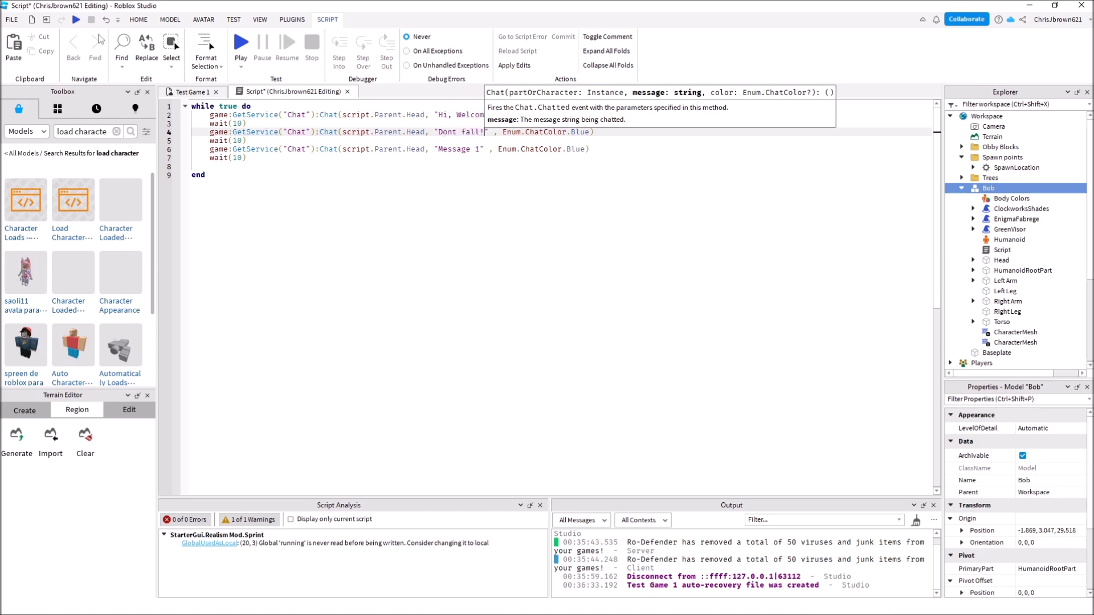
double_click(457, 148)
type("Enjoy!")
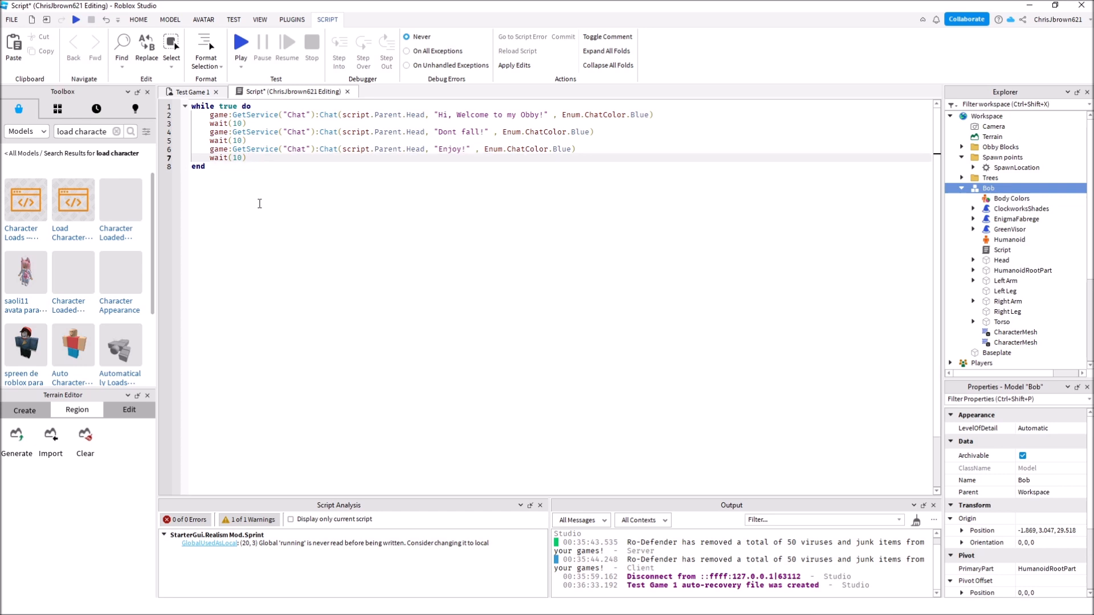
mouse_move(237, 210)
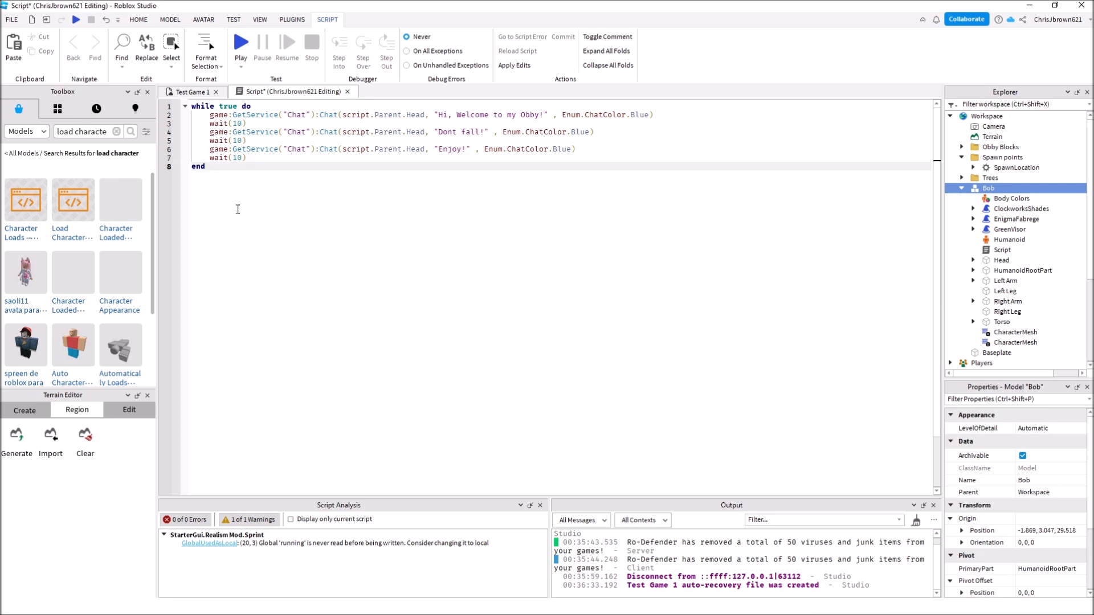
mouse_move(348, 91)
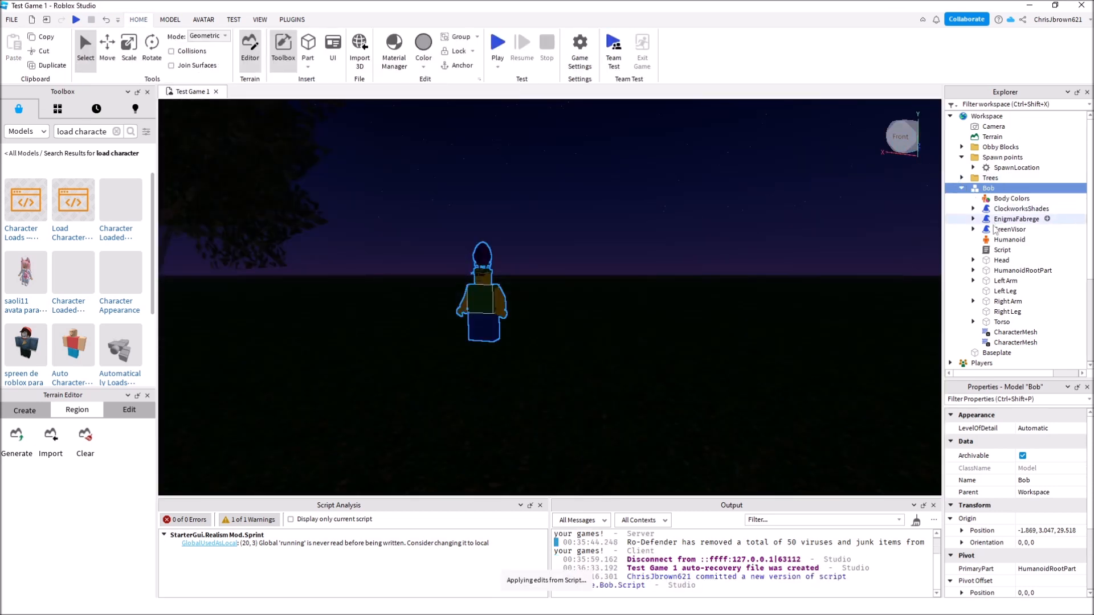
Step: Rename Bob's Script to 'Chat Script' in the Explorer after briefly reopening and closing it
double_click(1002, 249)
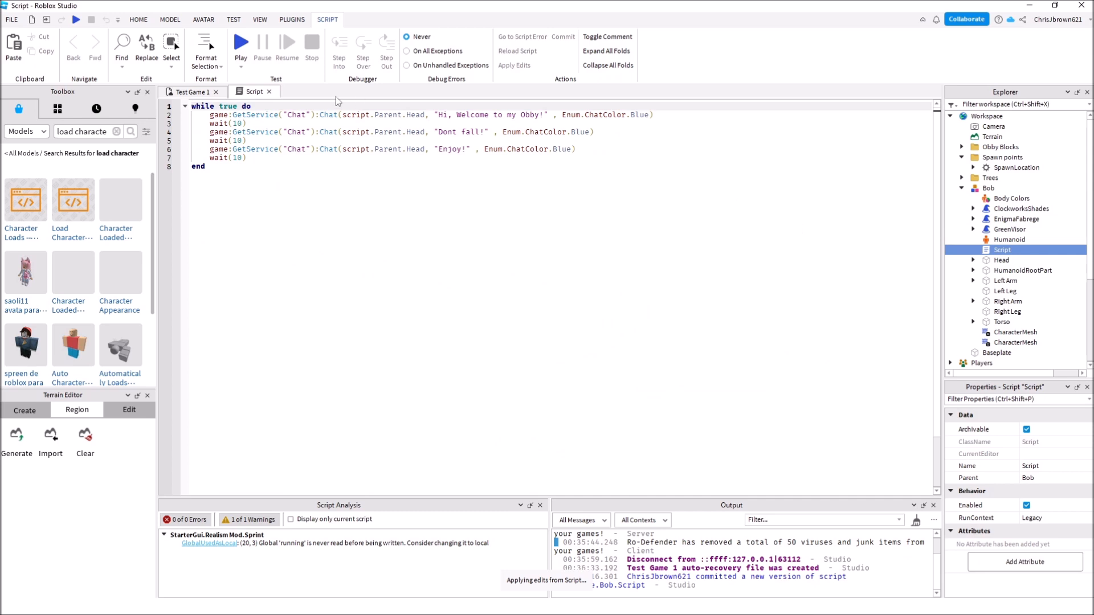
left_click(240, 43)
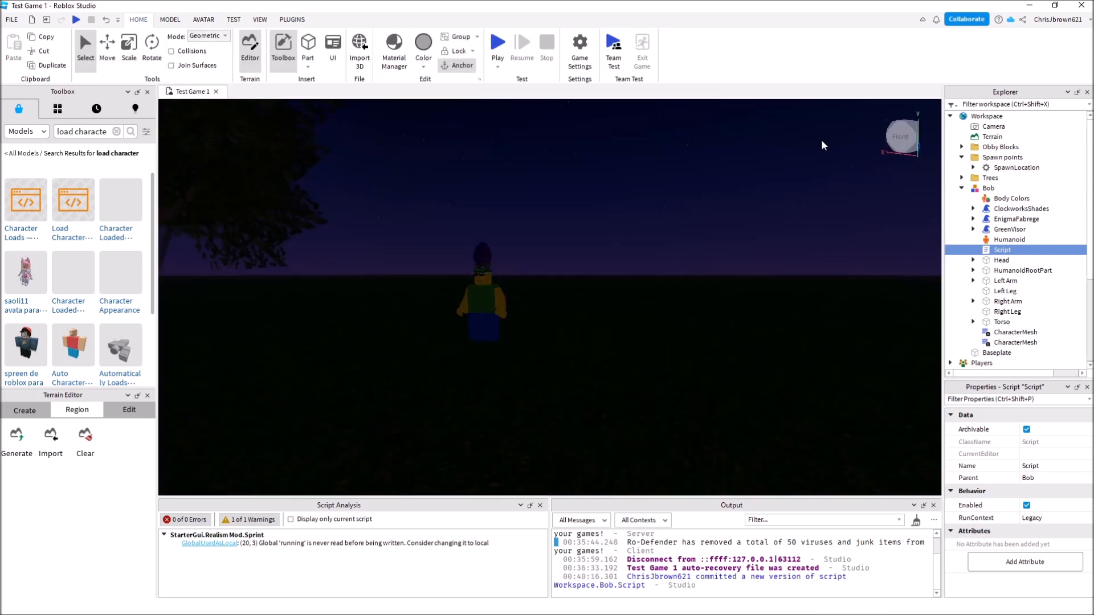
double_click(1000, 250)
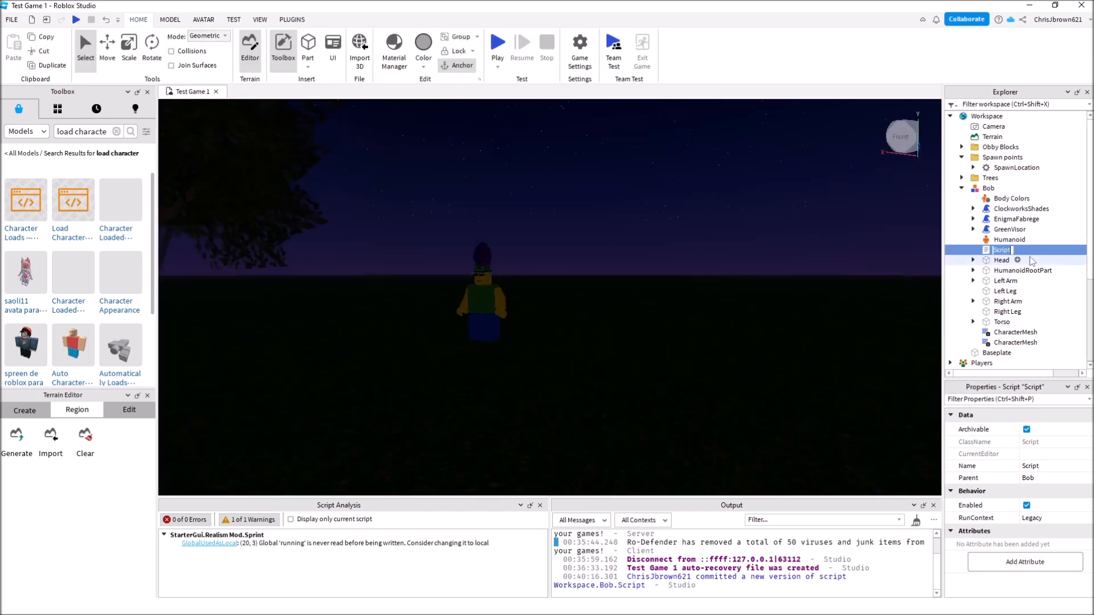
type("Chat")
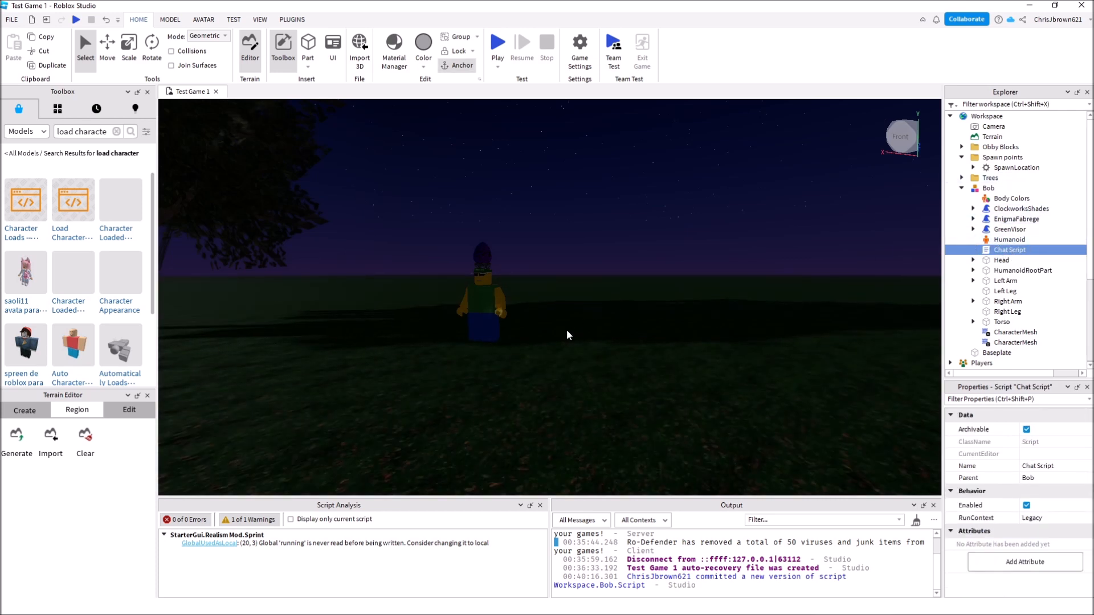
left_click(989, 188)
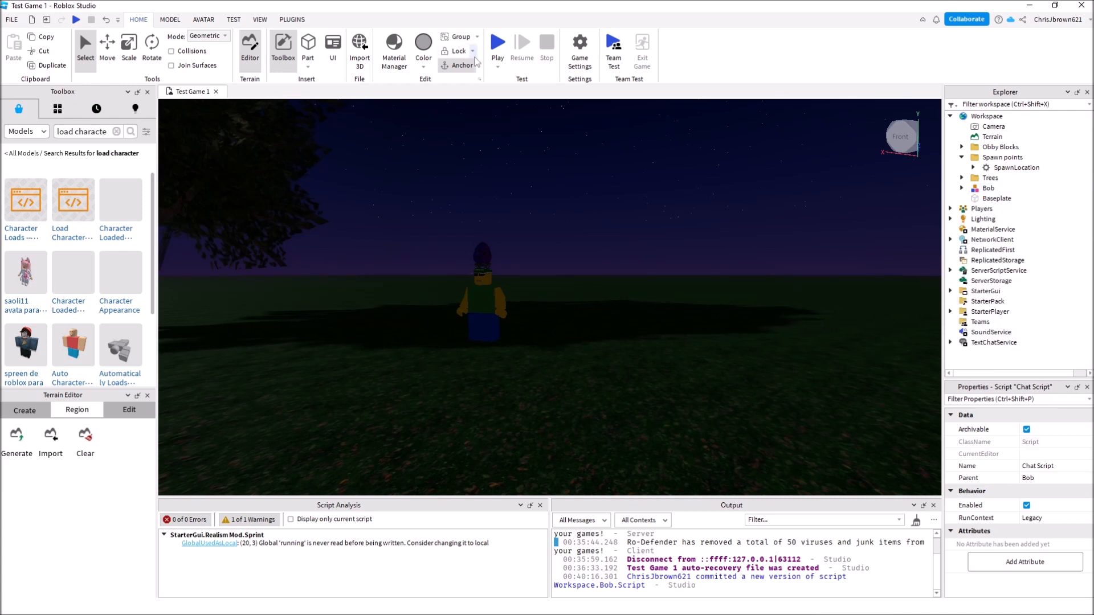
left_click(497, 41)
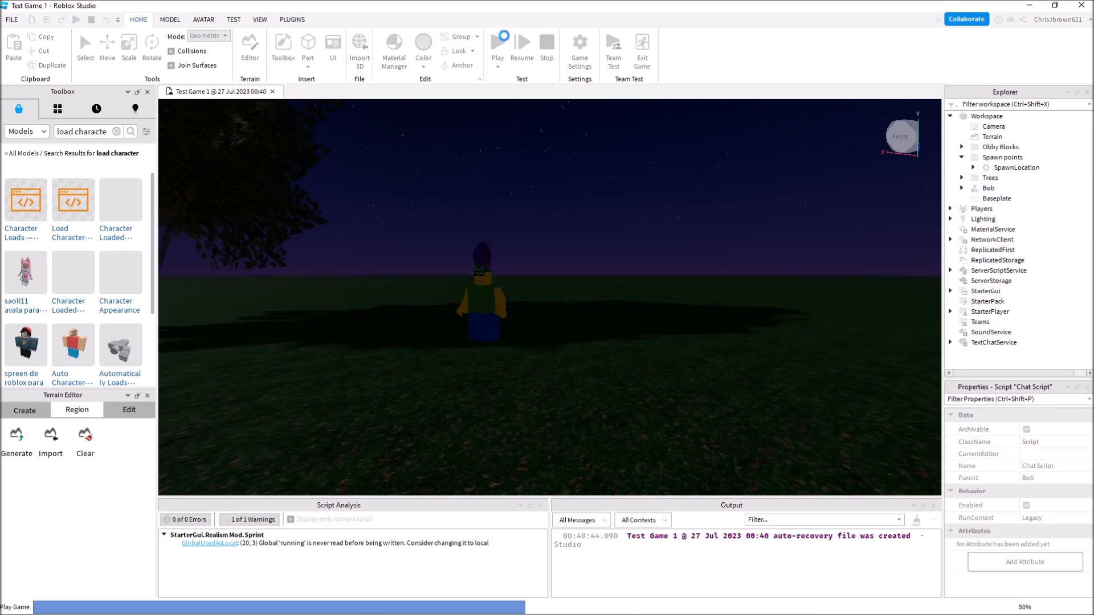
left_click(498, 44)
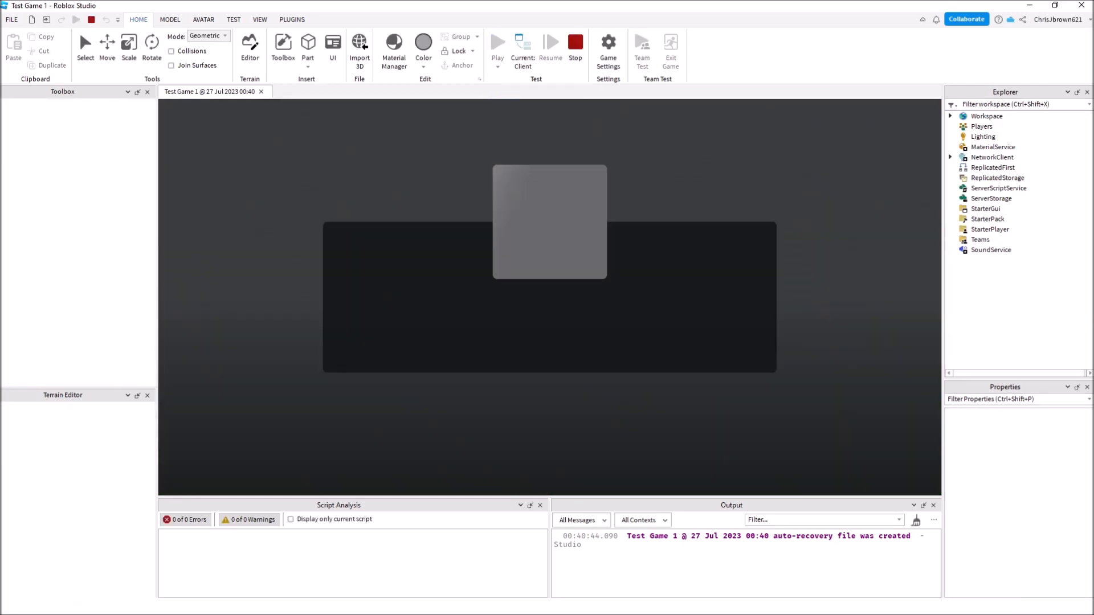
left_click(498, 42)
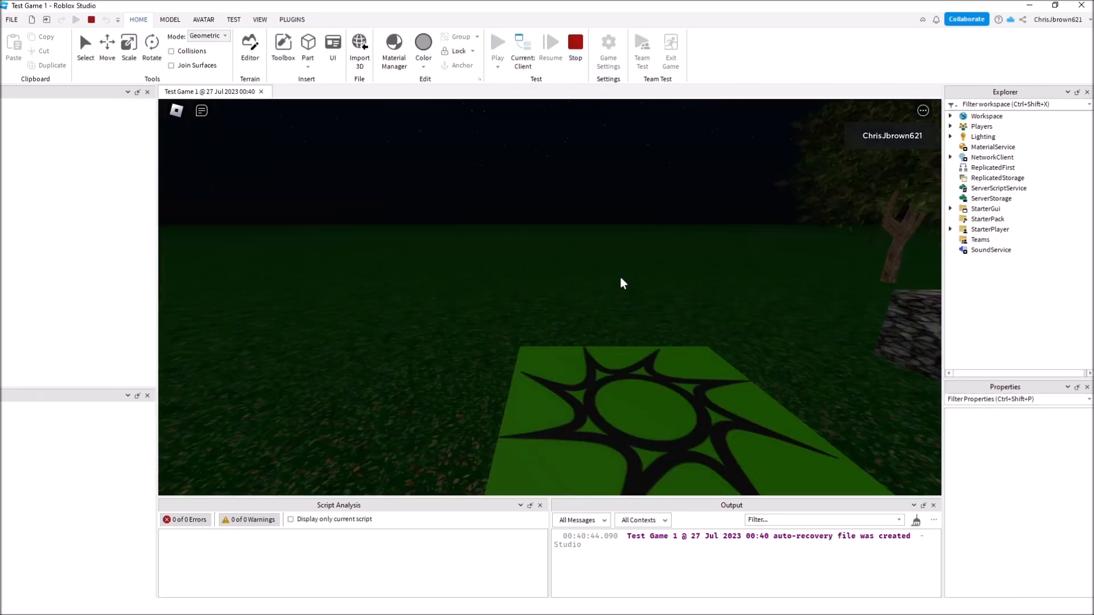
left_click(283, 46)
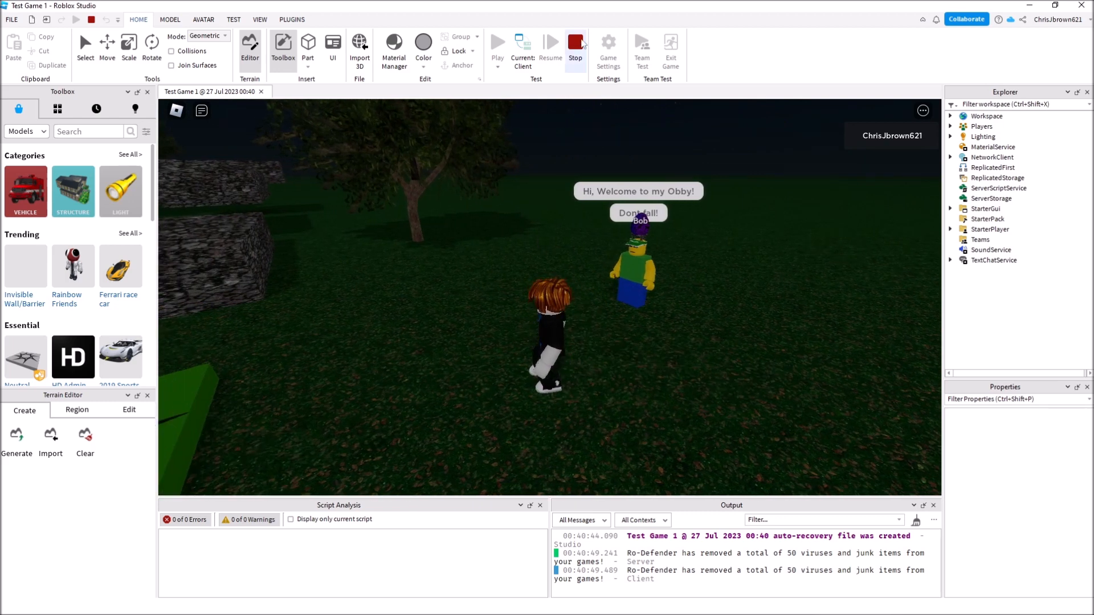
left_click(574, 44)
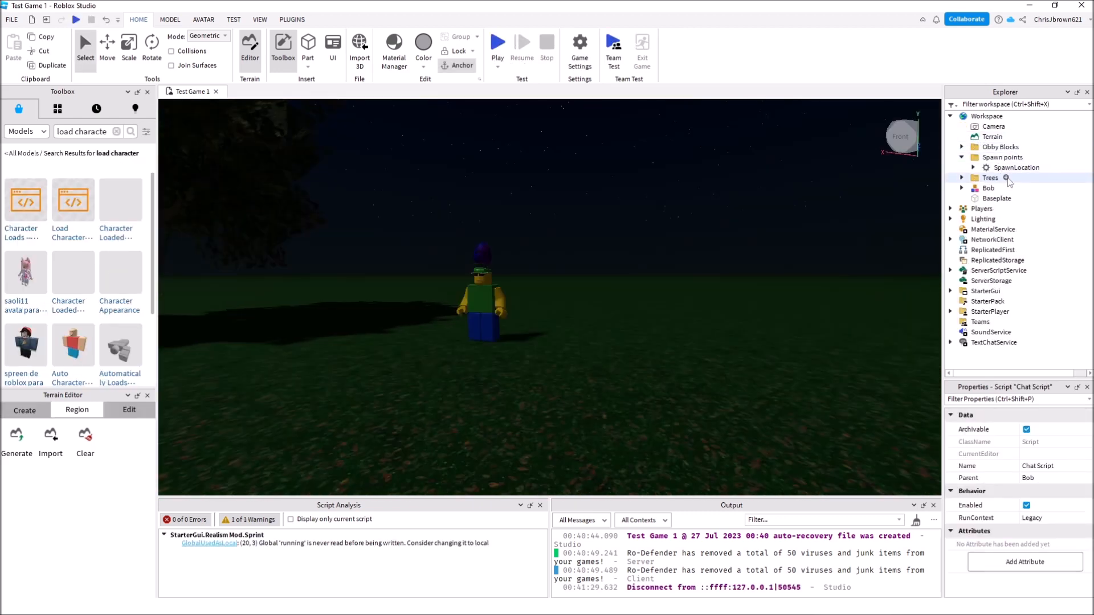
left_click(1003, 157)
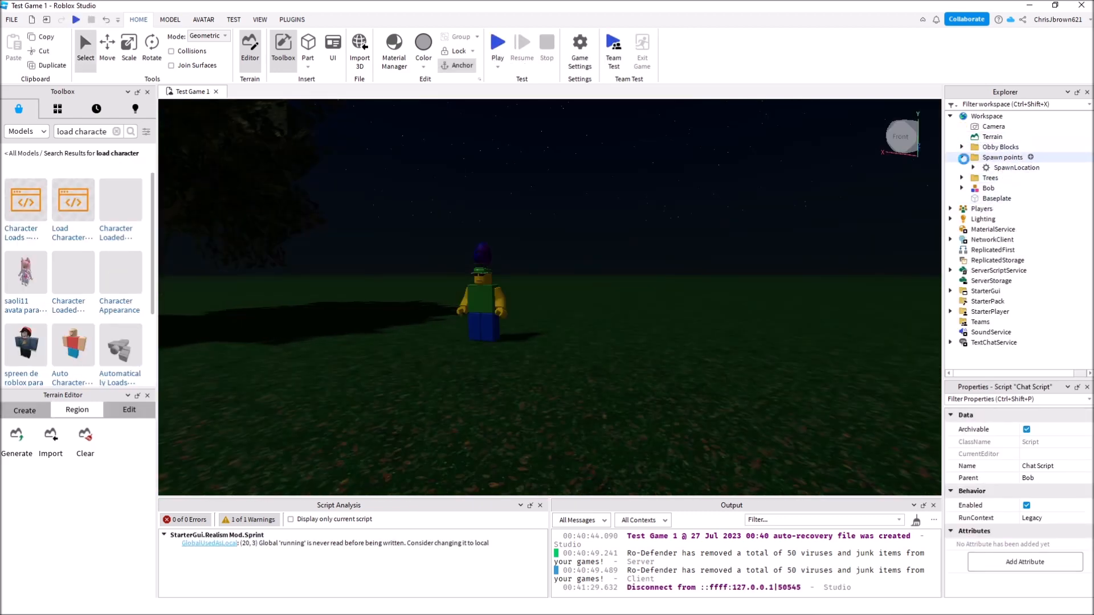
left_click(989, 188)
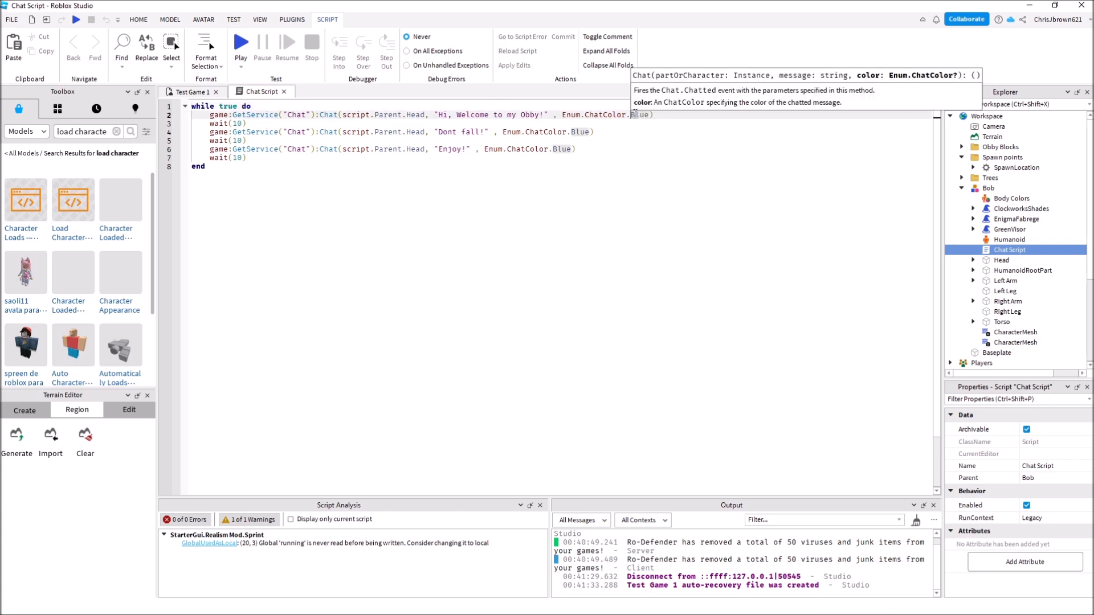
double_click(639, 114)
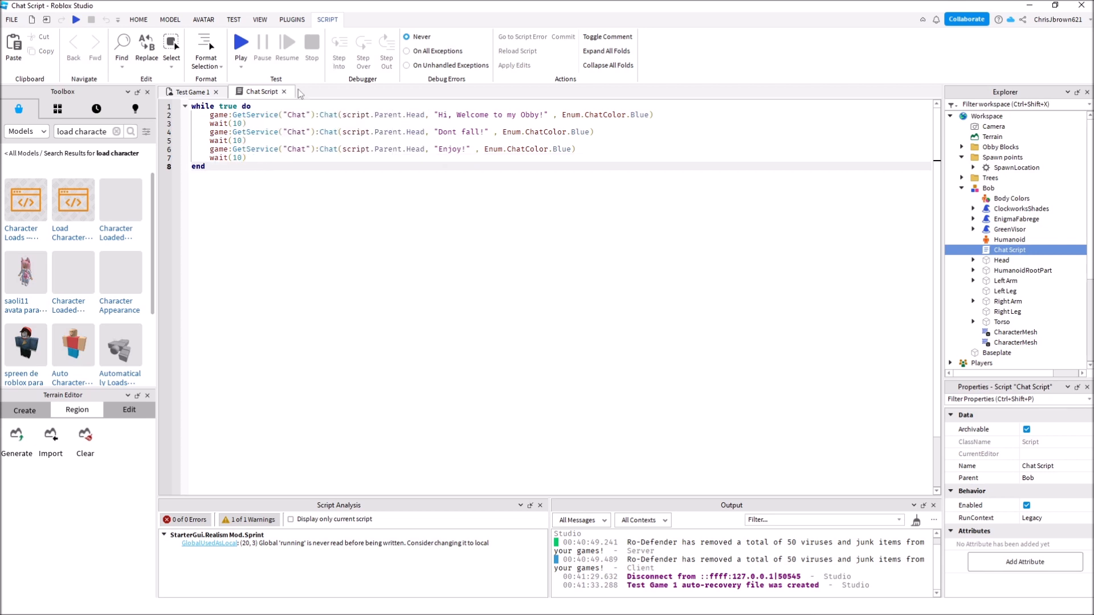
mouse_move(262, 91)
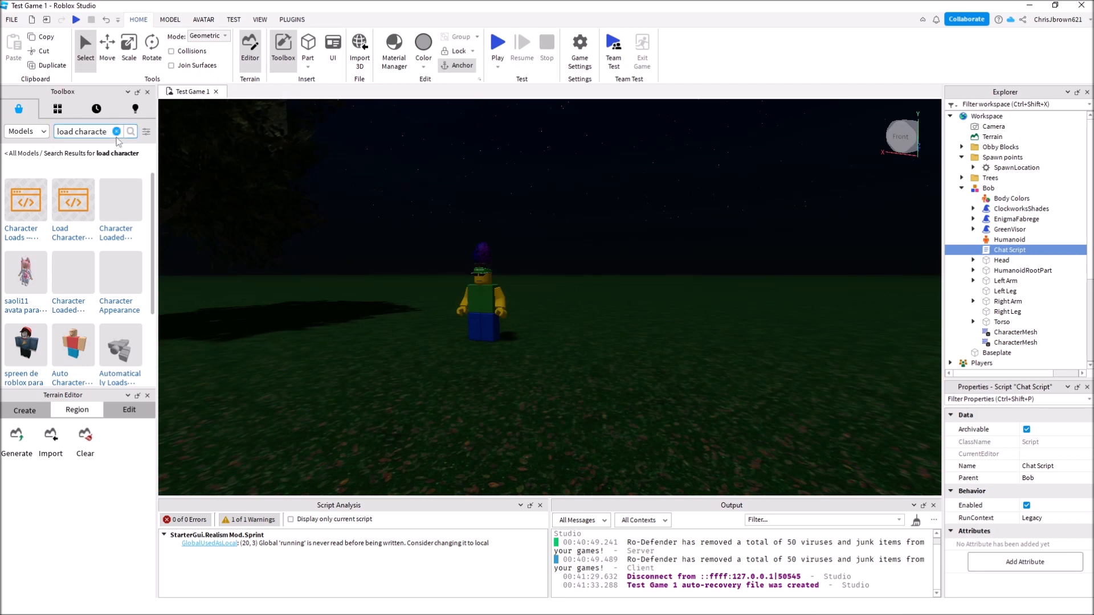
Step: Search the Toolbox for 'girl', insert the Sitting Girl and rotate her into place beside Bob
left_click(116, 131)
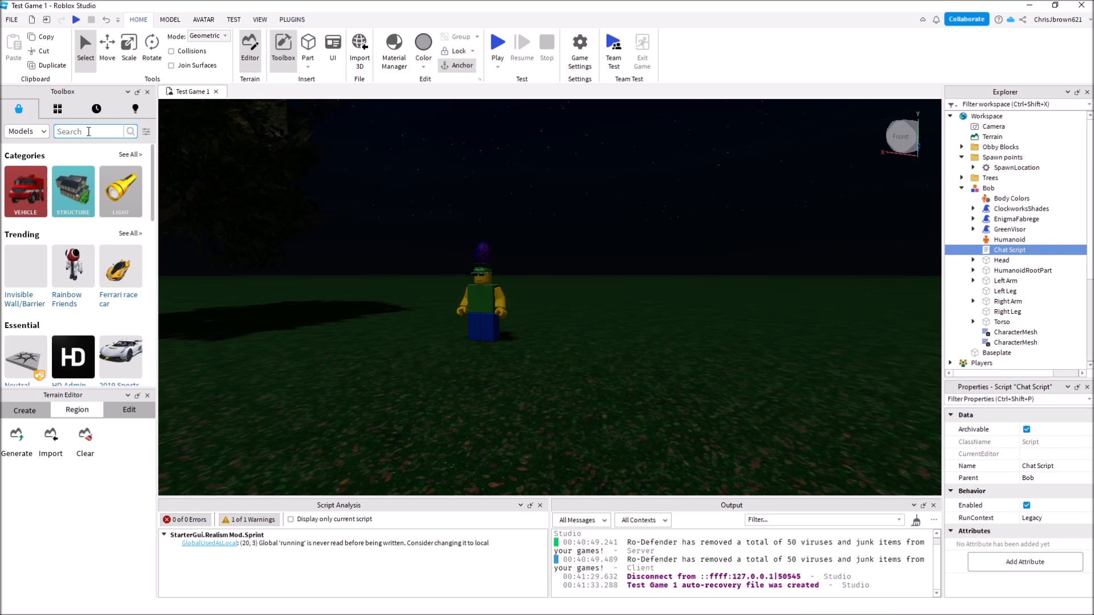
type("girl")
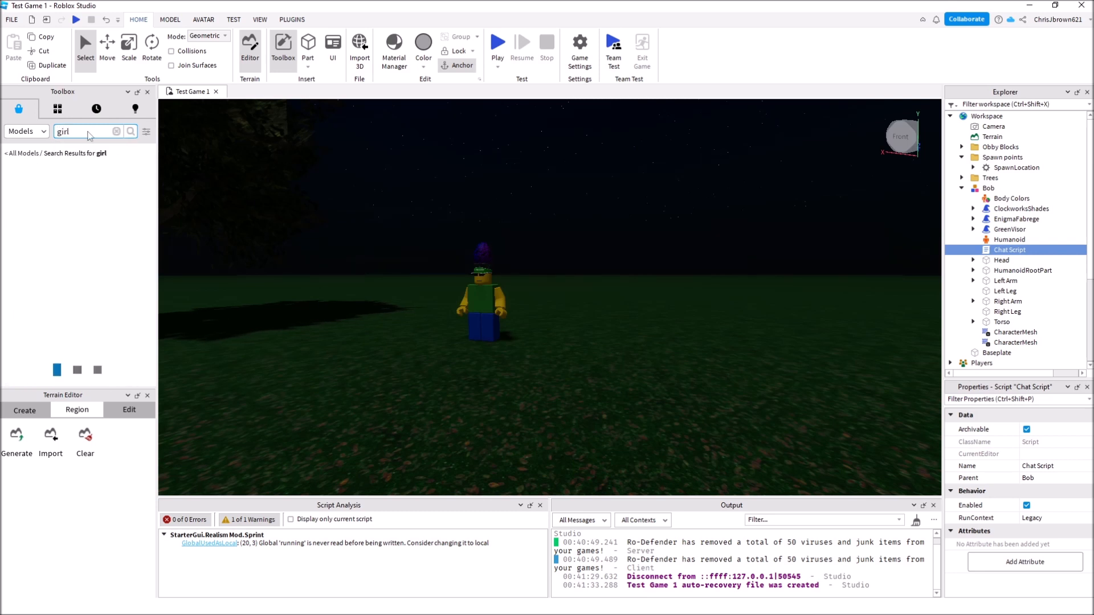
left_click(130, 132)
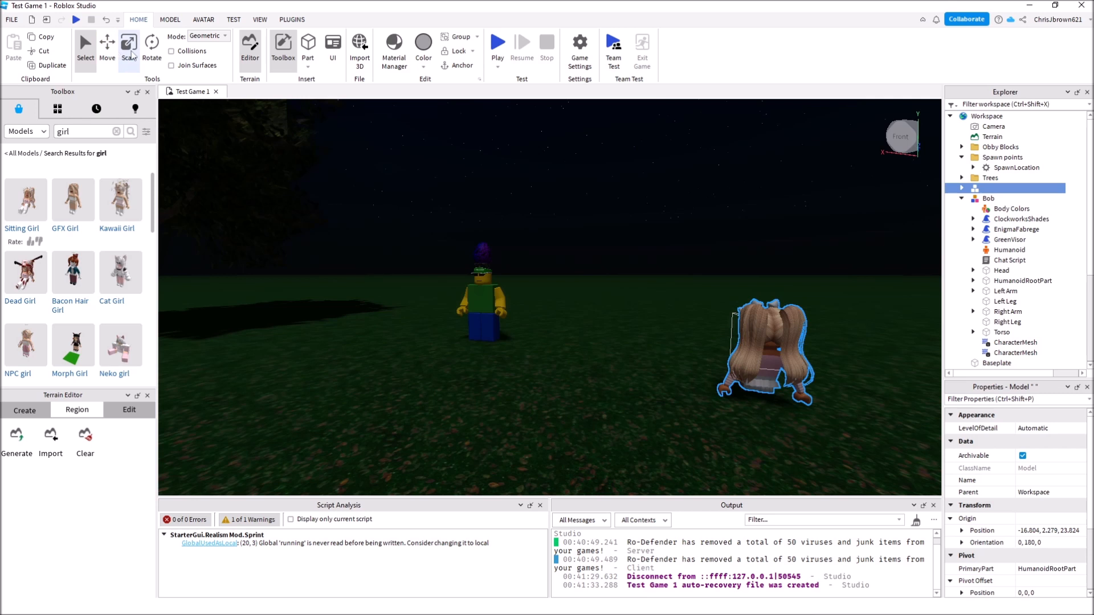
left_click(129, 43)
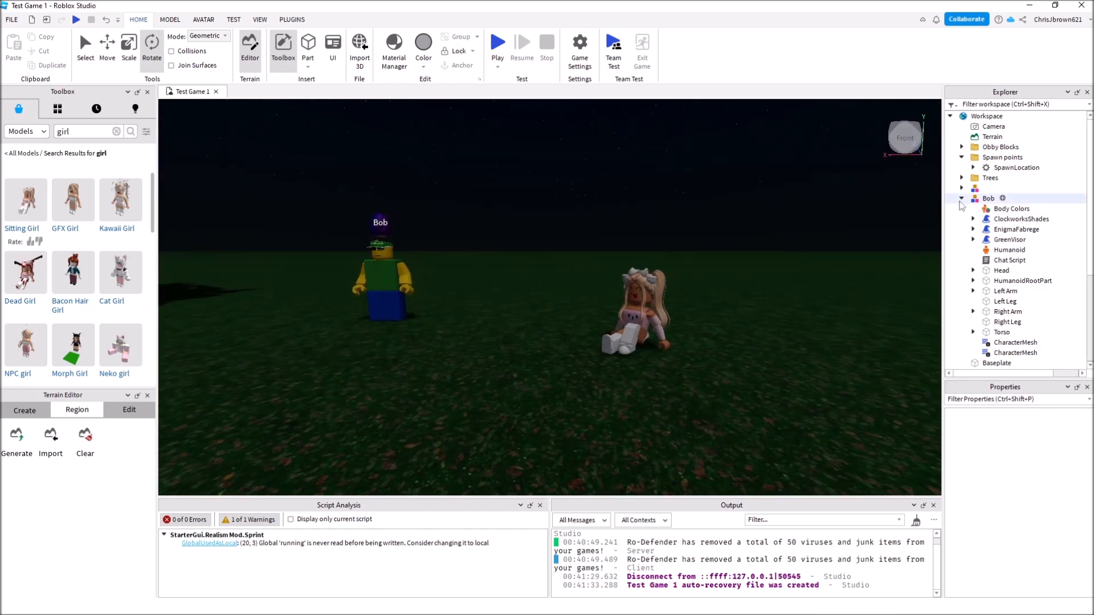
Step: Collapse Bob's parts and expand the sitting girl's model in the Explorer
left_click(962, 198)
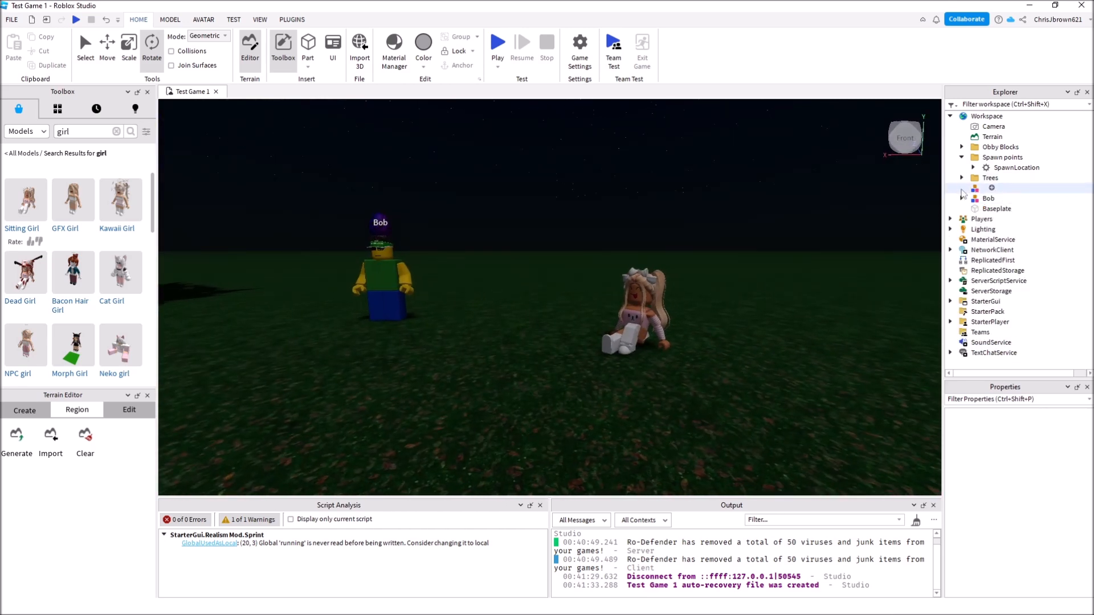
left_click(962, 188)
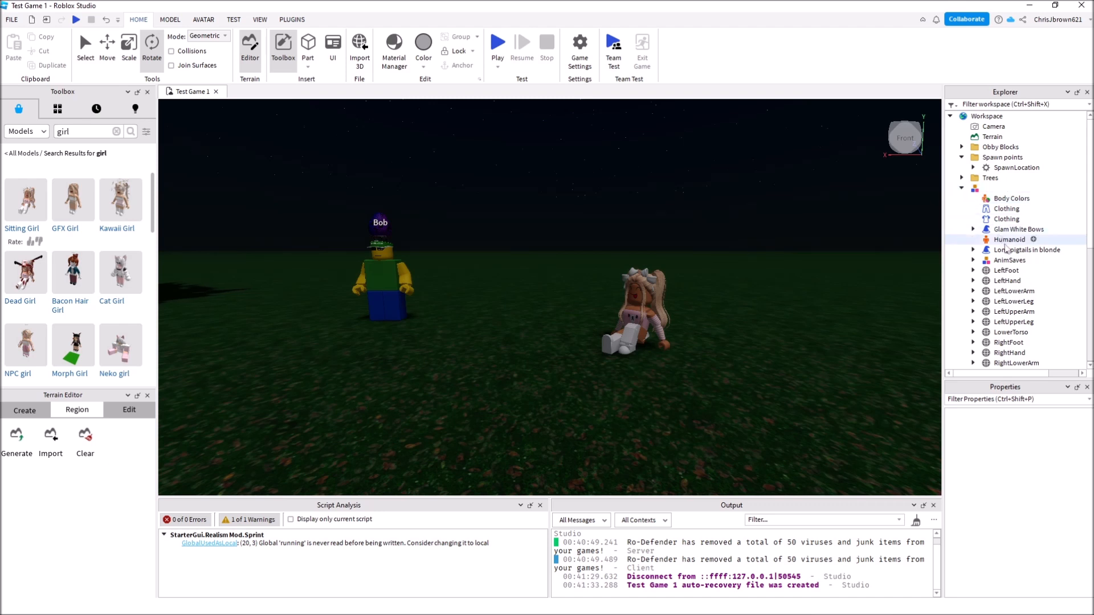
scroll("down", 3)
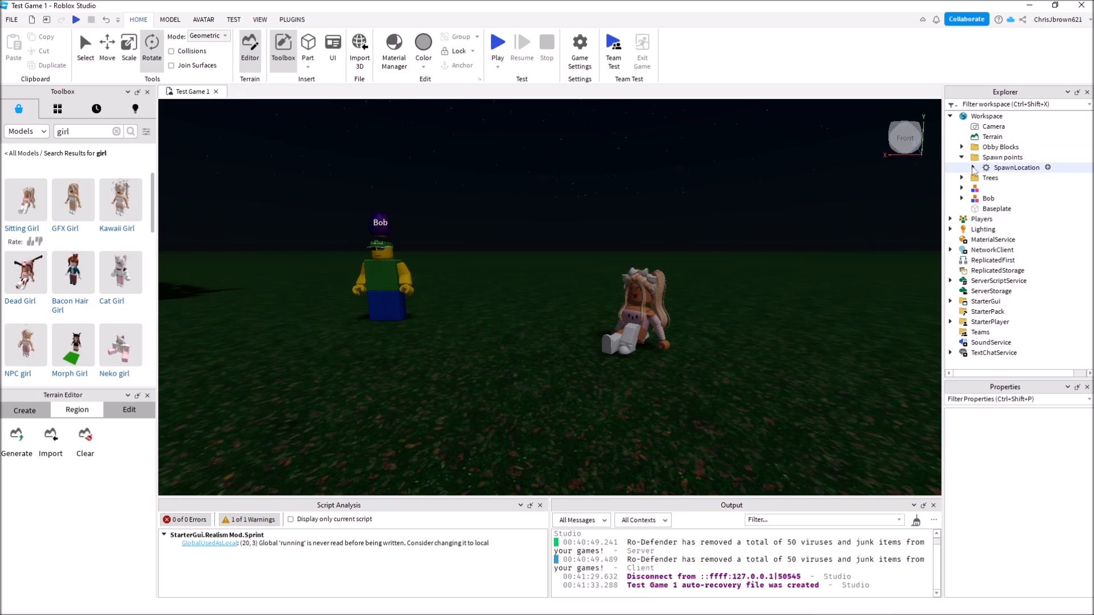
Step: Select Bob's Chat Script, collapse Bob's model, and expand the sitting girl's model to show her children
left_click(962, 198)
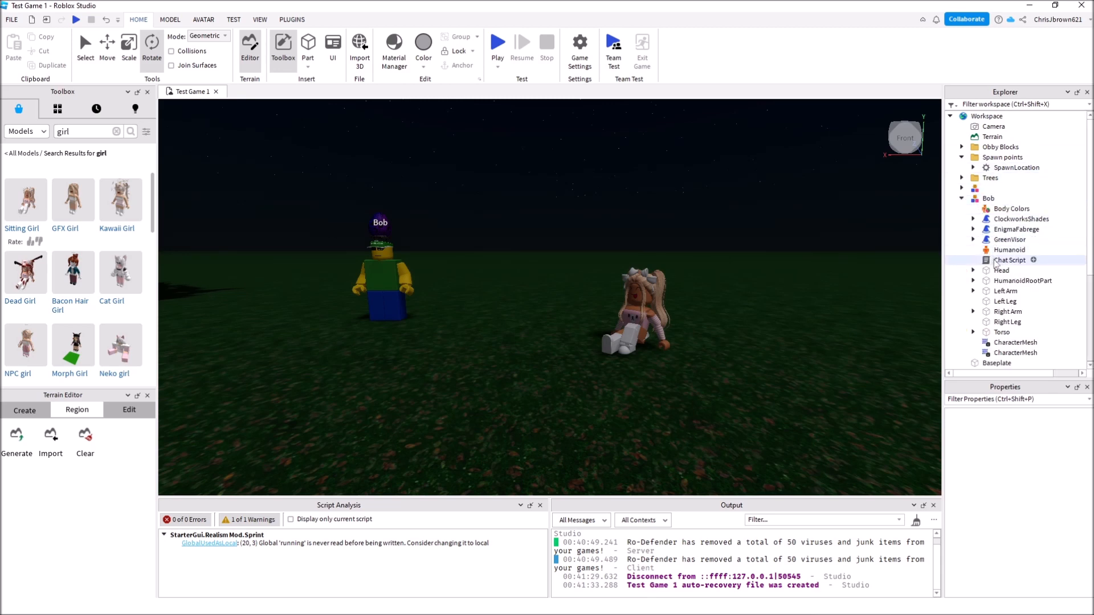
left_click(1010, 260)
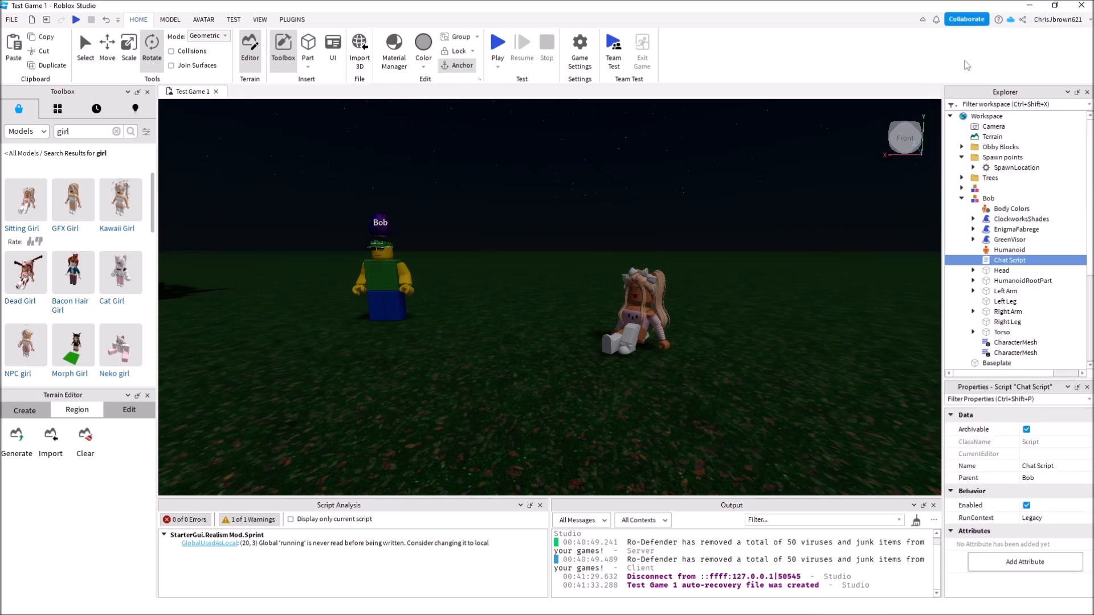
left_click(989, 198)
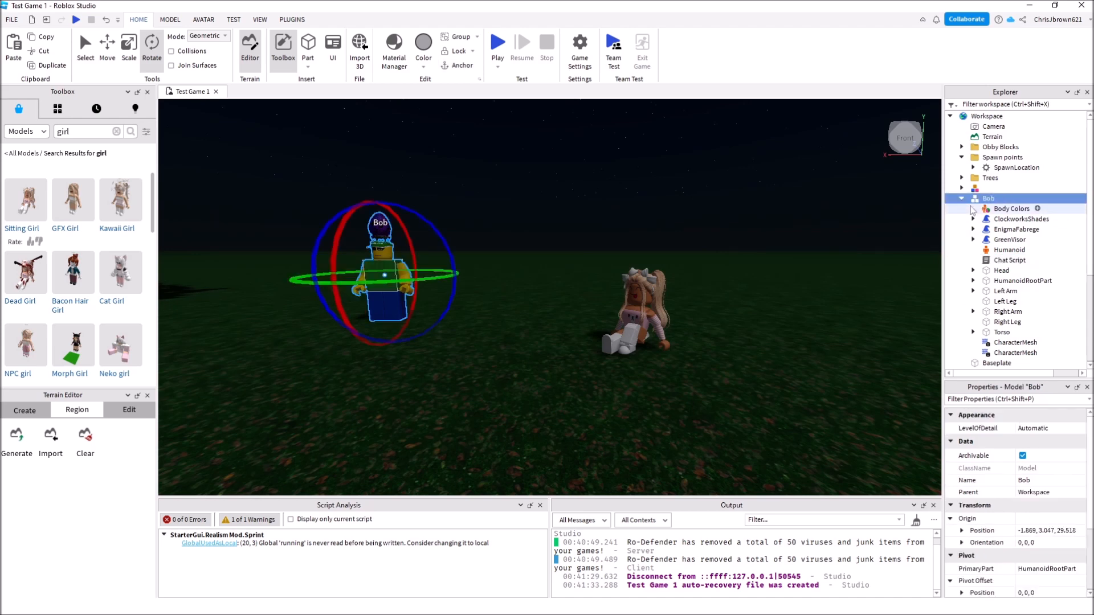
left_click(961, 198)
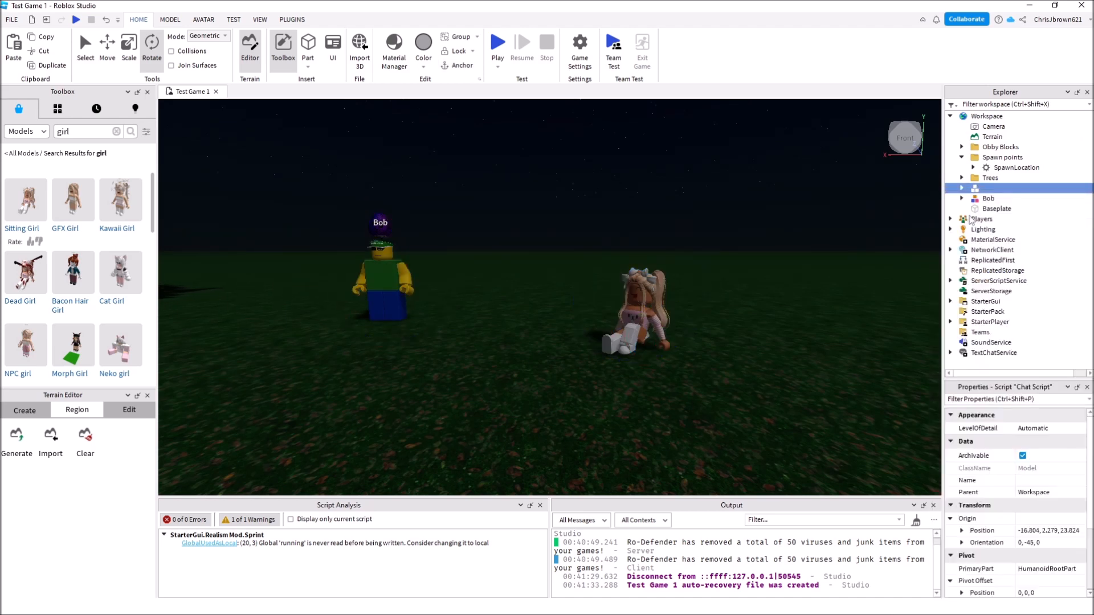
left_click(961, 188)
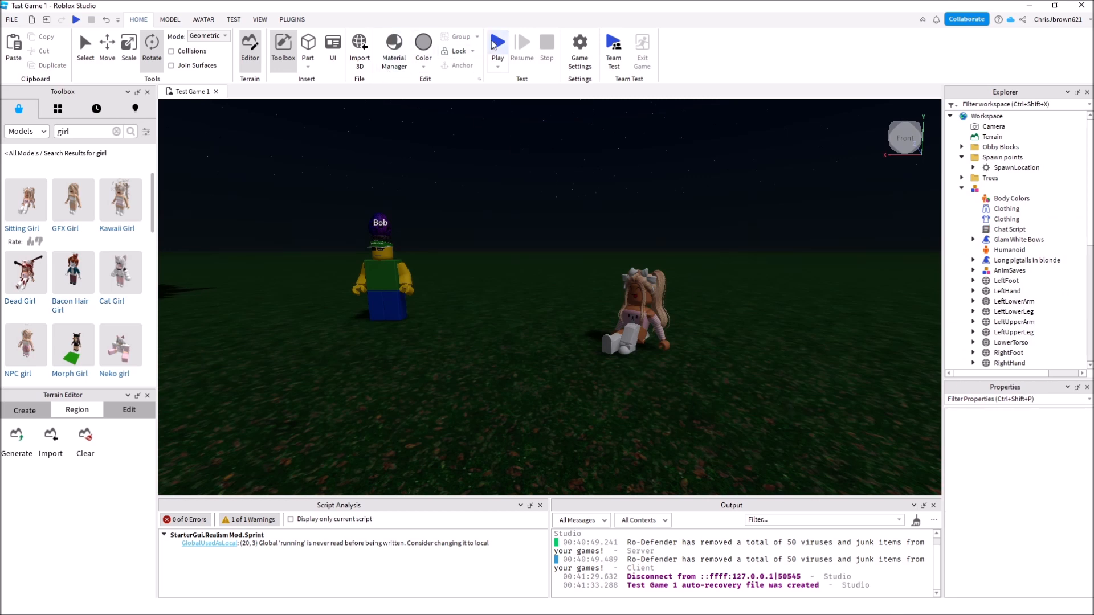
left_click(497, 44)
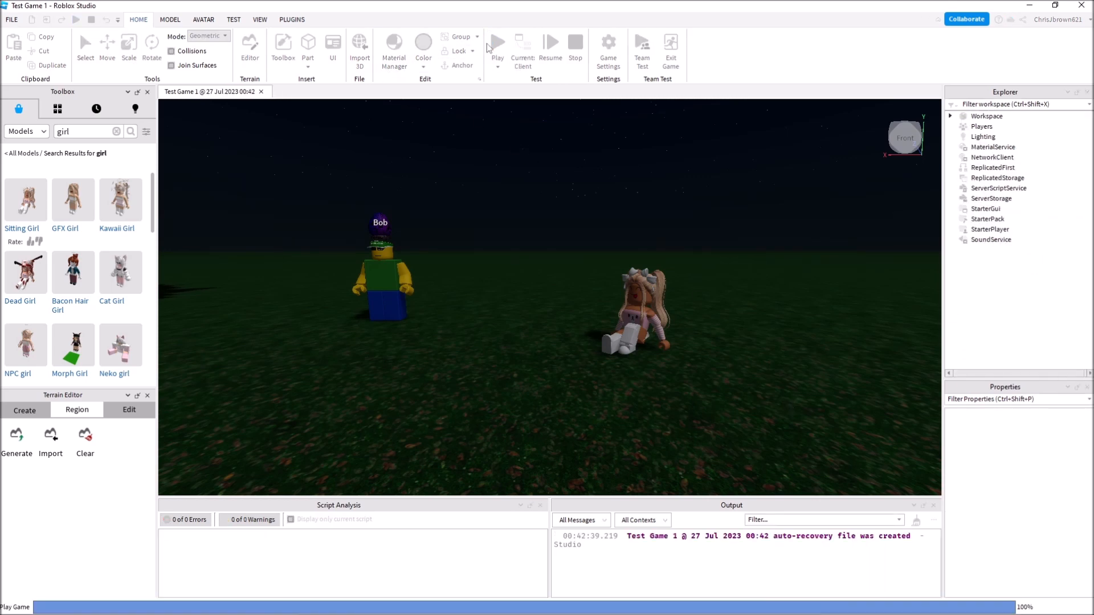
left_click(497, 42)
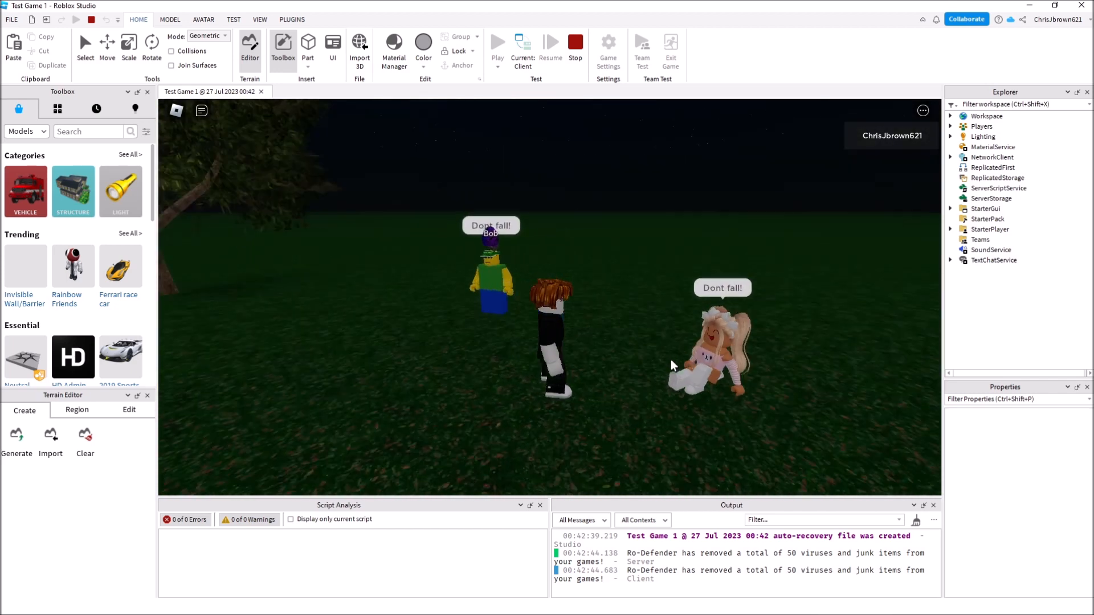
left_click(574, 42)
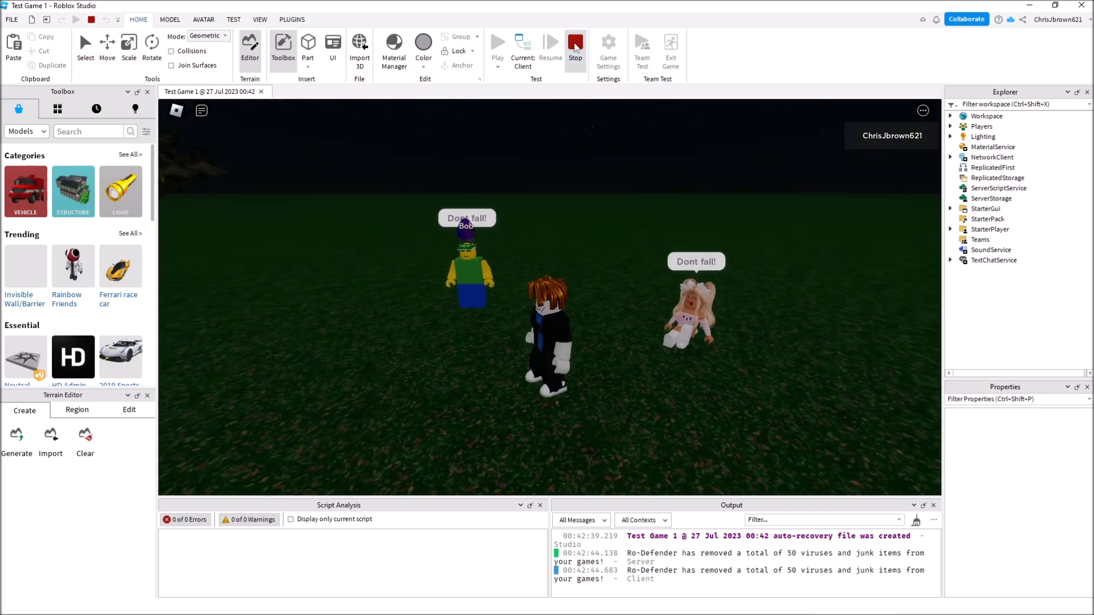
left_click(574, 47)
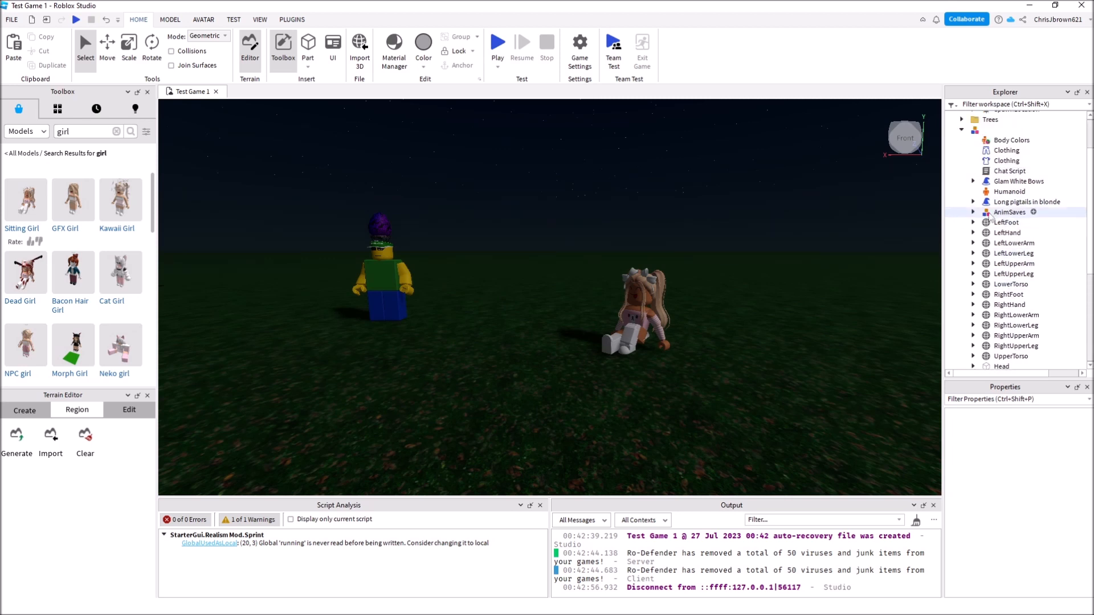
Step: Extend the girl's first chat string to 'Im tired, This obby's too long!' and select 'Dont fall!' to replace
double_click(1010, 171)
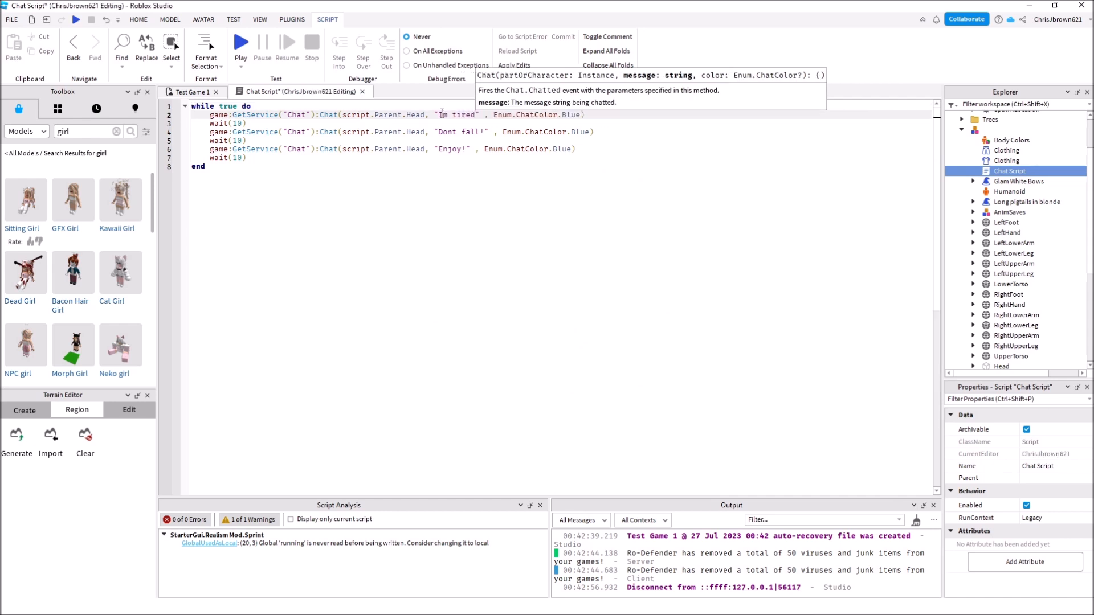
type(", This")
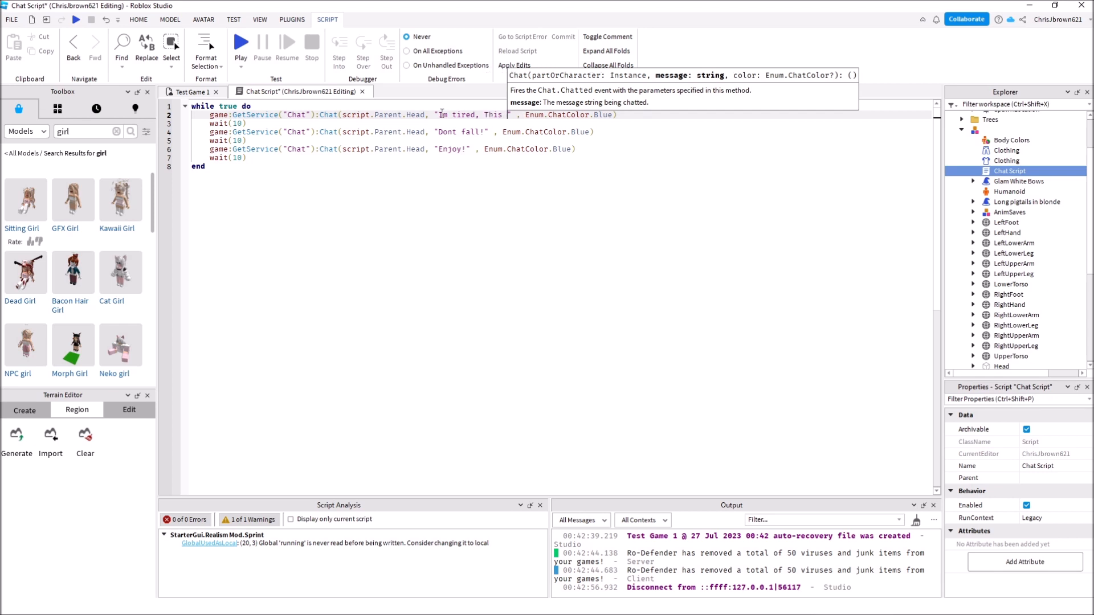
type("obby's too long!")
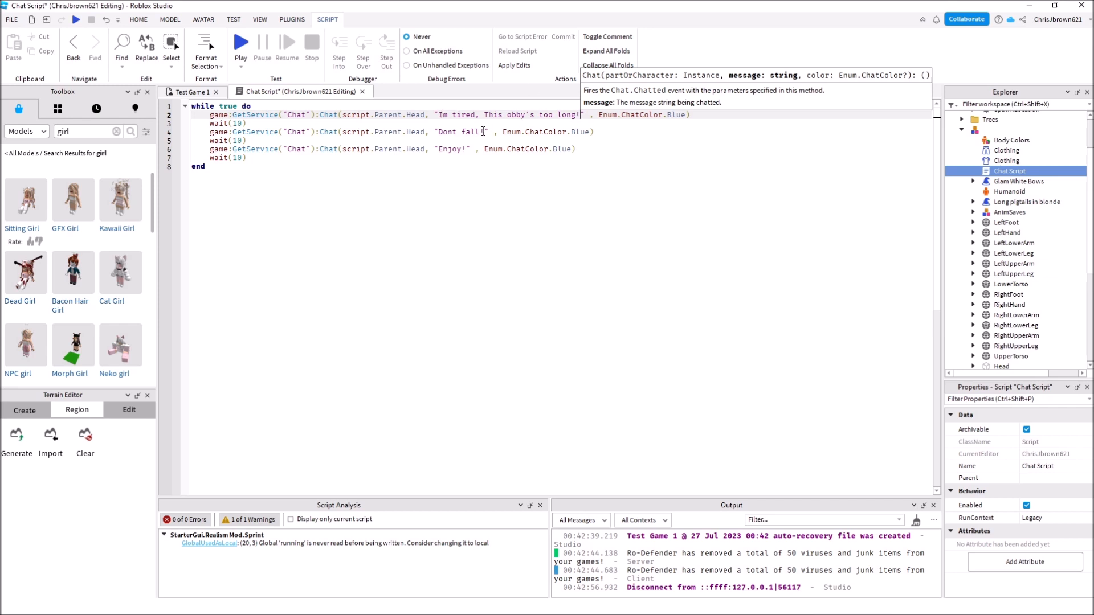
double_click(481, 132)
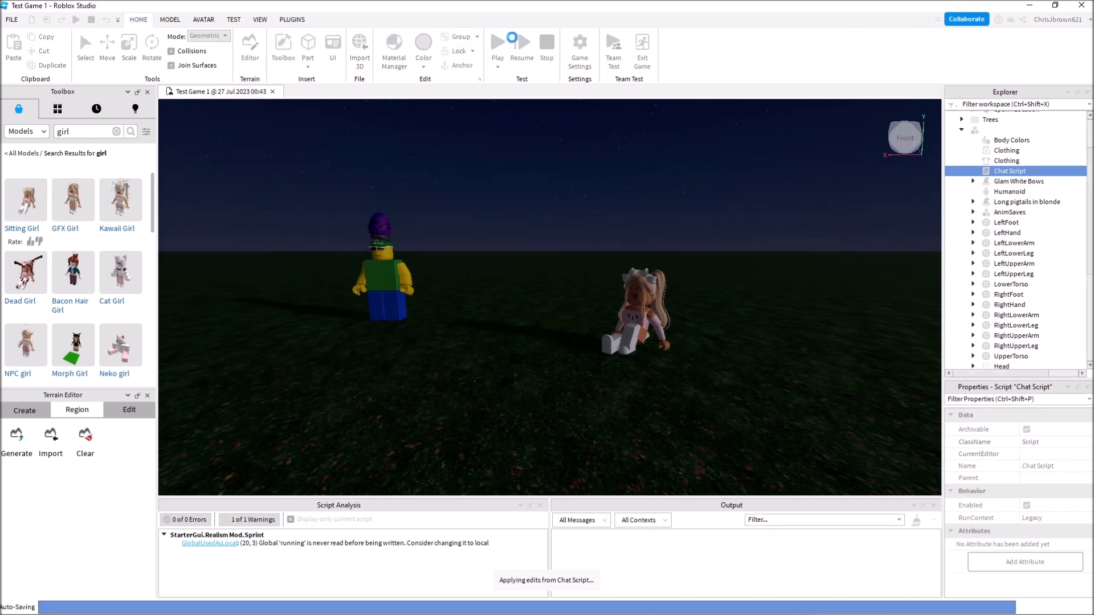
Step: Reopen the girl's Chat Script, whose later messages now read 'I fell..' and 'It was fun though..'
left_click(498, 43)
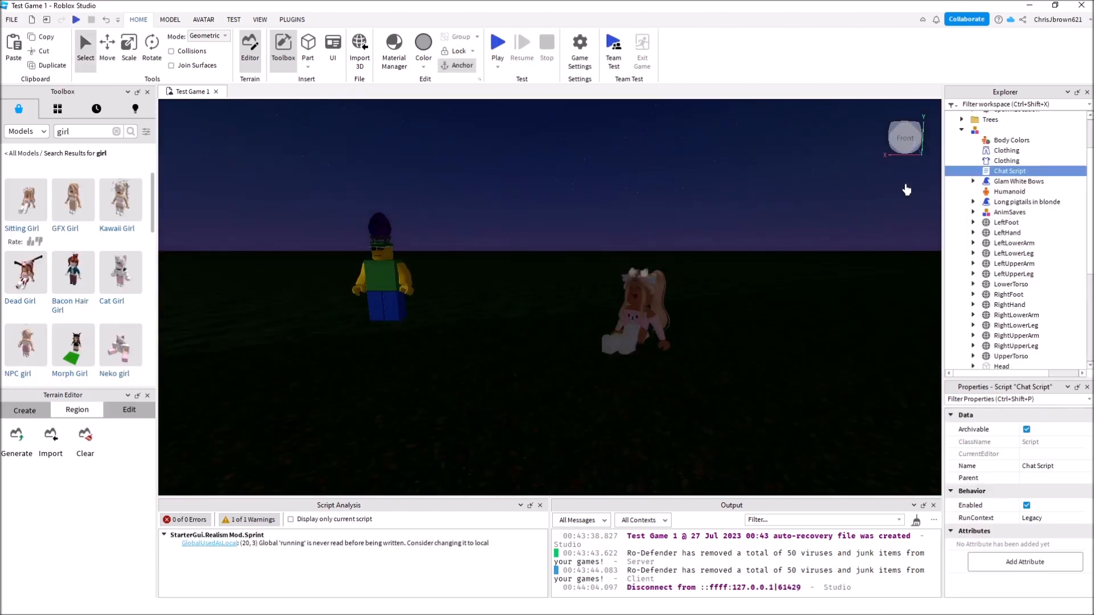
double_click(1009, 171)
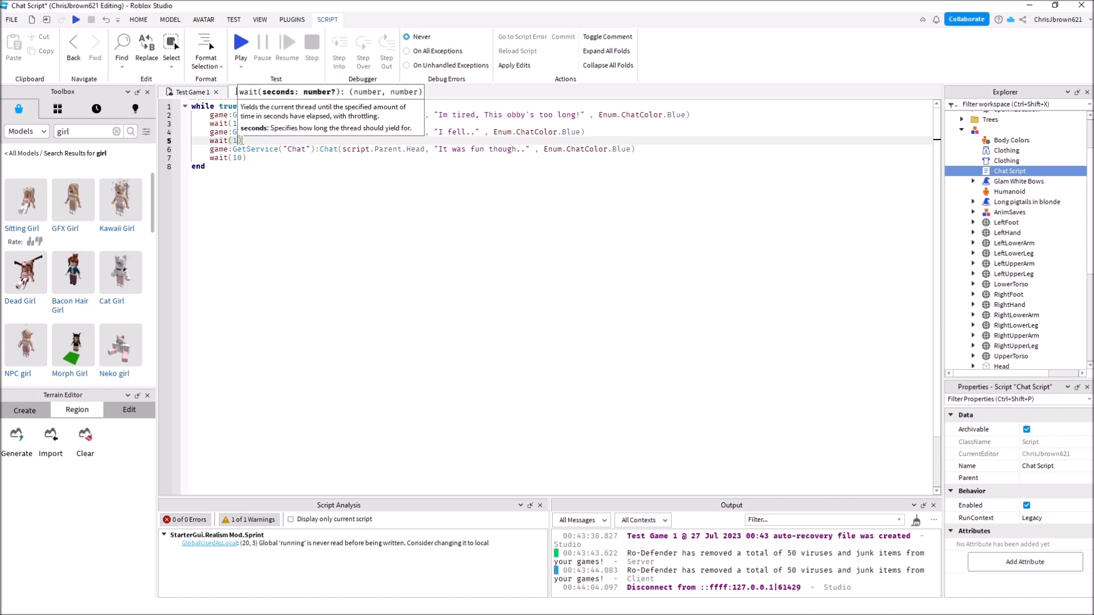
Step: Start a Play test so Studio applies the girl's Chat Script edits
double_click(239, 157)
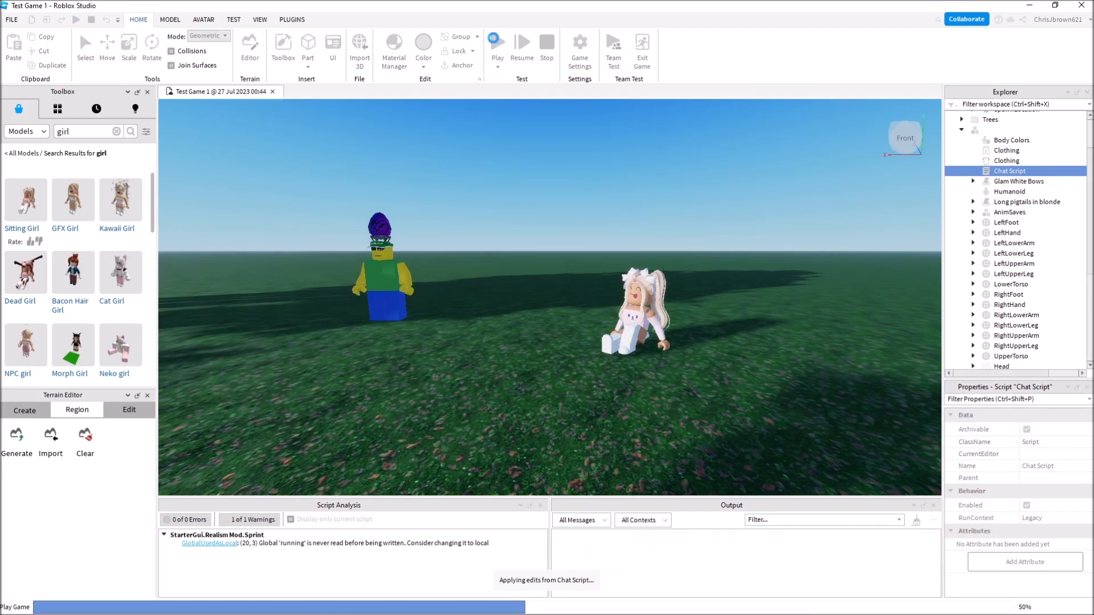
Step: Watch Bob say 'Enjoy!' and the girl say 'It was fun though..', then stop the test play
left_click(498, 43)
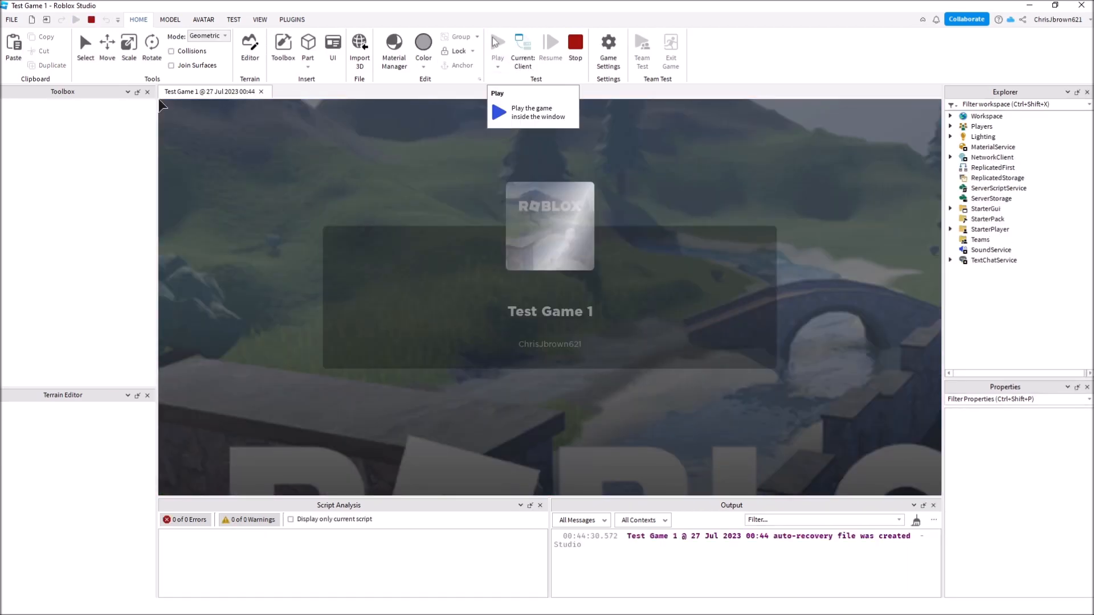
left_click(497, 44)
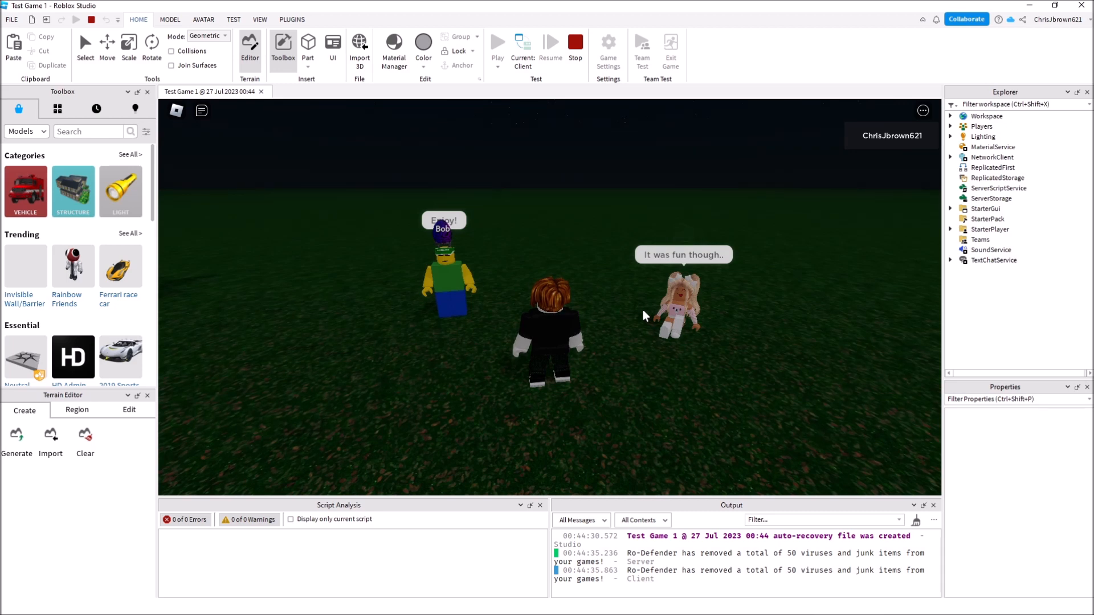
left_click(575, 43)
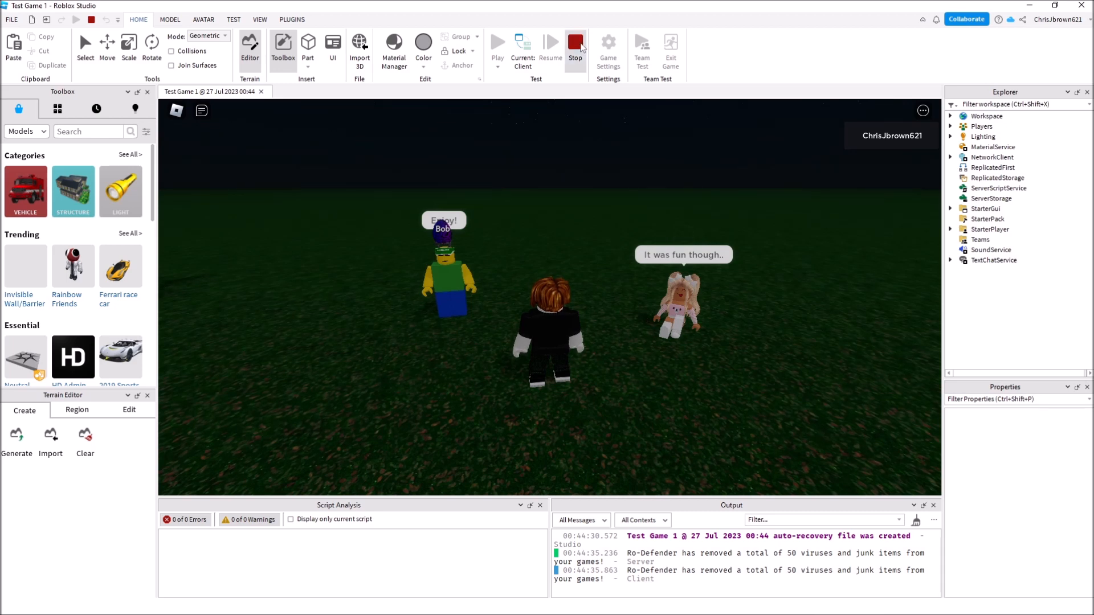
left_click(574, 47)
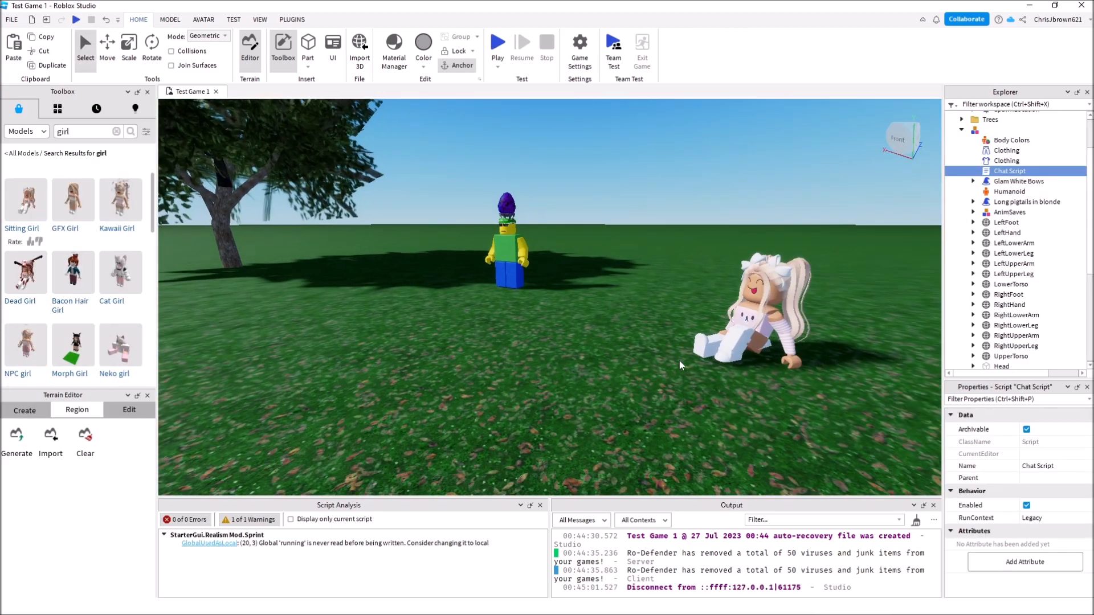
Step: Collapse the girl's model, expand Bob's model and open his Chat Script for editing
left_click(292, 19)
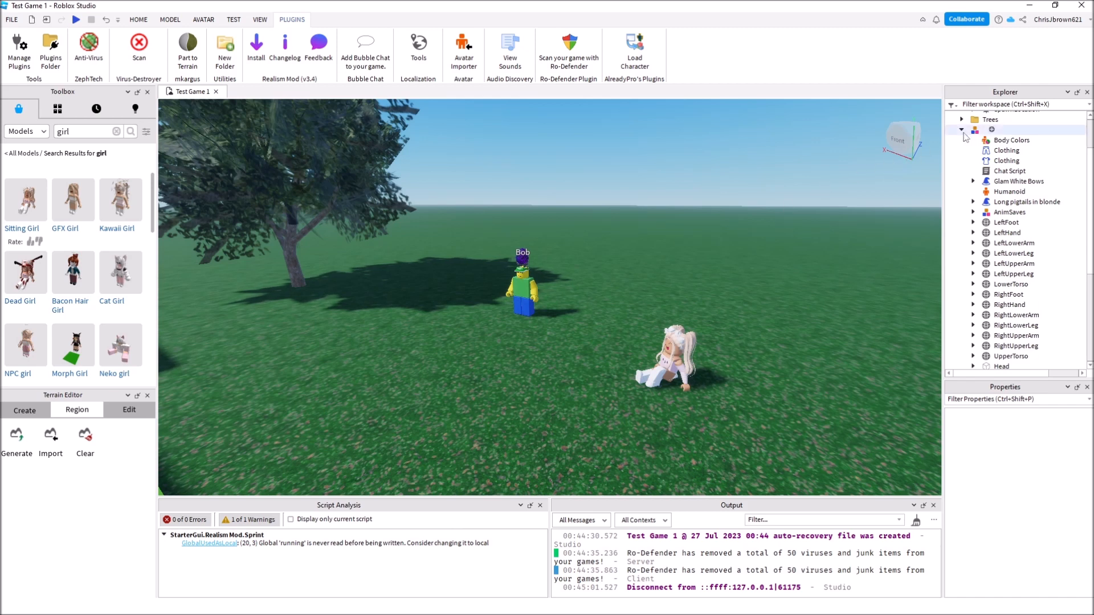
left_click(963, 130)
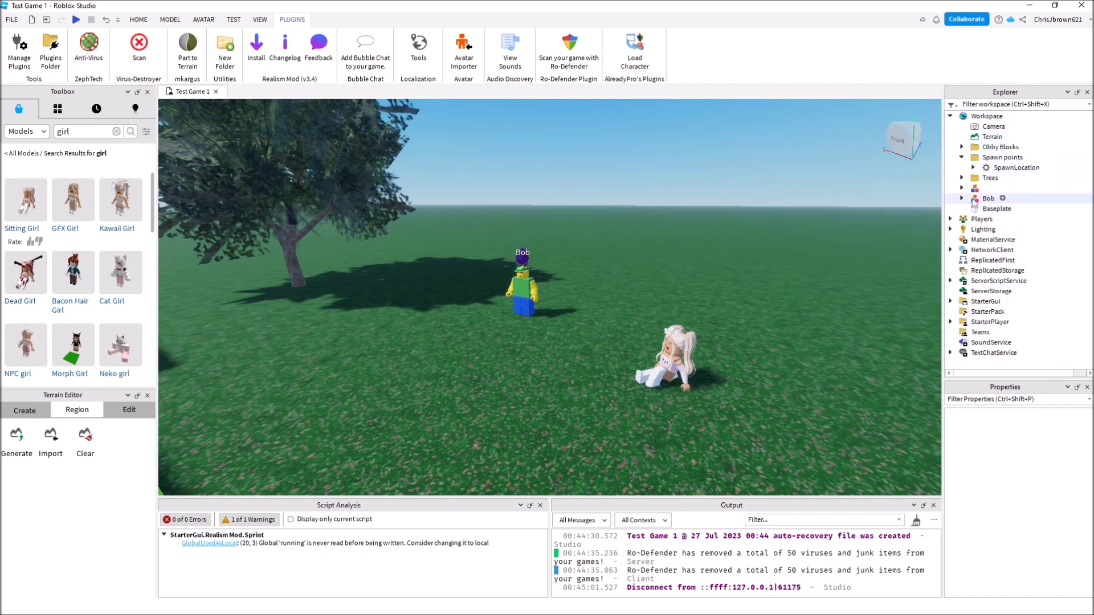
left_click(962, 198)
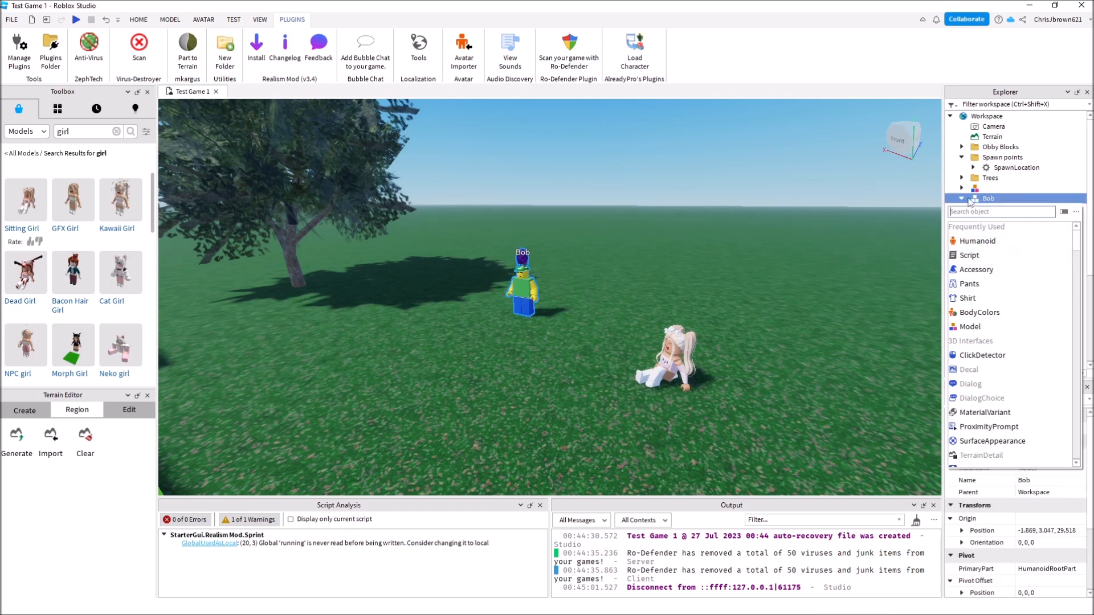
left_click(961, 198)
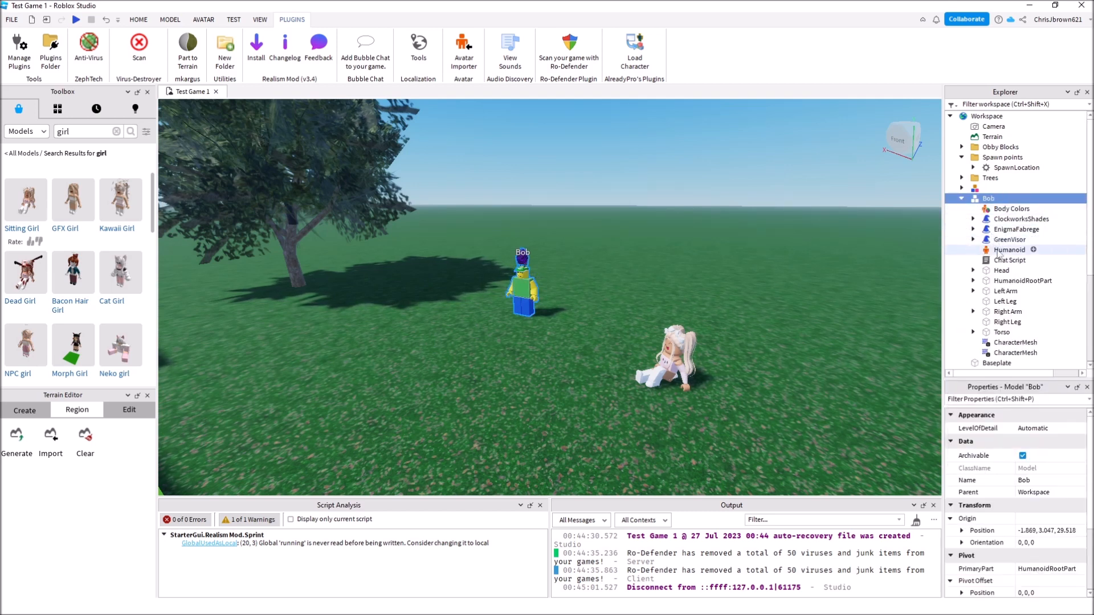
double_click(1010, 259)
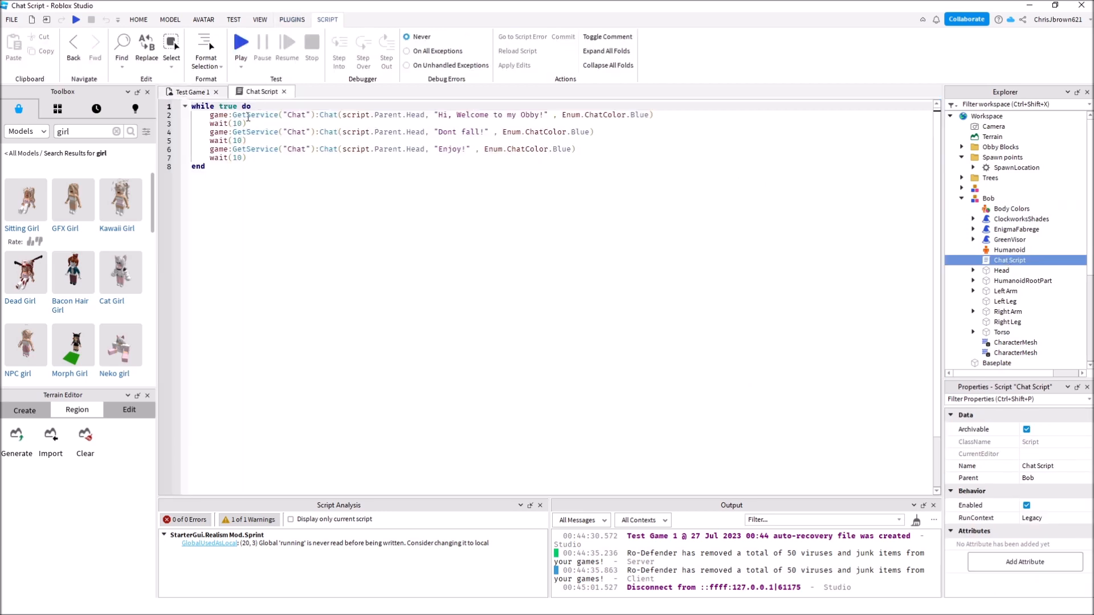
mouse_move(375, 117)
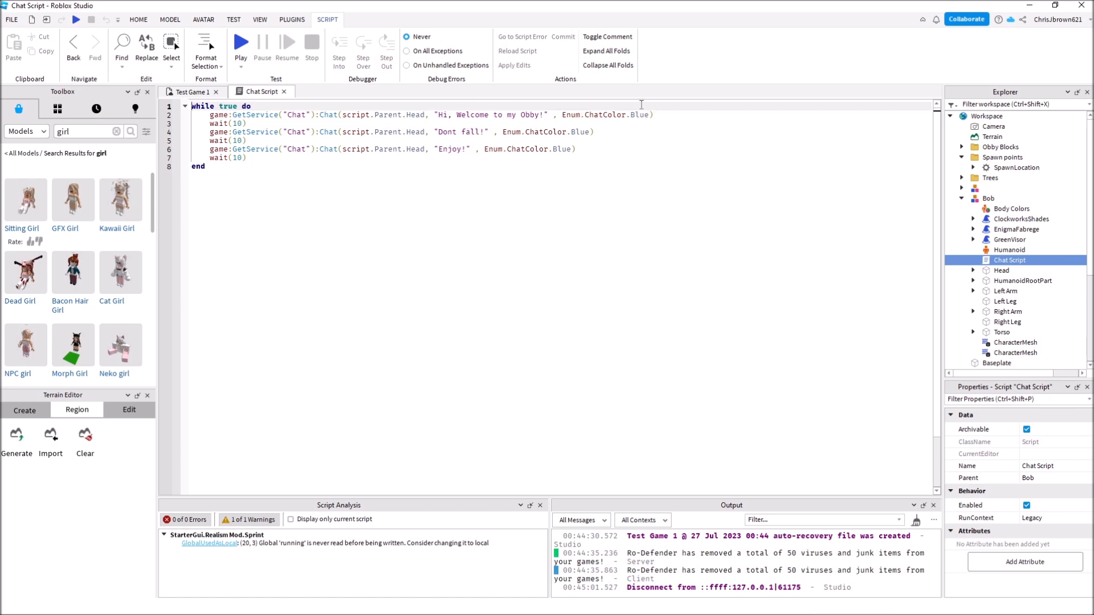
mouse_move(662, 300)
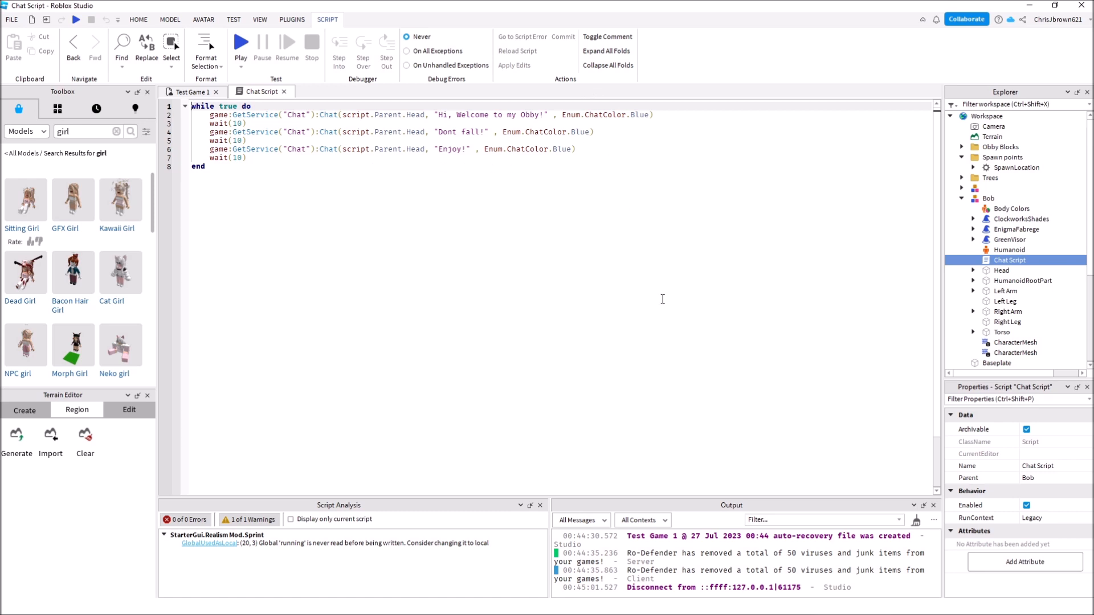